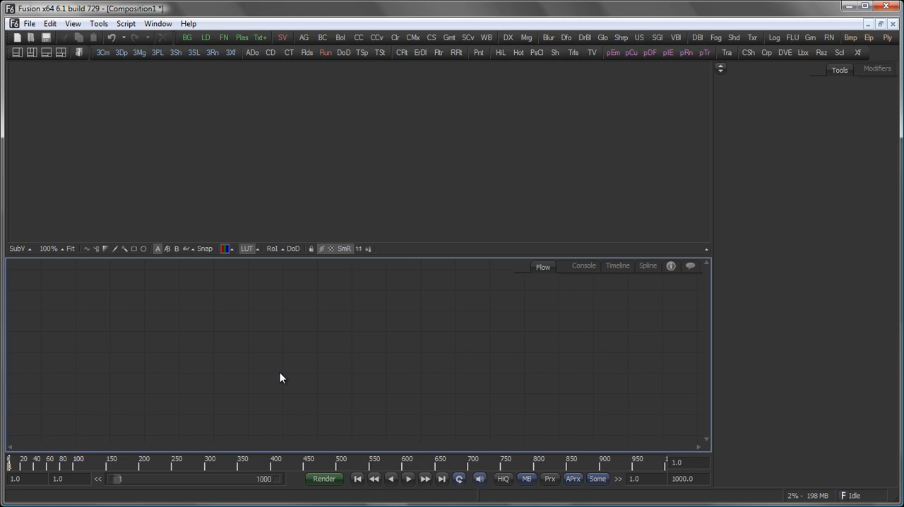
mouse_move(381, 354)
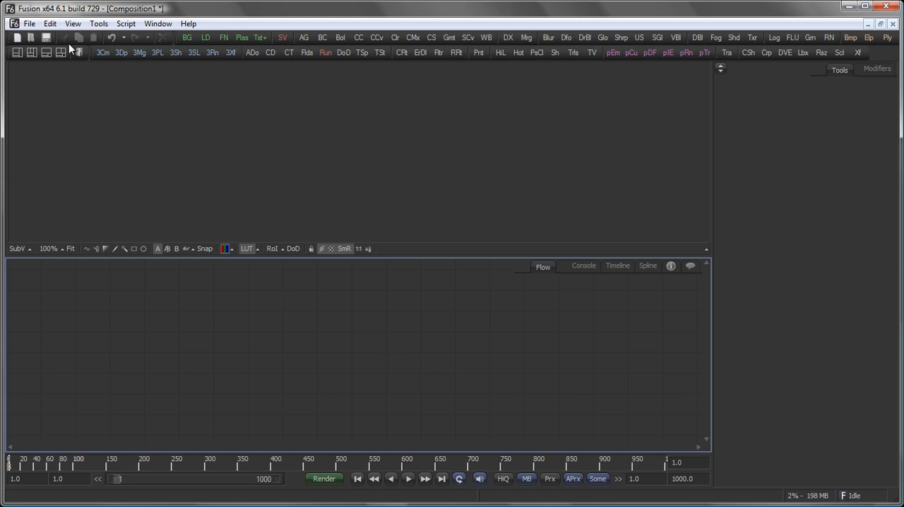
mouse_move(23, 65)
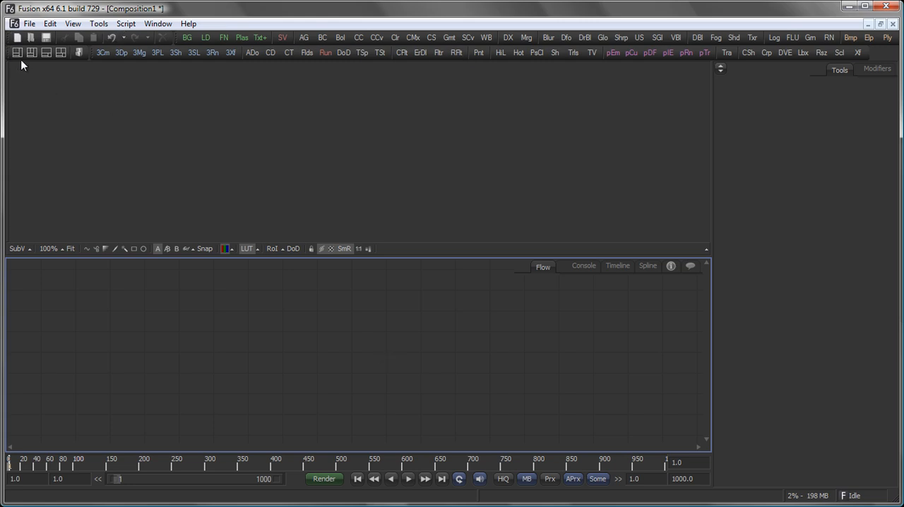
mouse_move(45, 38)
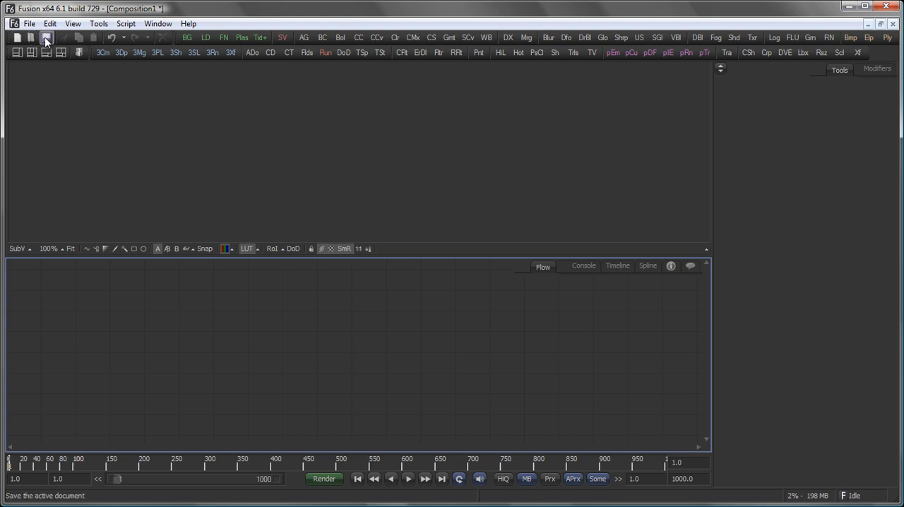
mouse_move(170, 105)
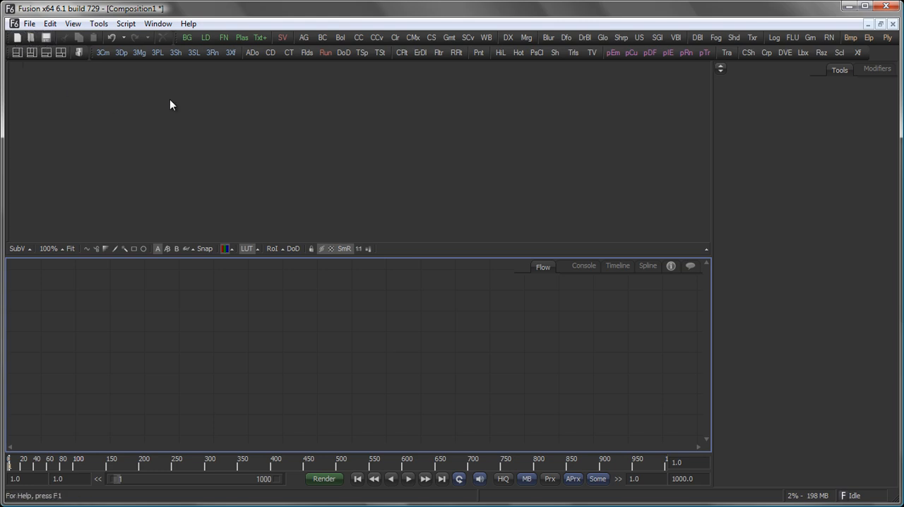
mouse_move(584, 38)
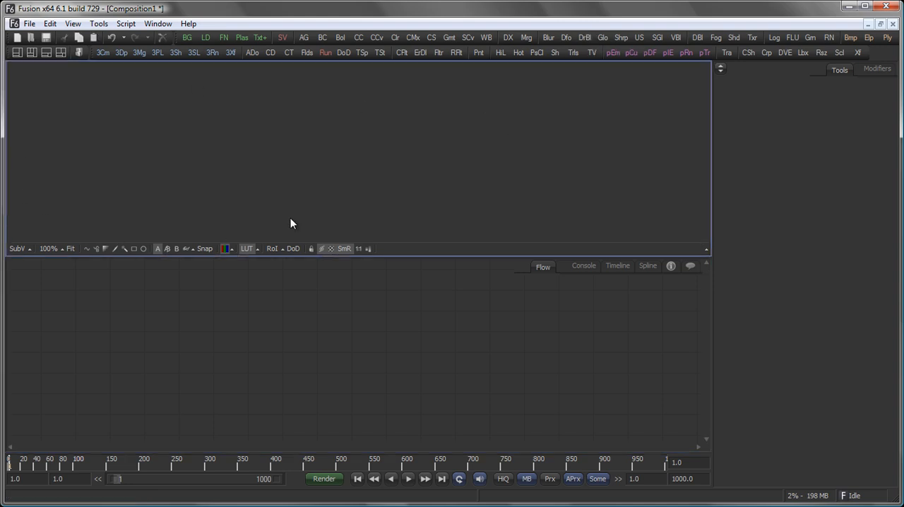
mouse_move(386, 148)
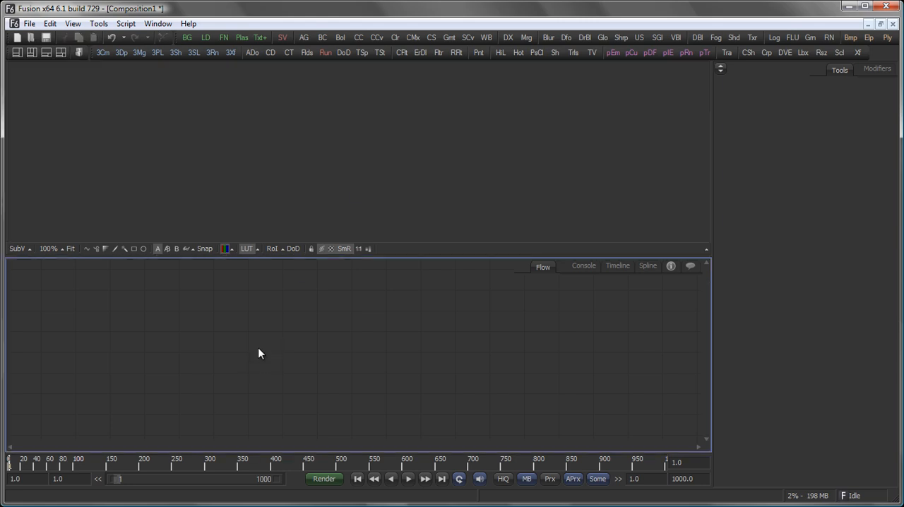
mouse_move(632, 344)
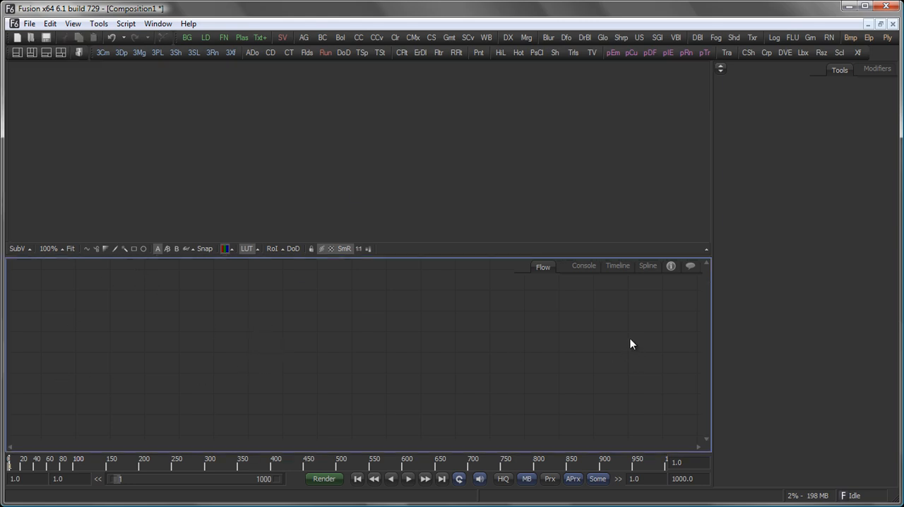
mouse_move(577, 376)
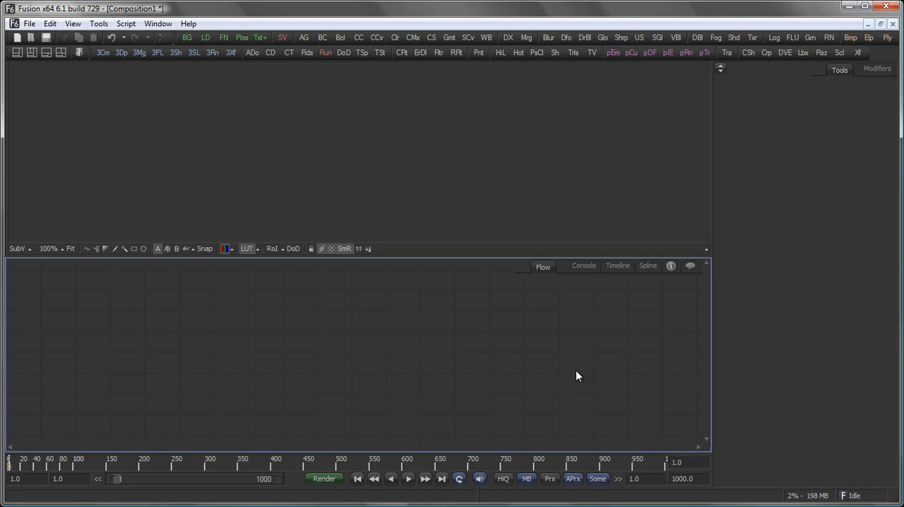
mouse_move(343, 334)
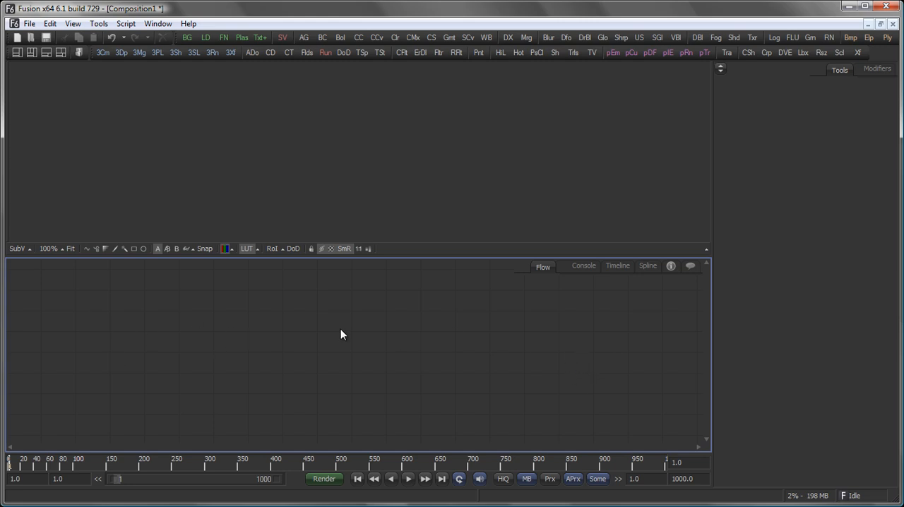
mouse_move(433, 341)
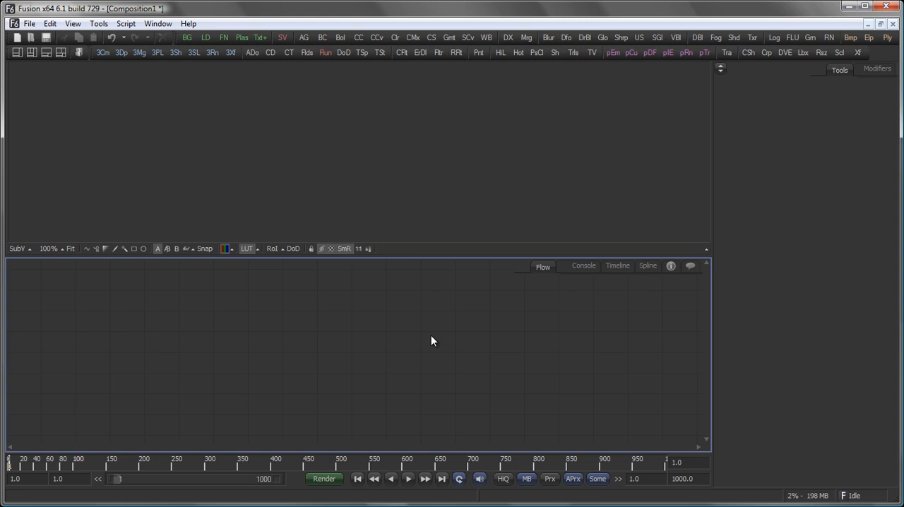
mouse_move(472, 368)
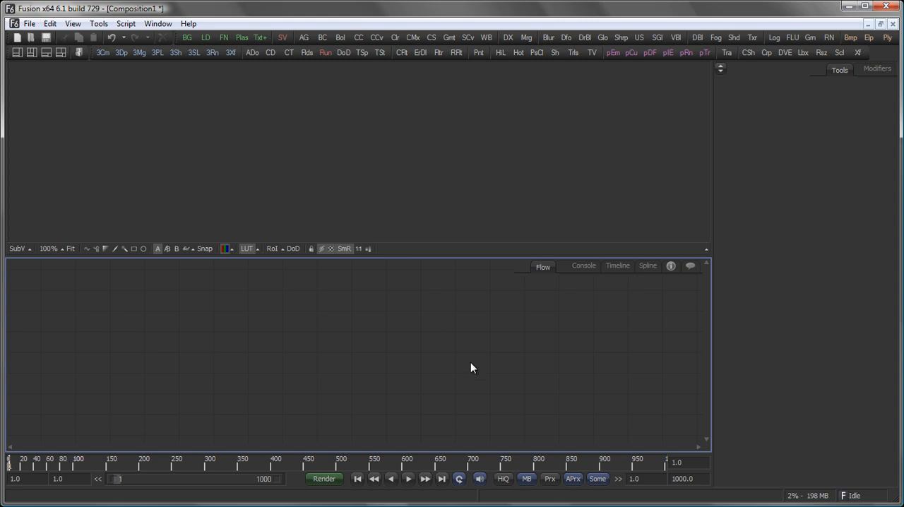
mouse_move(690, 273)
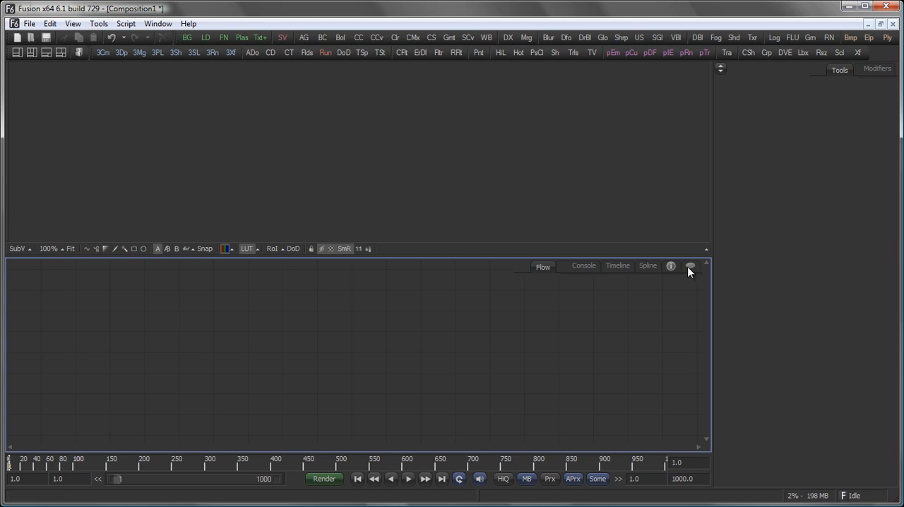
mouse_move(544, 275)
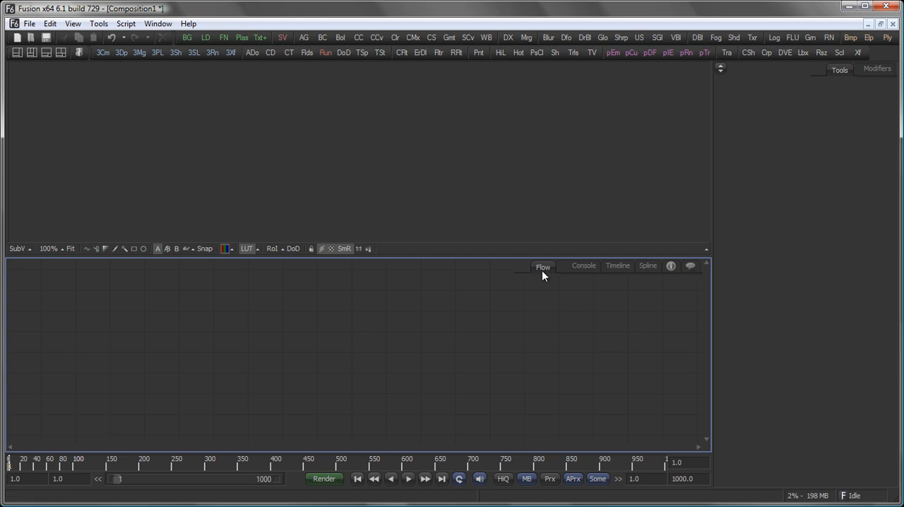
Cycle the lower panel through Console, Timeline, Spline and Comments, entering 'Helloo world'
left_click(583, 266)
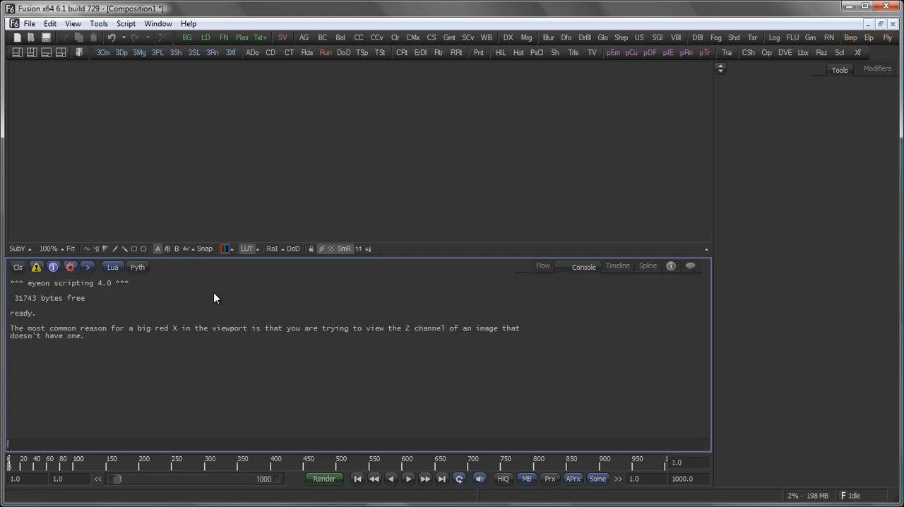
mouse_move(168, 379)
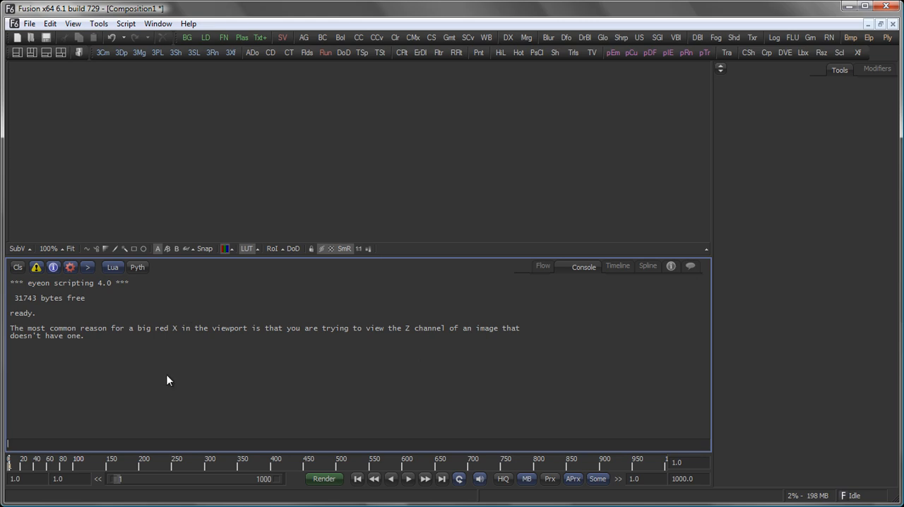
mouse_move(85, 438)
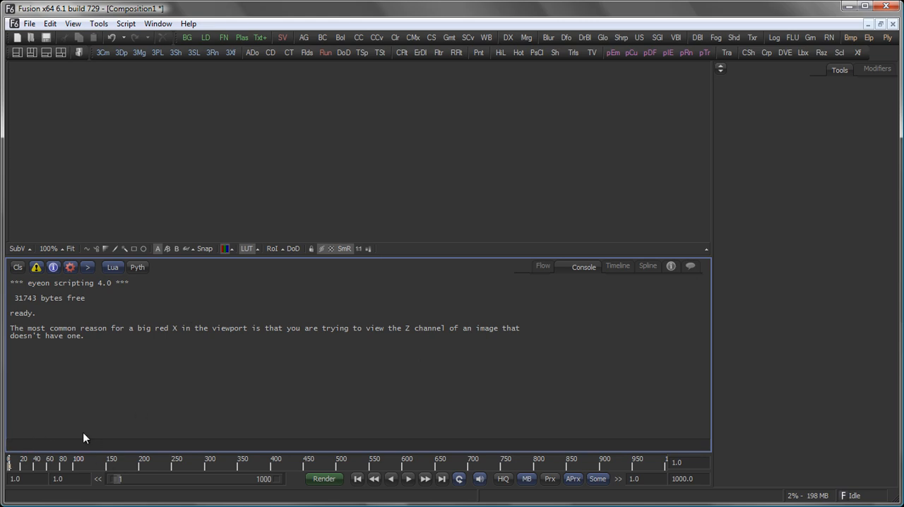
left_click(617, 266)
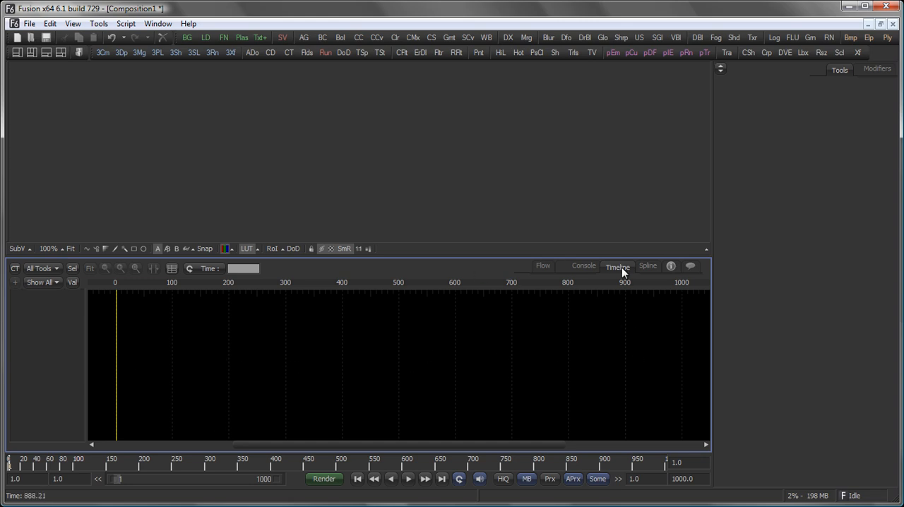
left_click(647, 265)
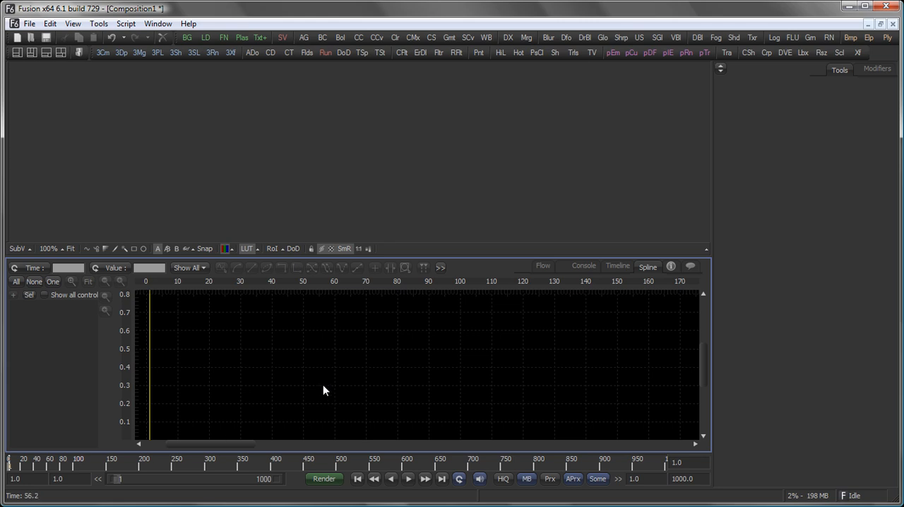
left_click(690, 267)
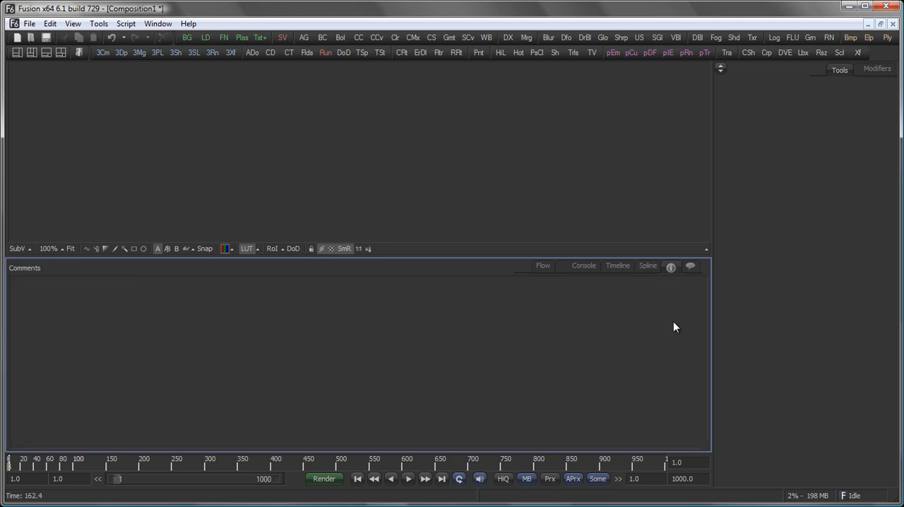
mouse_move(387, 345)
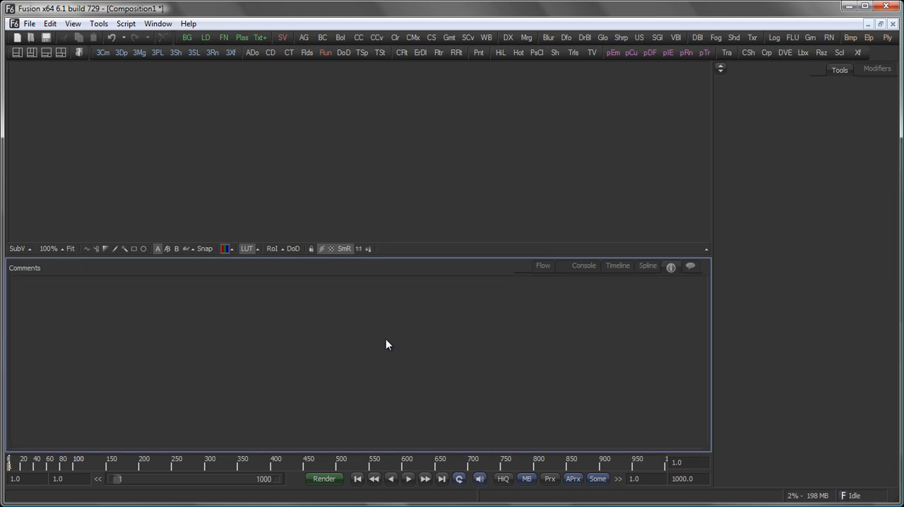
type("Helloo world")
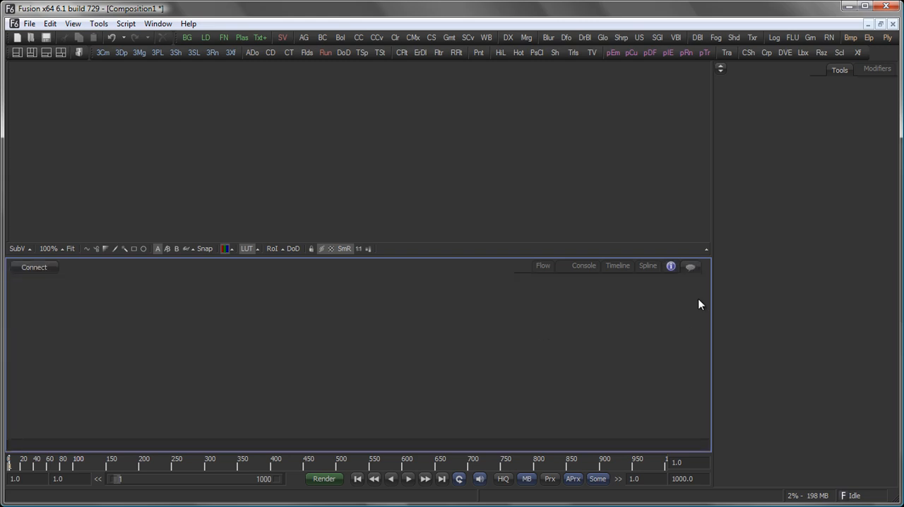
mouse_move(604, 340)
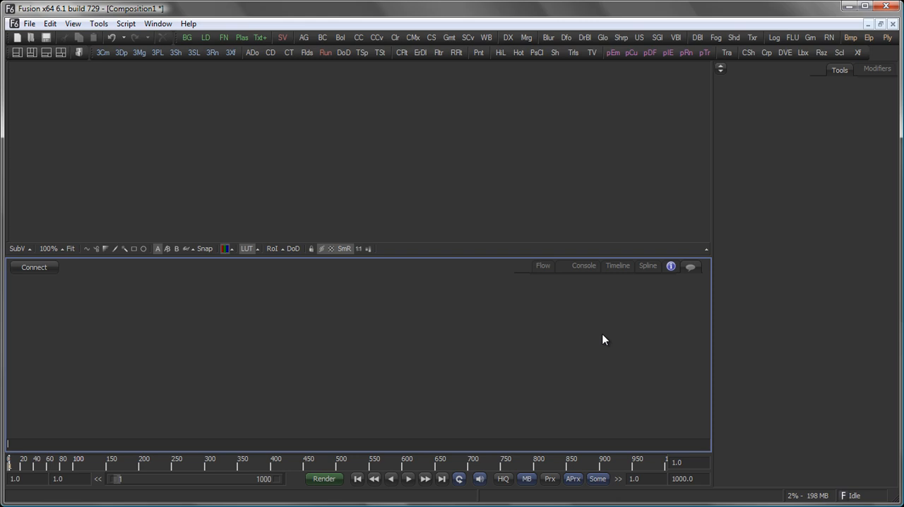
mouse_move(565, 380)
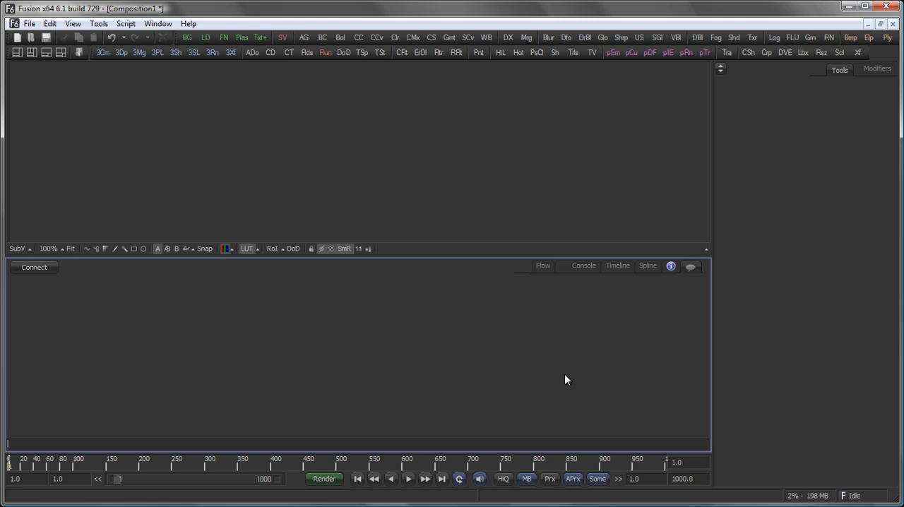
Return to the Flow view and inspect the playback and render buttons
left_click(543, 266)
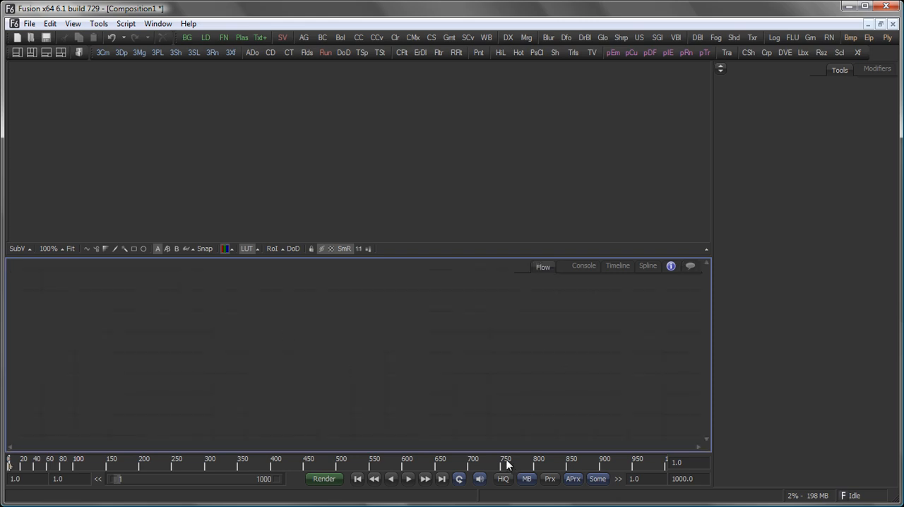
mouse_move(656, 456)
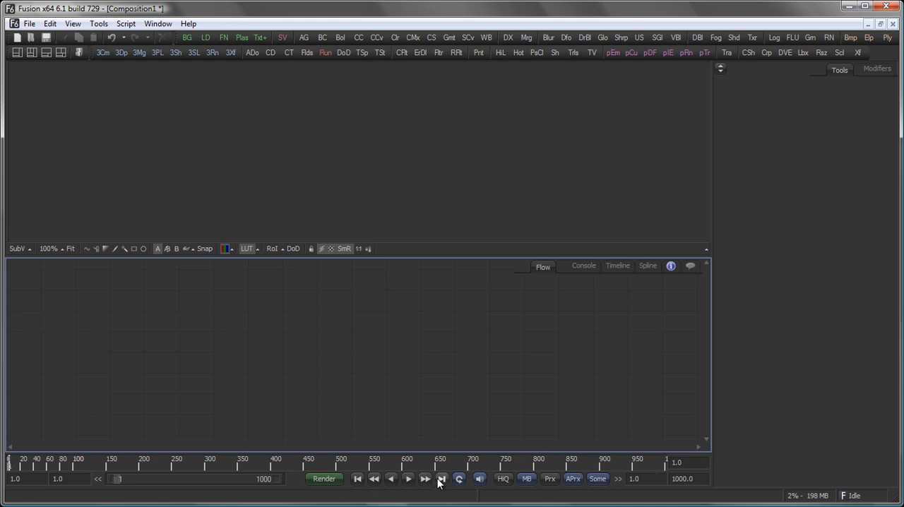
mouse_move(470, 492)
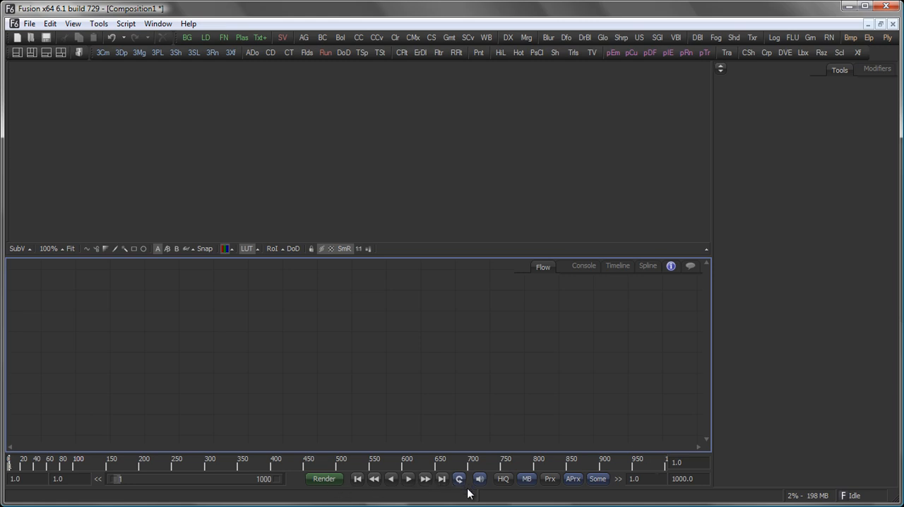
mouse_move(466, 501)
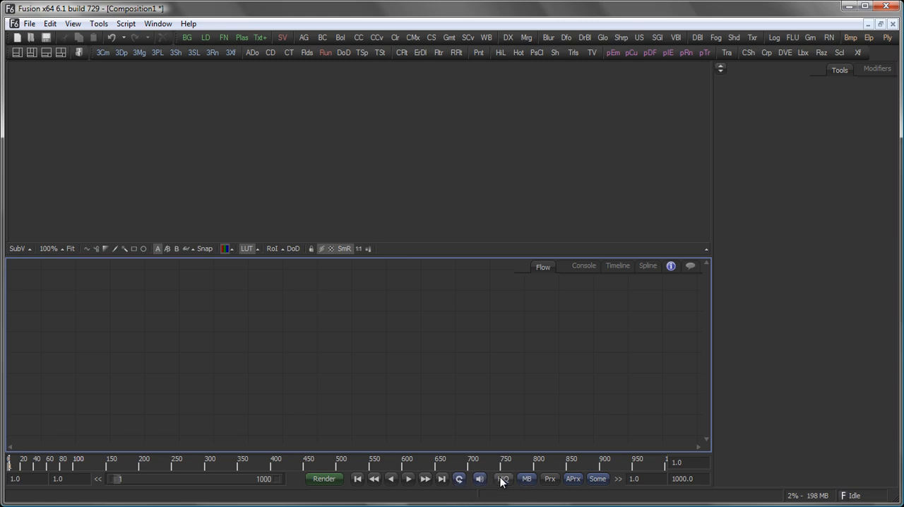
left_click(527, 479)
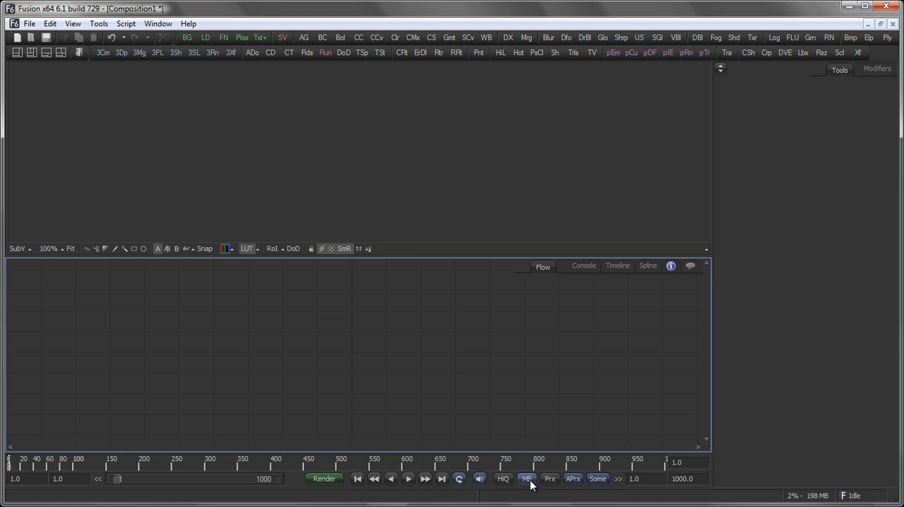
mouse_move(526, 479)
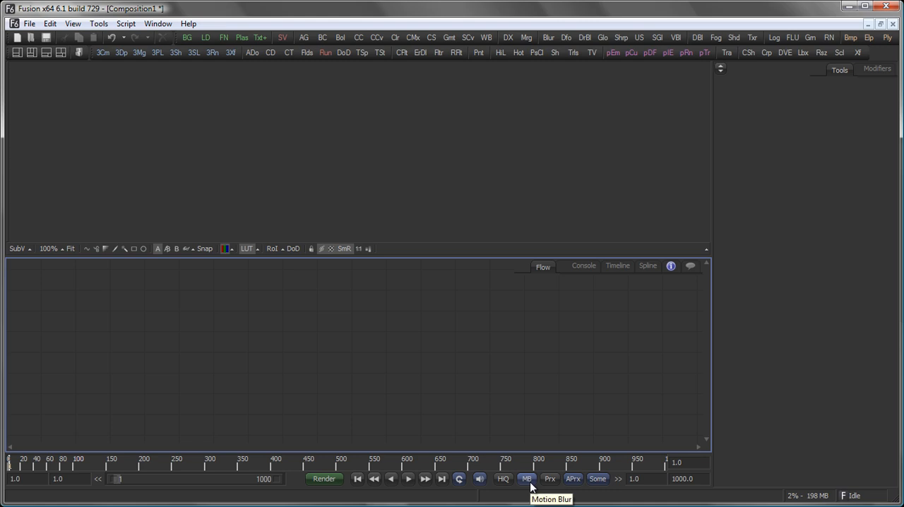
mouse_move(573, 478)
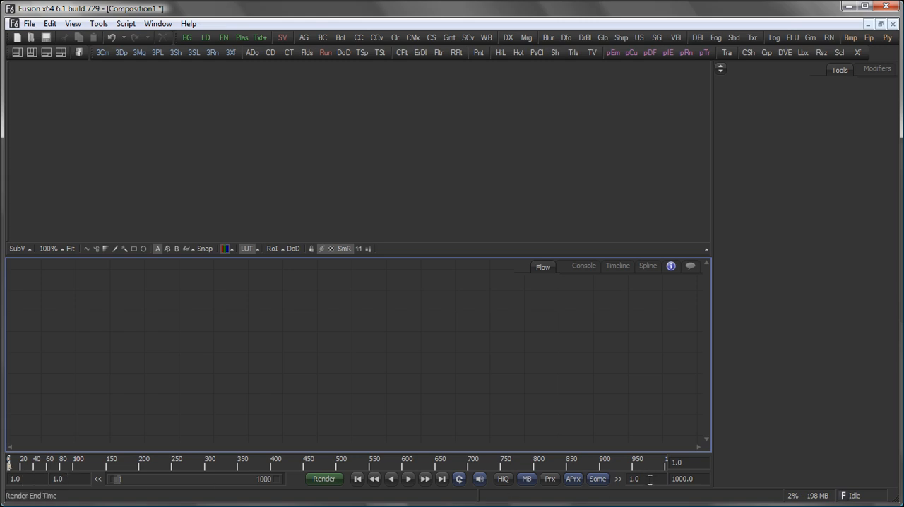
left_click(684, 479)
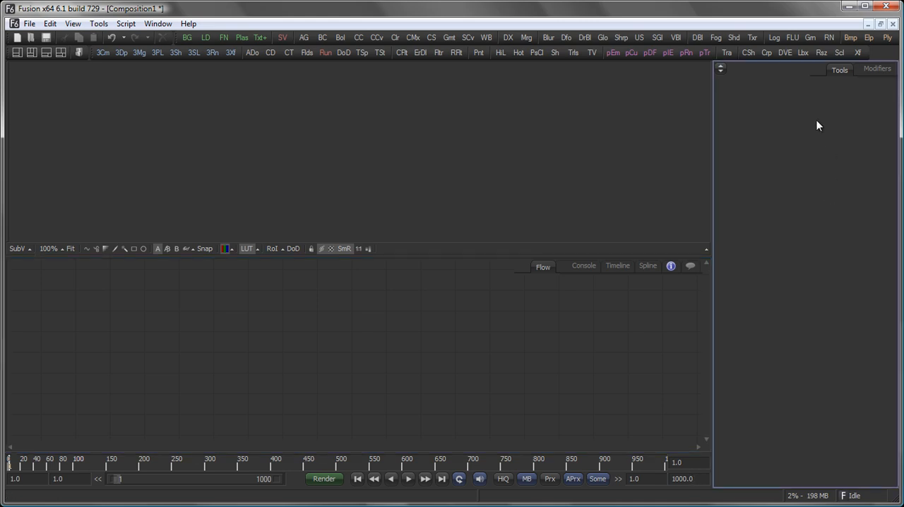
mouse_move(809, 283)
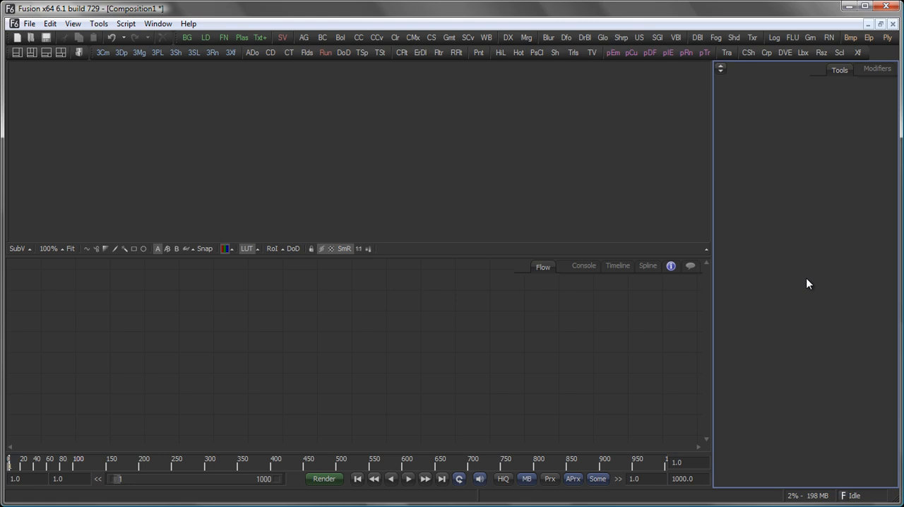
left_click(876, 69)
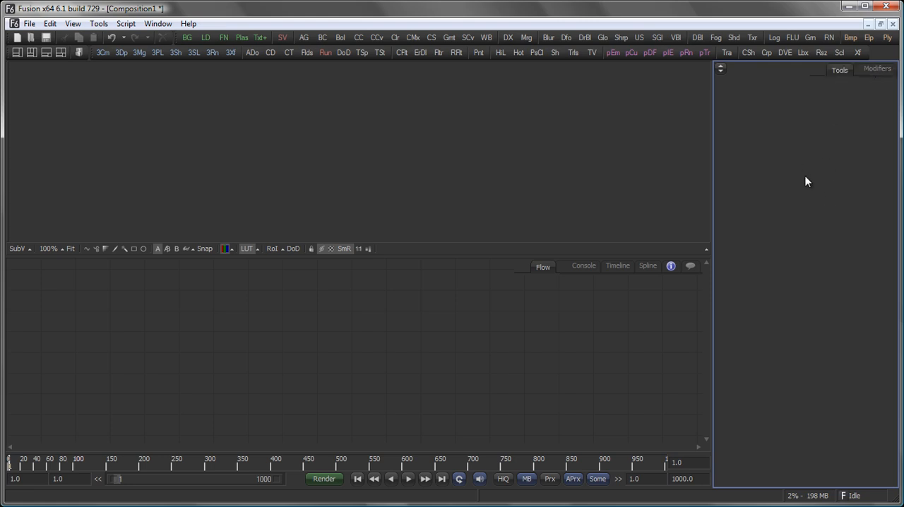
mouse_move(783, 253)
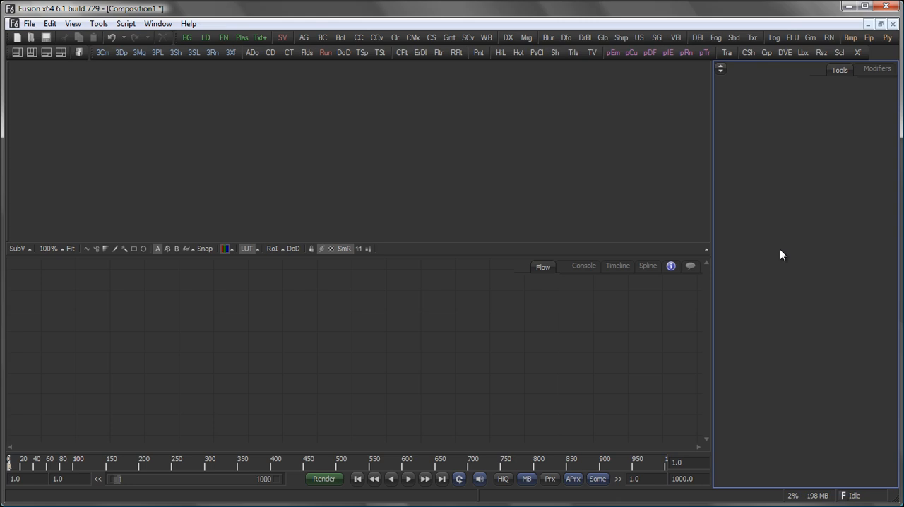
mouse_move(142, 374)
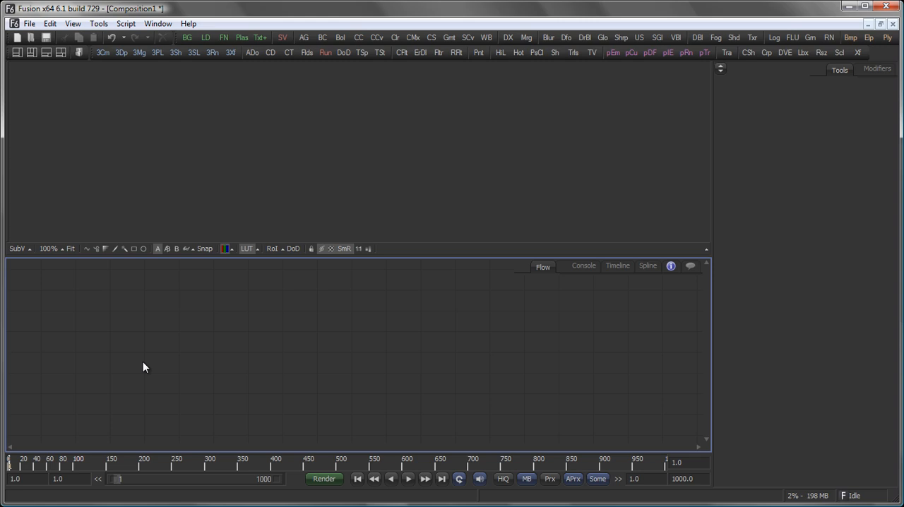
mouse_move(137, 322)
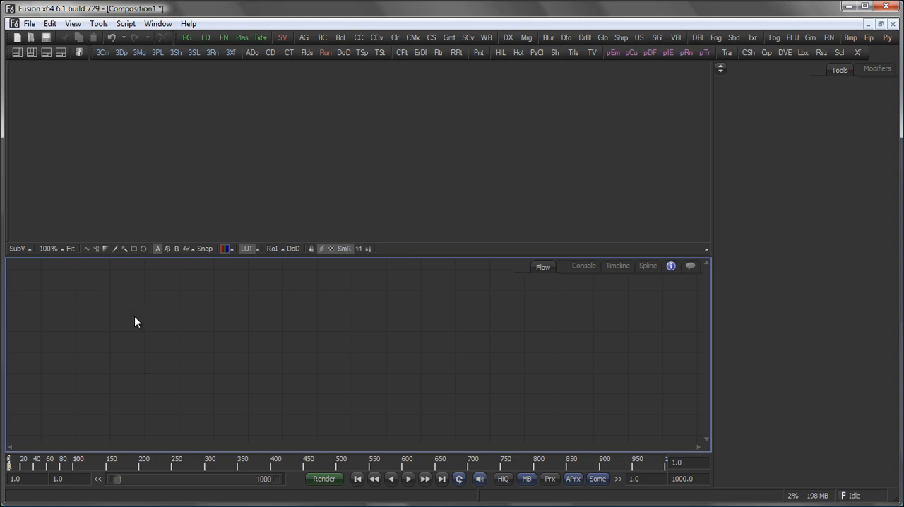
mouse_move(79, 52)
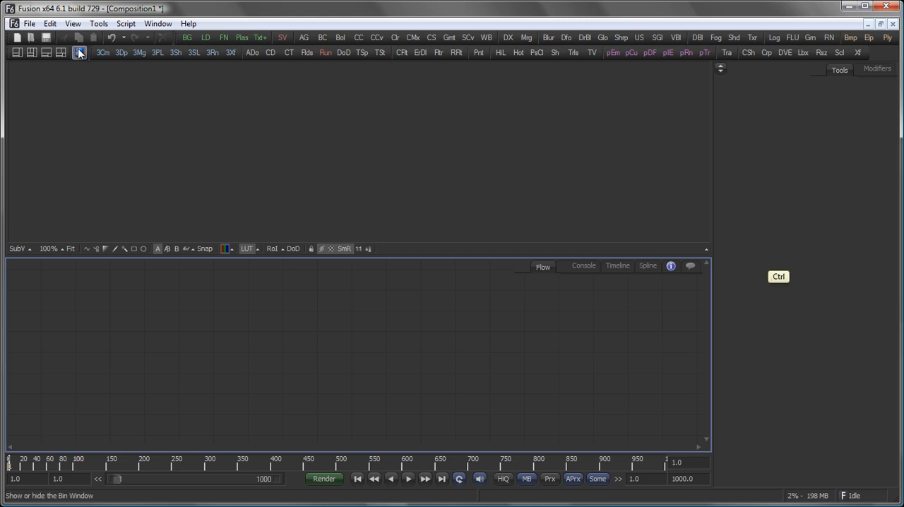
Preview GardenWalk_UD0000 in Bins and drag it into the Flow as a Loader
left_click(79, 52)
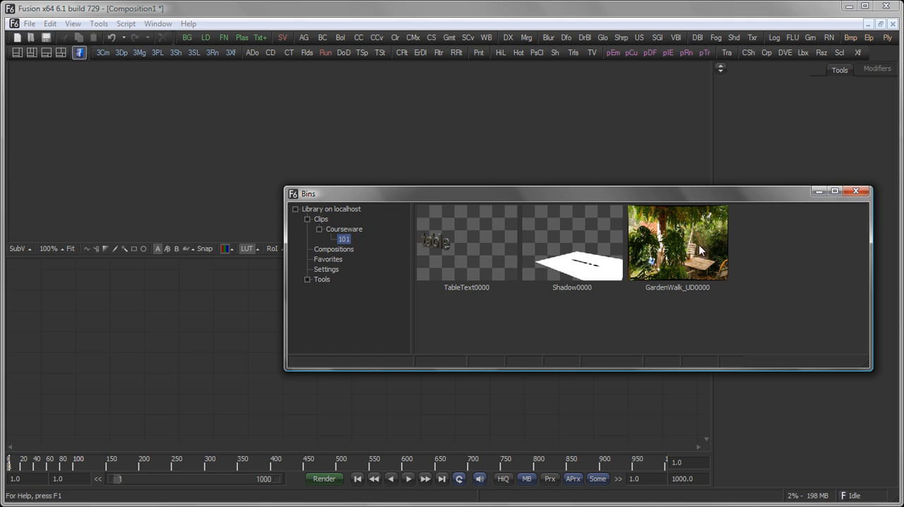
mouse_move(610, 316)
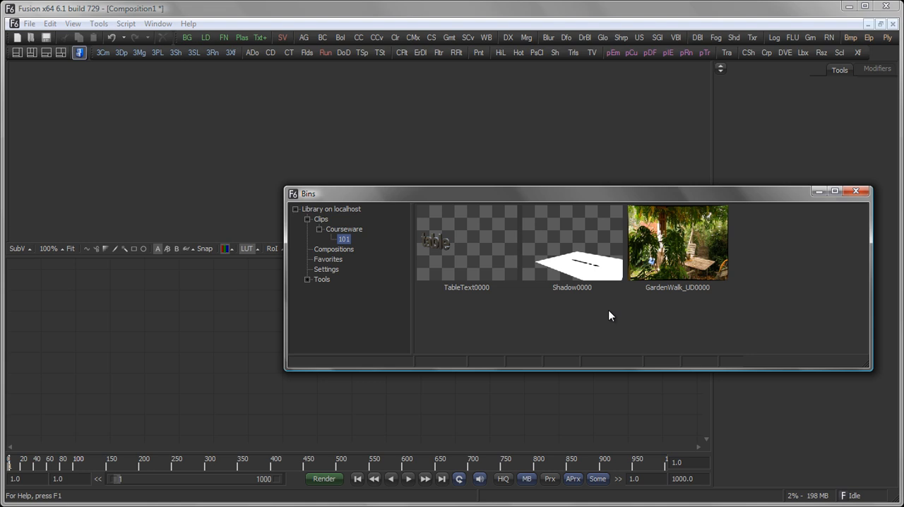
mouse_move(689, 258)
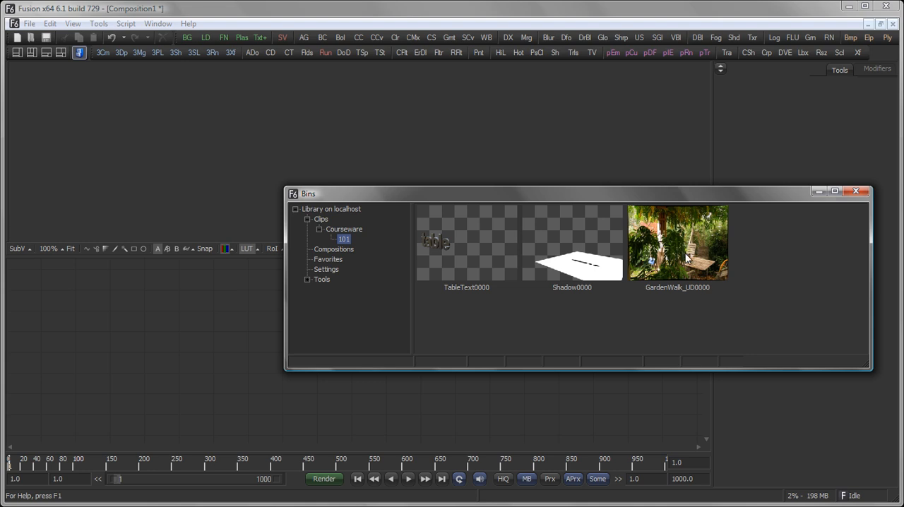
mouse_move(688, 259)
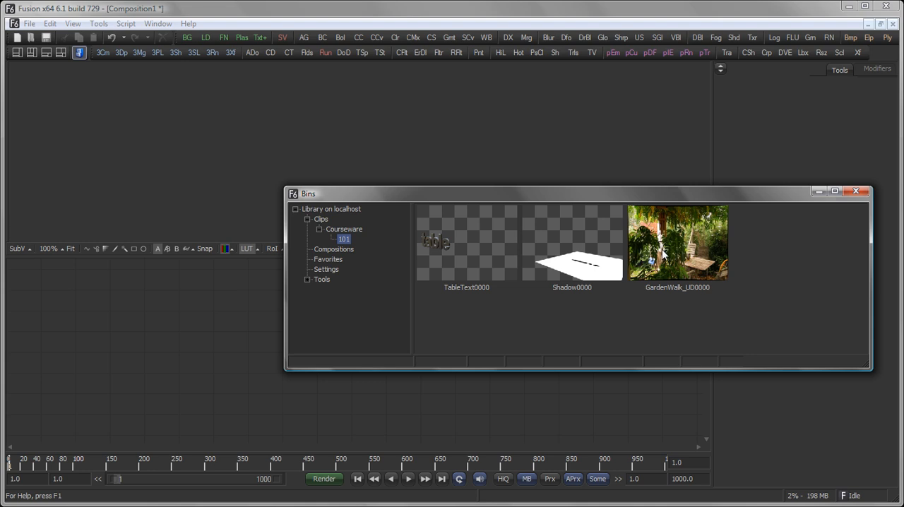
left_click(676, 242)
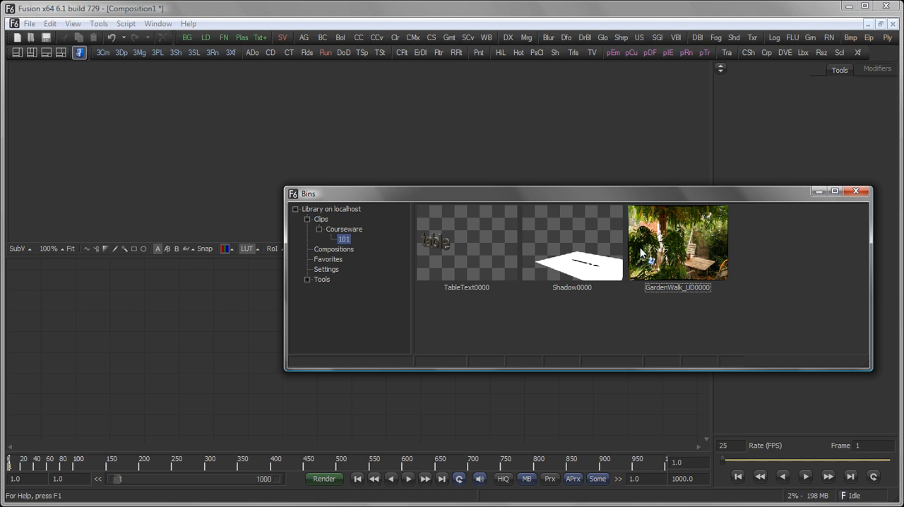
double_click(677, 243)
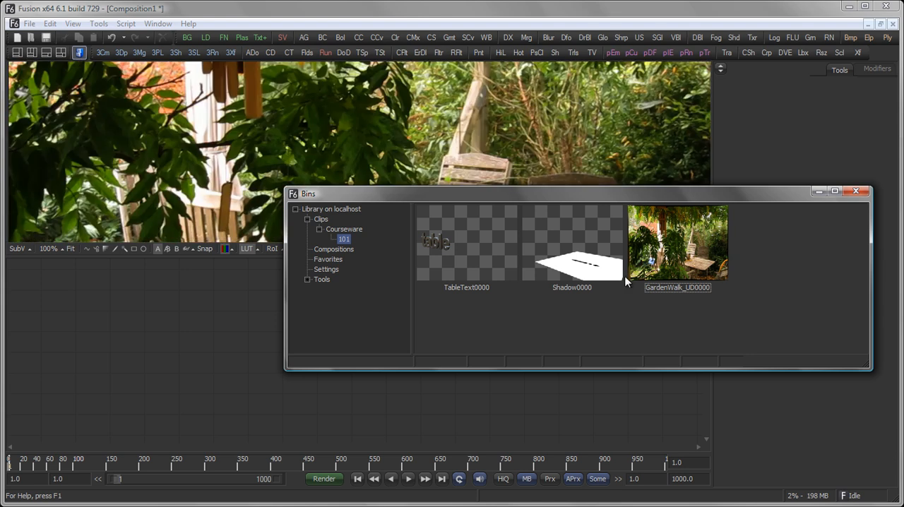
mouse_move(111, 311)
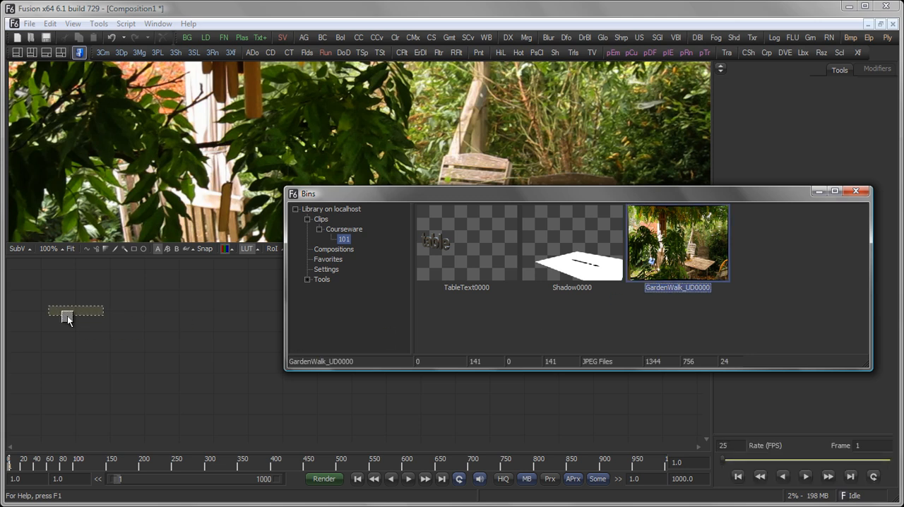
left_click_drag(678, 242, 76, 330)
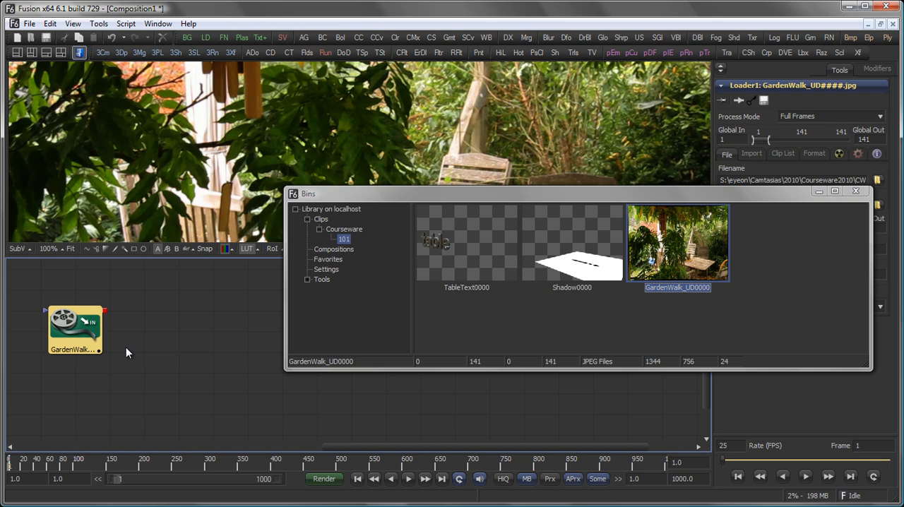
mouse_move(58, 68)
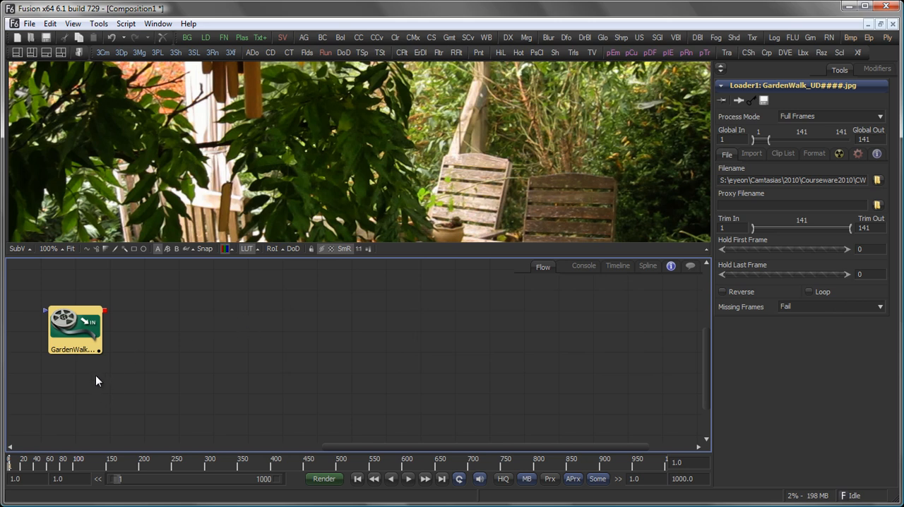
mouse_move(256, 326)
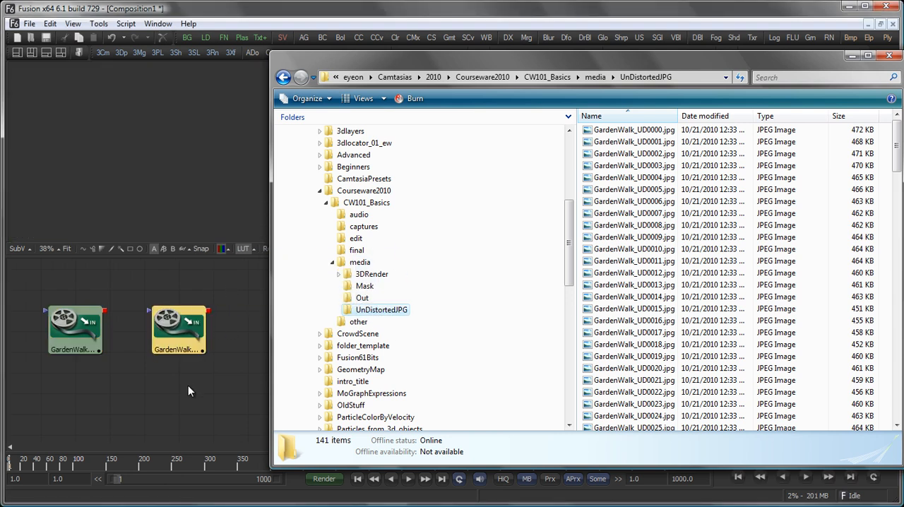
View the second GardenWalk Loader, then open the media\Mask folder in Explorer
left_click(178, 332)
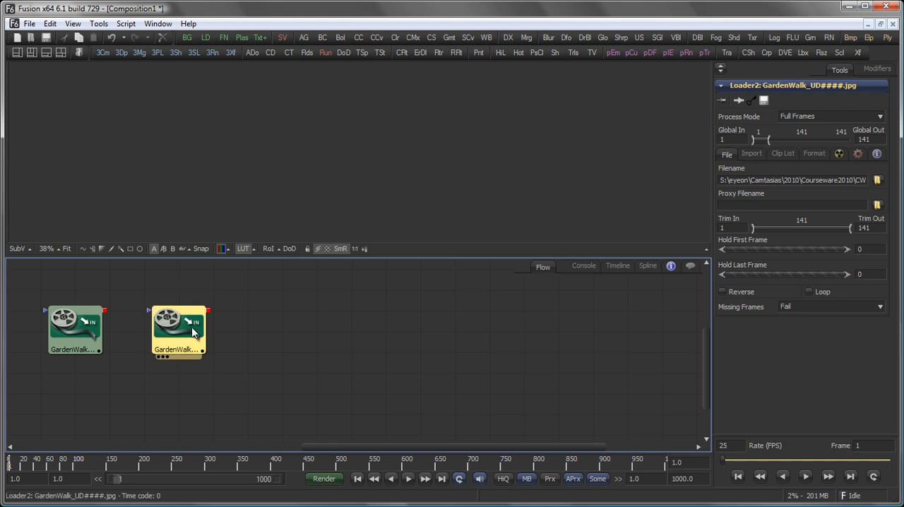
left_click_drag(178, 332, 191, 282)
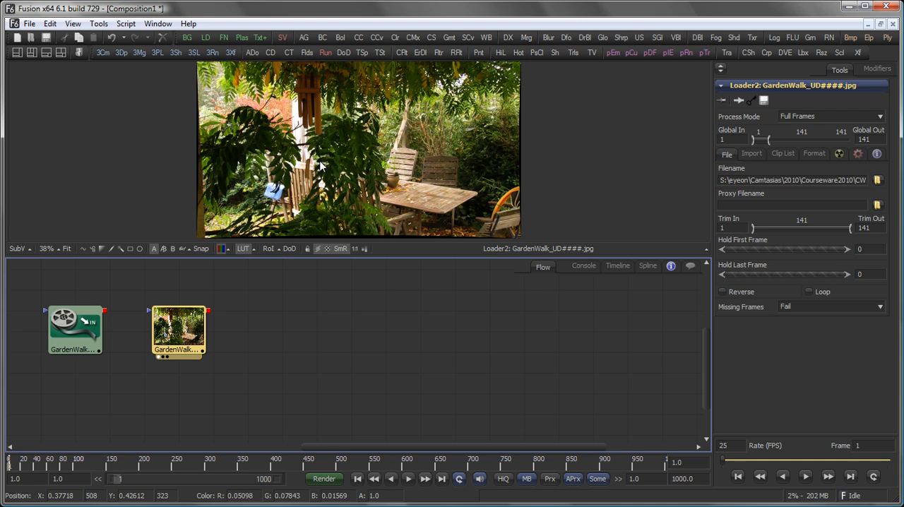
mouse_move(332, 197)
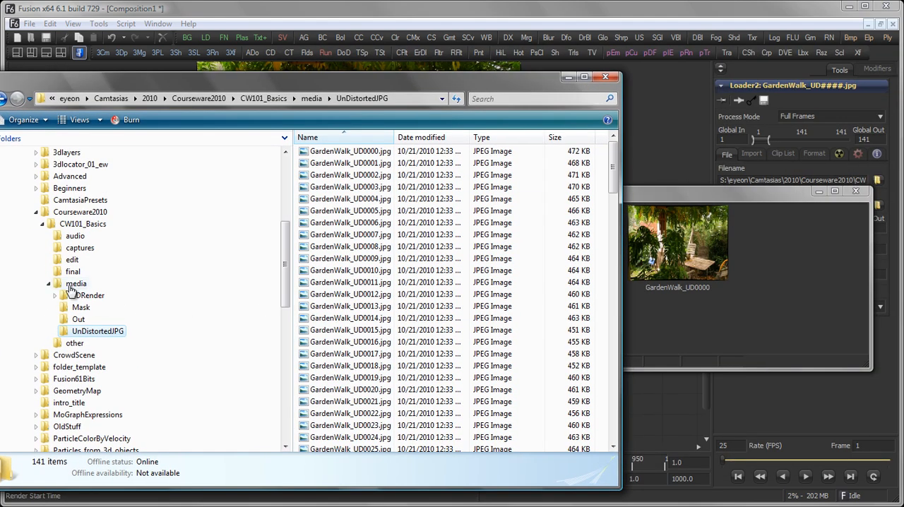
left_click(80, 306)
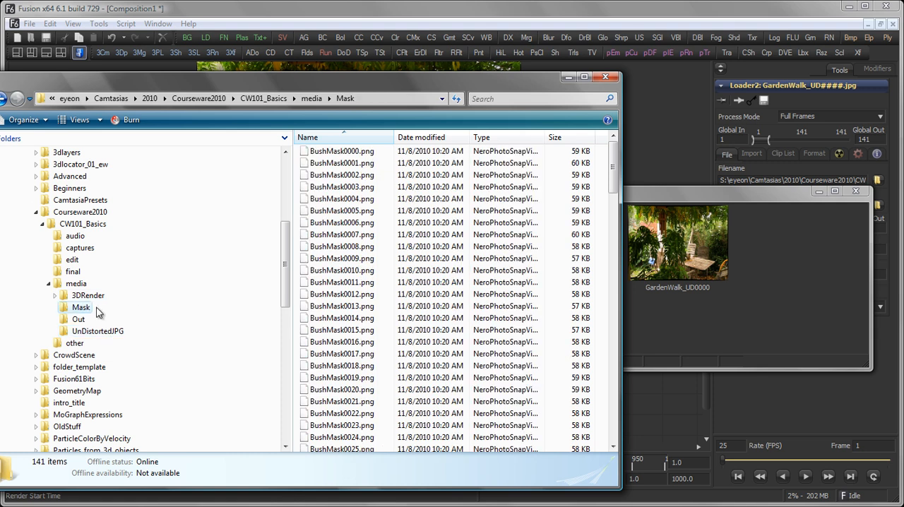
mouse_move(61, 332)
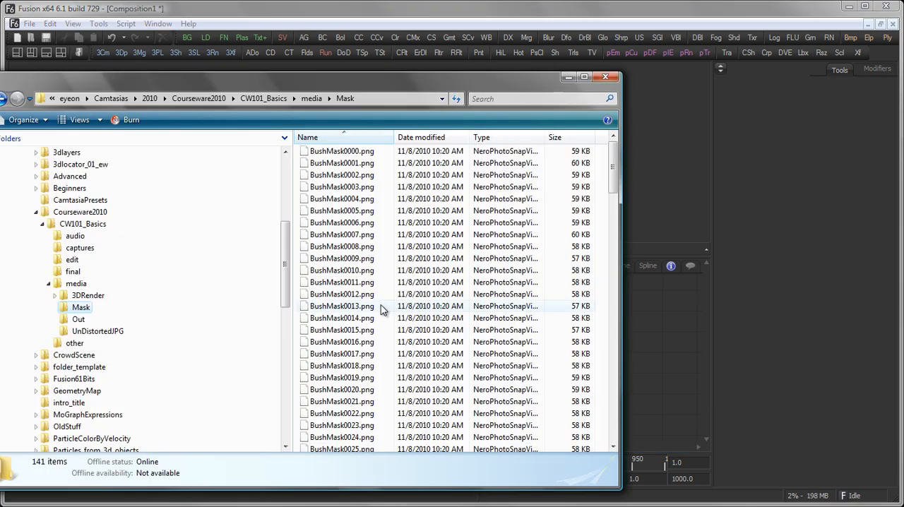
Merge the TableText and Shadow loaders into Merge1 and view the result
left_click(311, 98)
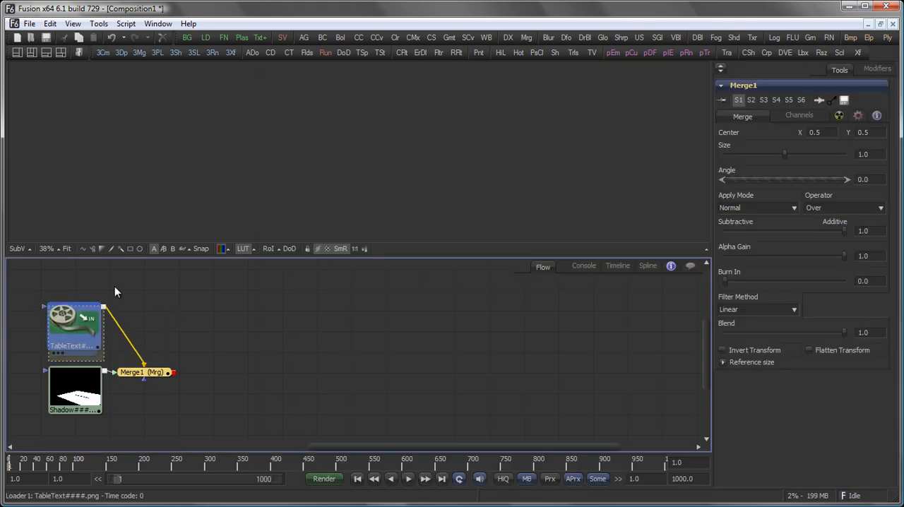
left_click(75, 332)
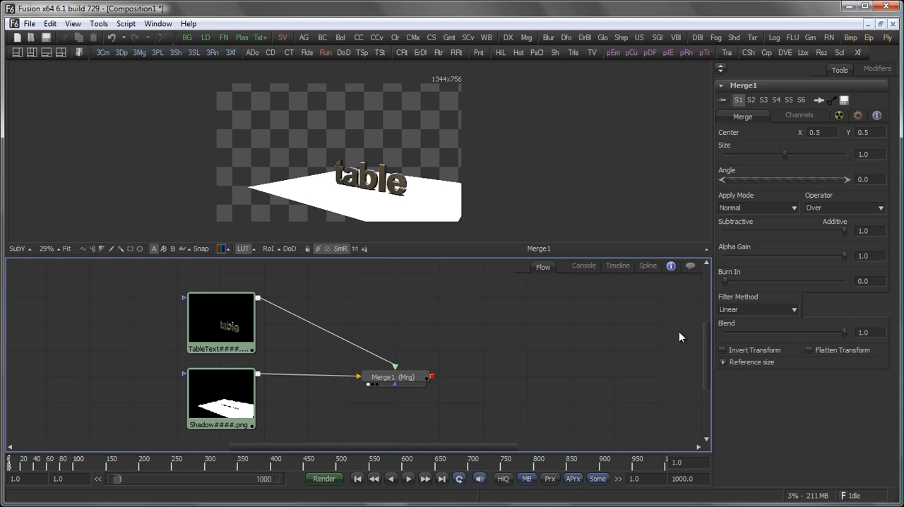
mouse_move(474, 332)
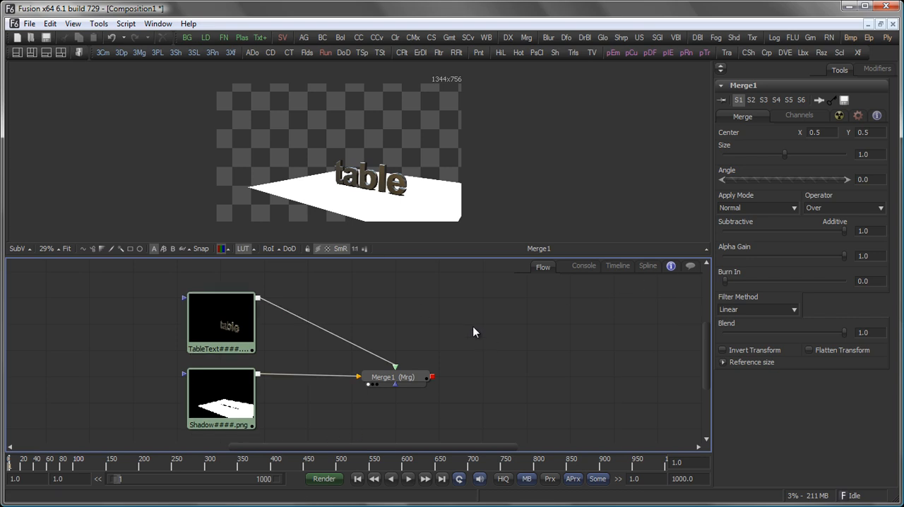
Drag GardenWalk_UD0000 from Bins into the Flow as a new Loader
left_click_drag(474, 332, 310, 380)
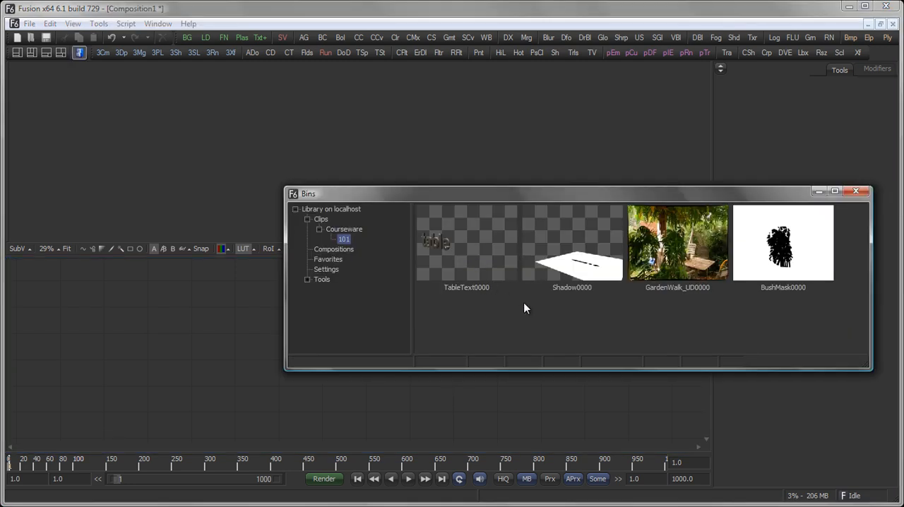
left_click(677, 242)
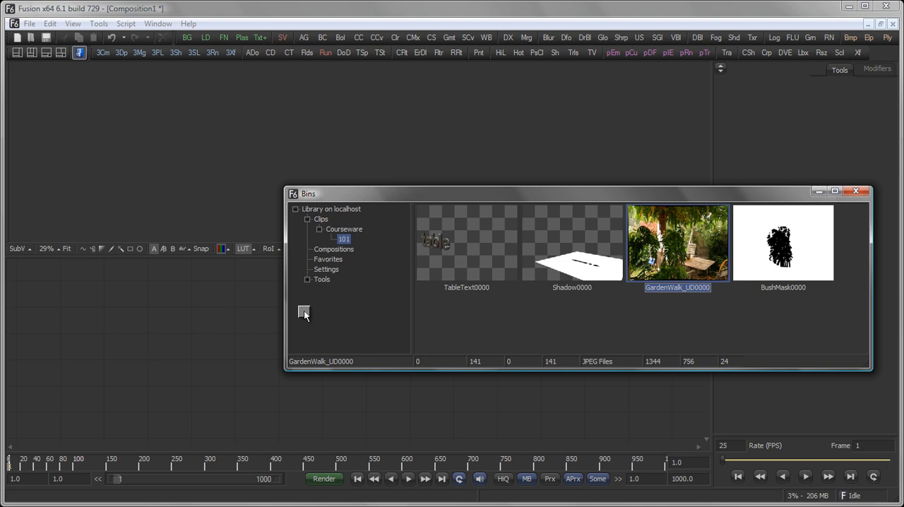
left_click_drag(677, 242, 104, 332)
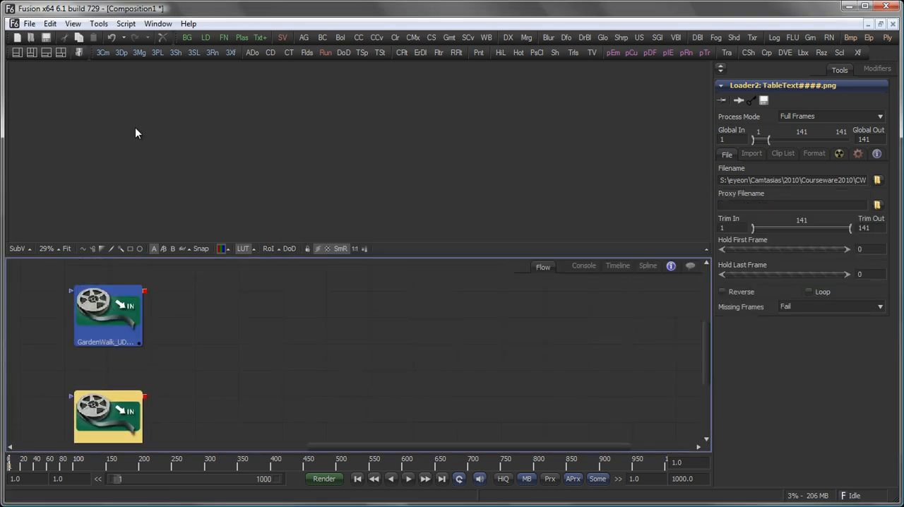
Set the render end frame to 141 and play the GardenWalk footage at 25 fps
left_click(107, 315)
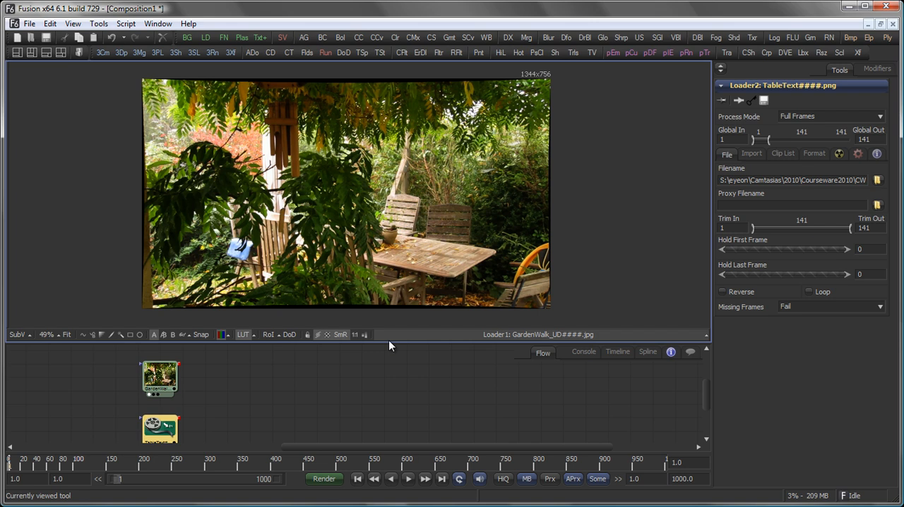
mouse_move(201, 250)
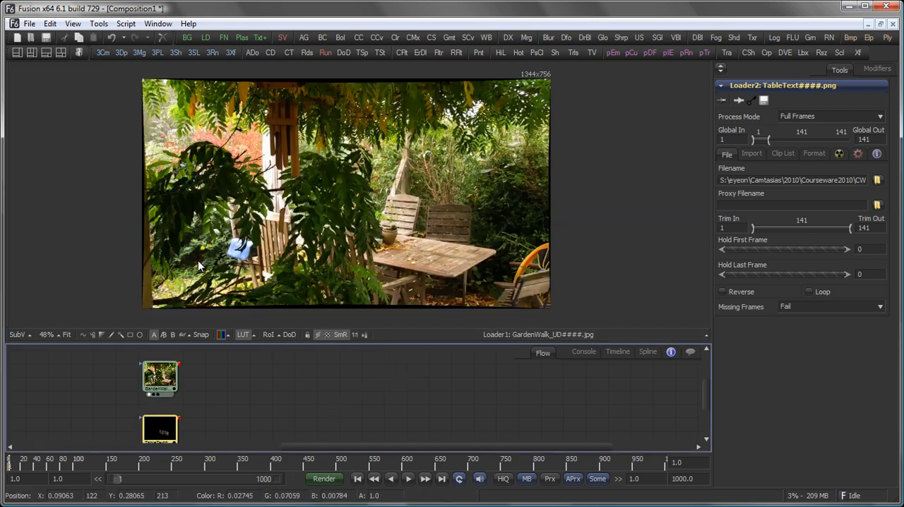
mouse_move(440, 218)
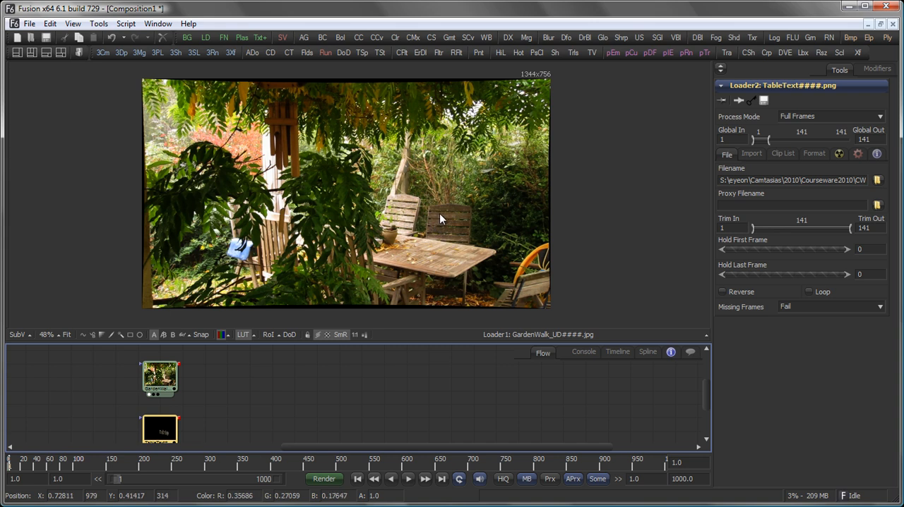
mouse_move(374, 222)
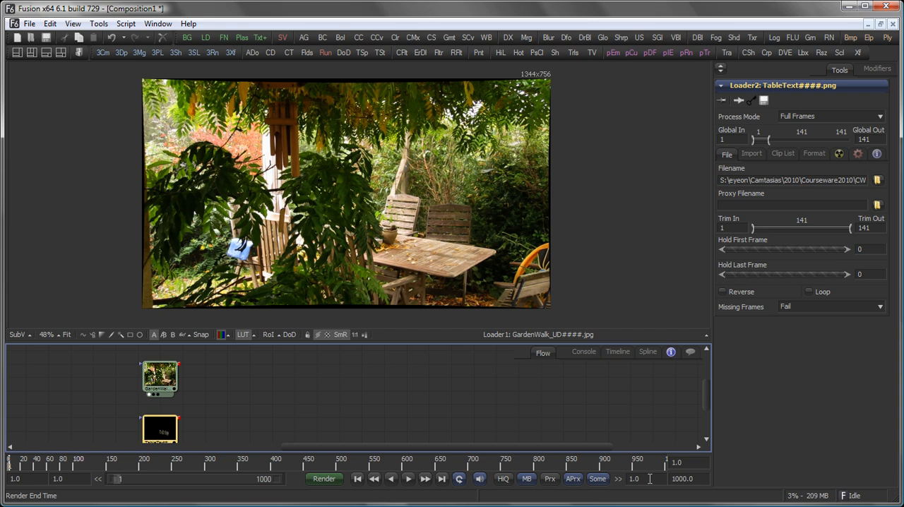
left_click(179, 376)
type("141")
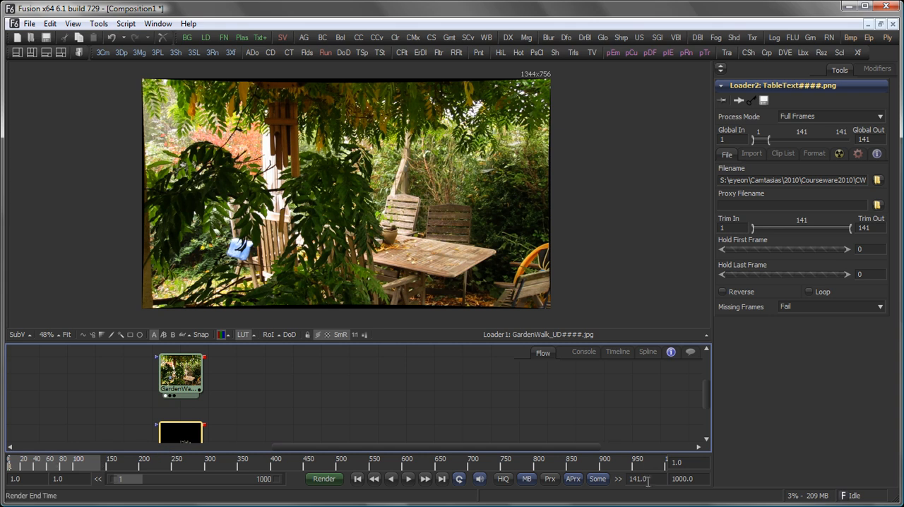
left_click(180, 374)
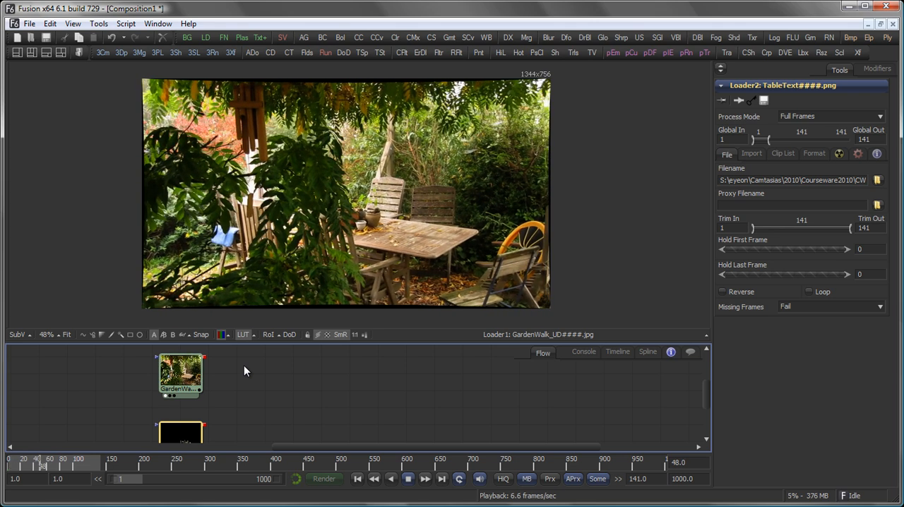
left_click(180, 375)
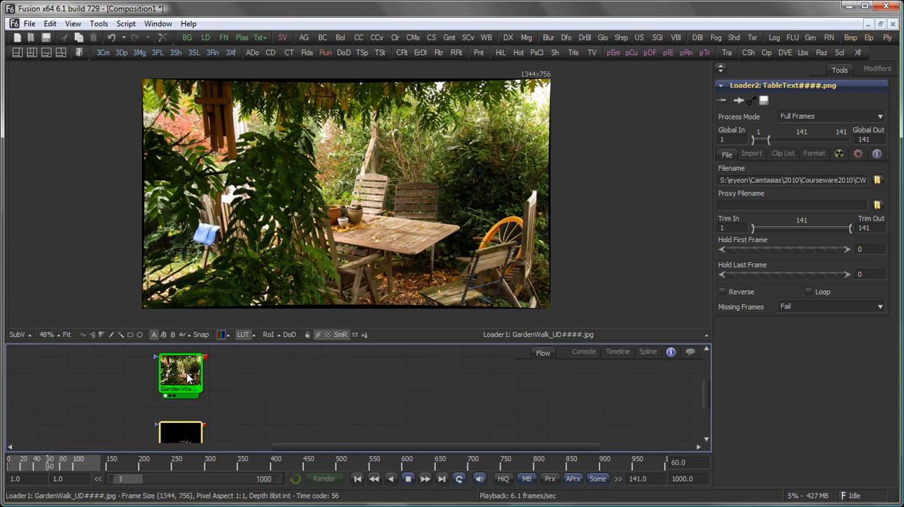
left_click(180, 389)
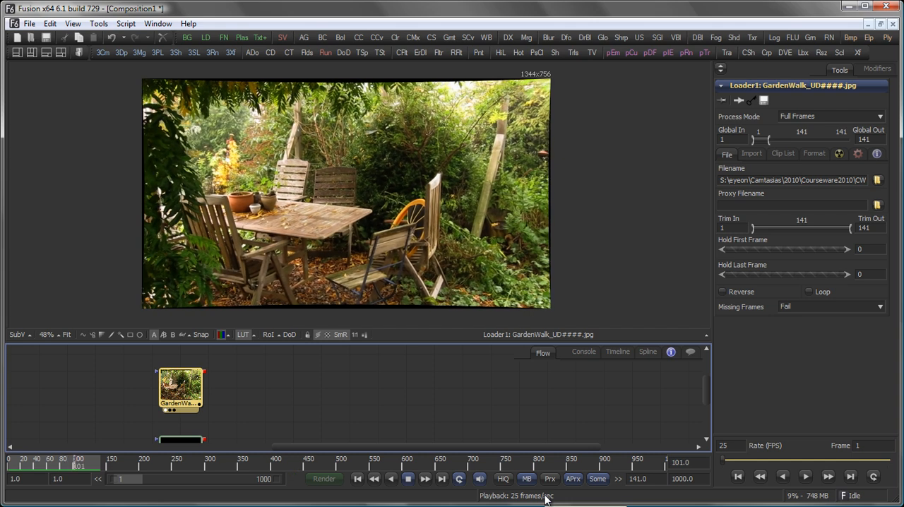
left_click(408, 478)
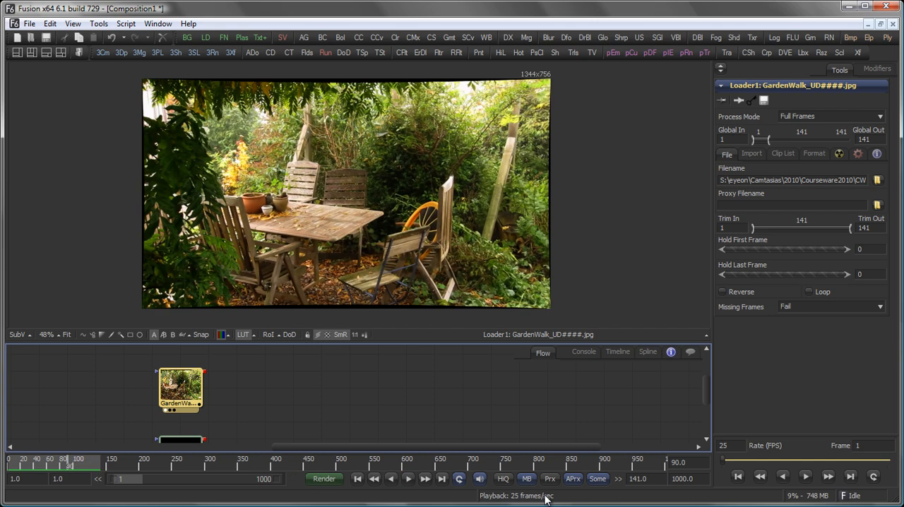
mouse_move(413, 195)
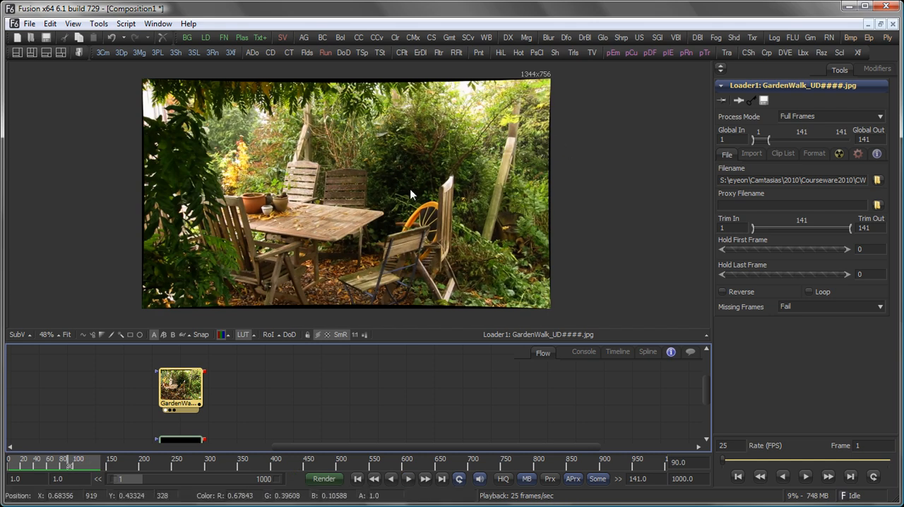
mouse_move(418, 185)
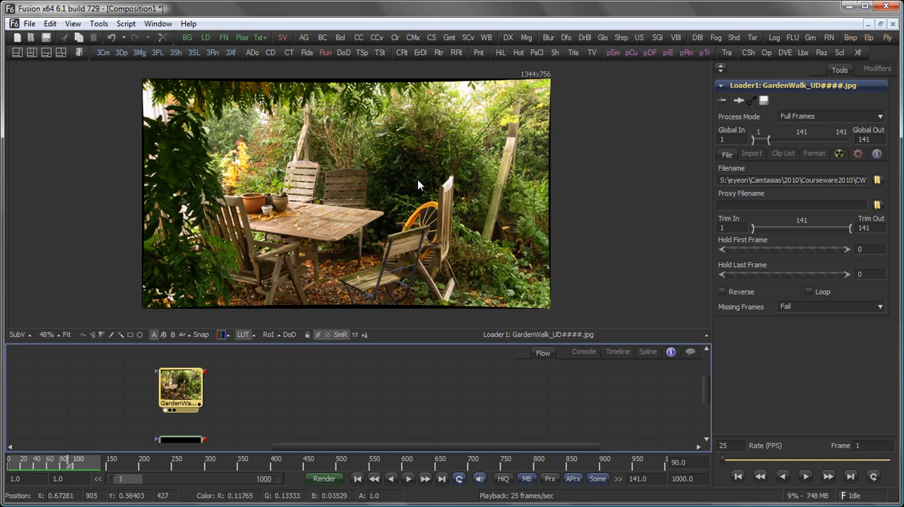
mouse_move(399, 197)
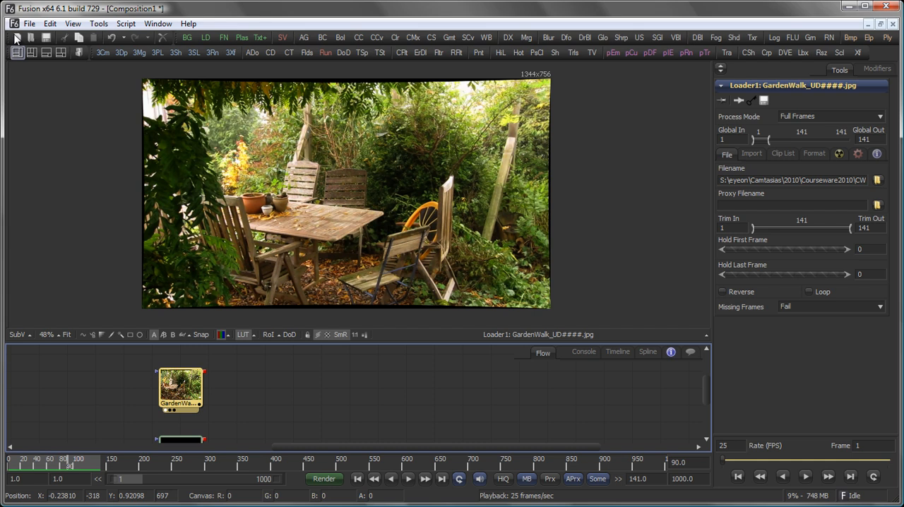
Open Preferences > Composition > Frame Format and select the frame rate for replacement with 30
left_click(30, 23)
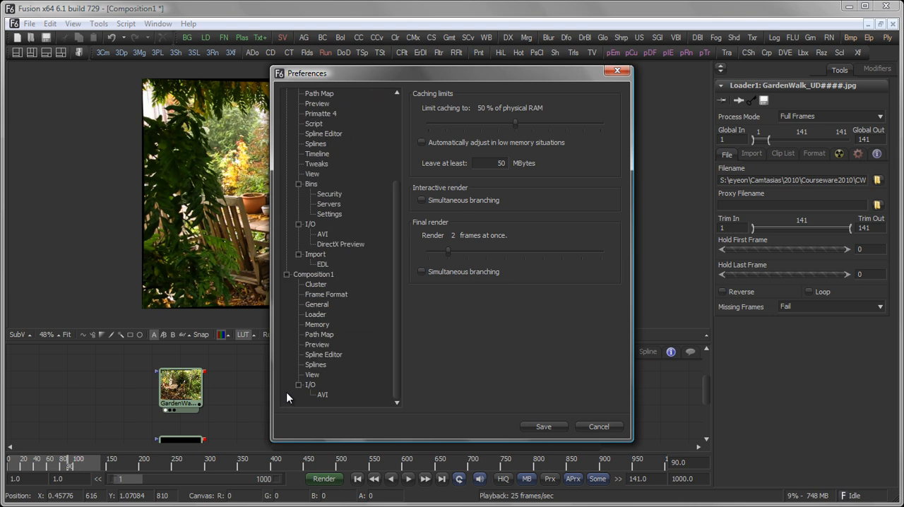
mouse_move(326, 295)
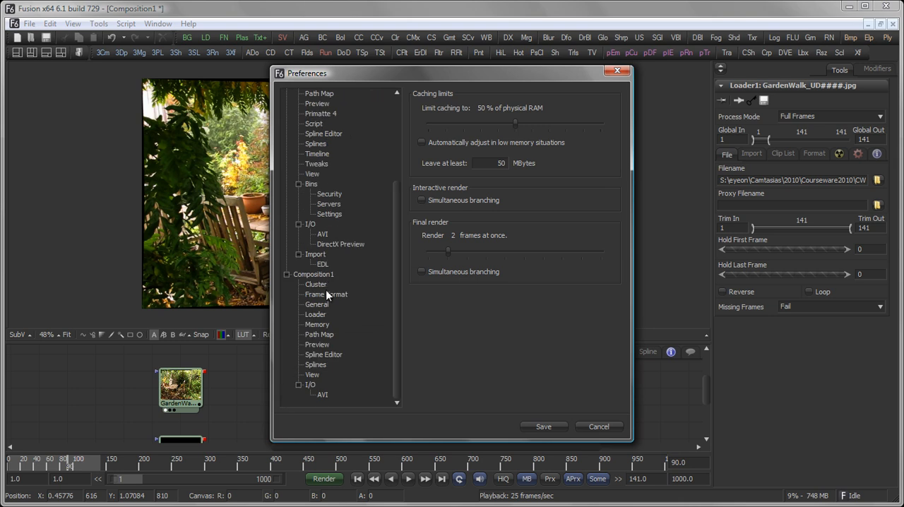
left_click(325, 295)
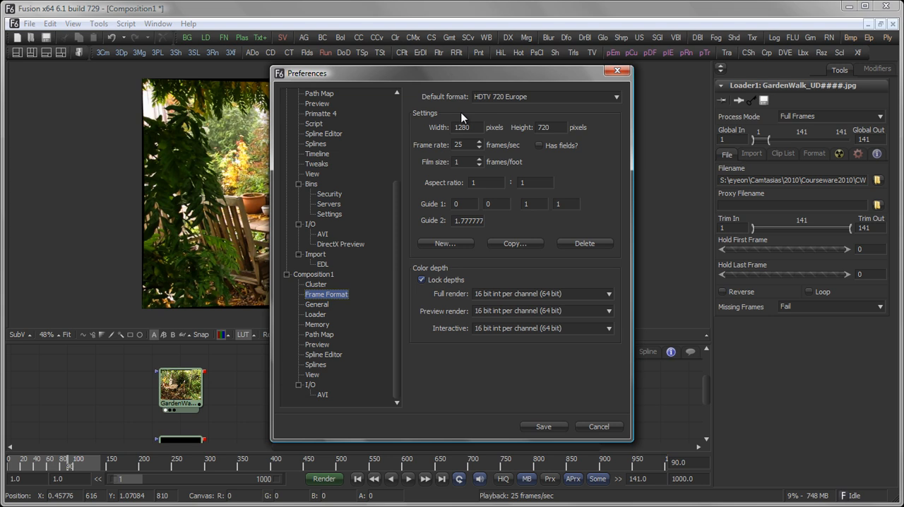
triple_click(460, 145)
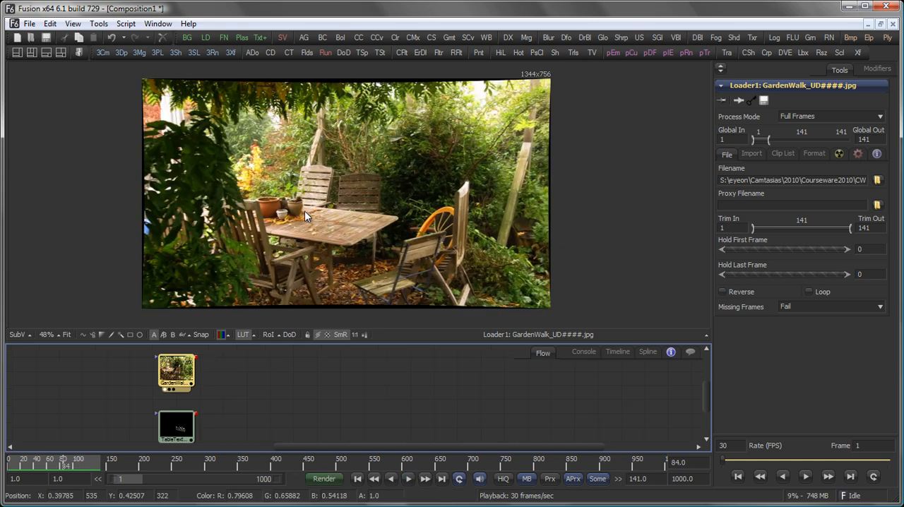
mouse_move(542, 171)
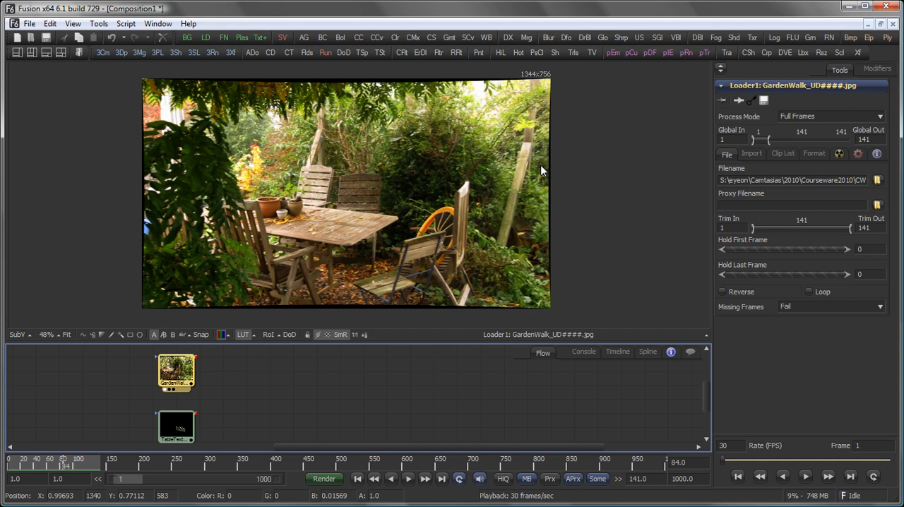
mouse_move(537, 259)
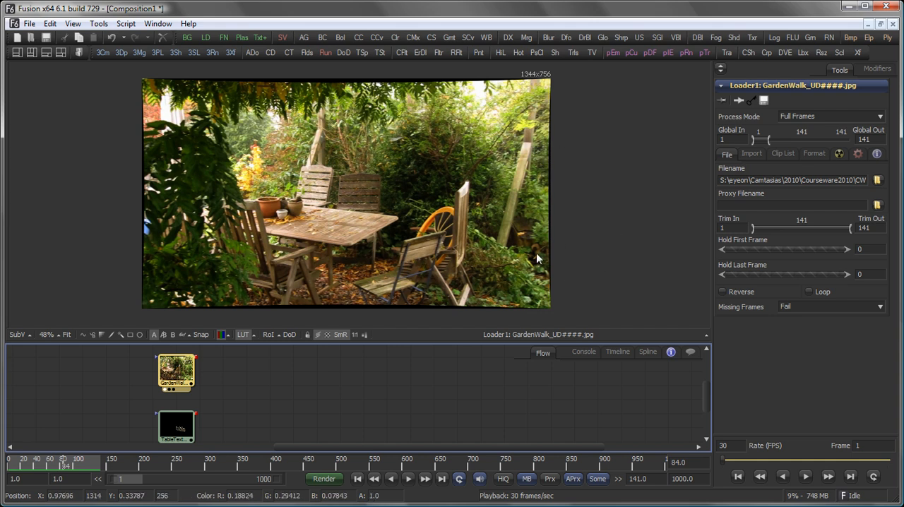
mouse_move(230, 409)
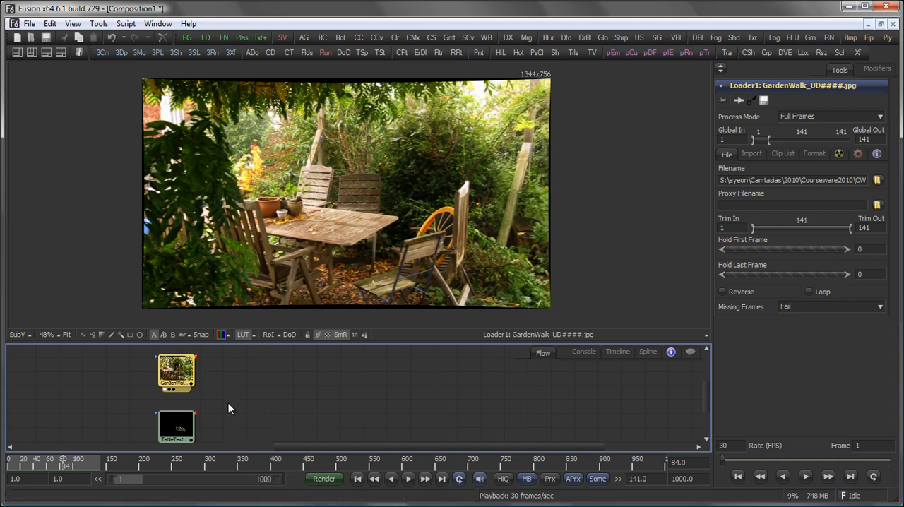
mouse_move(306, 417)
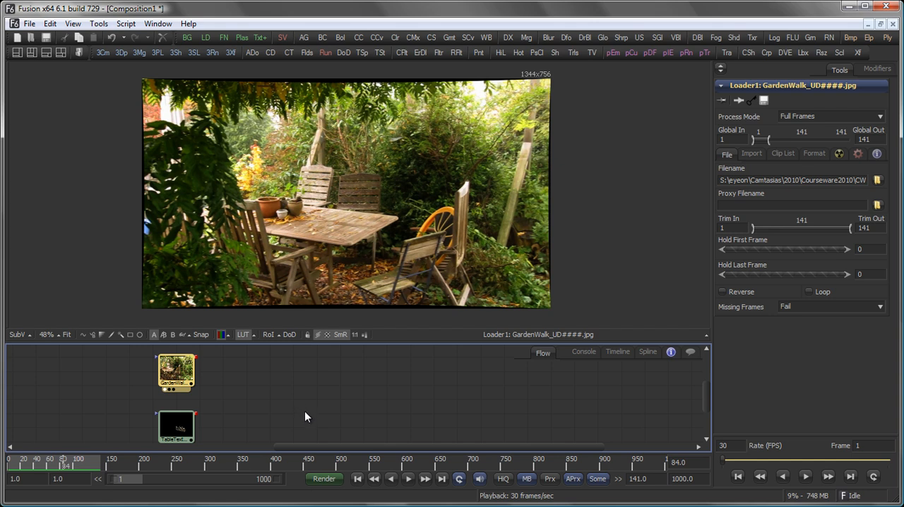
Select the GardenWalk loader and add Merge1 with TableText as foreground
left_click(176, 428)
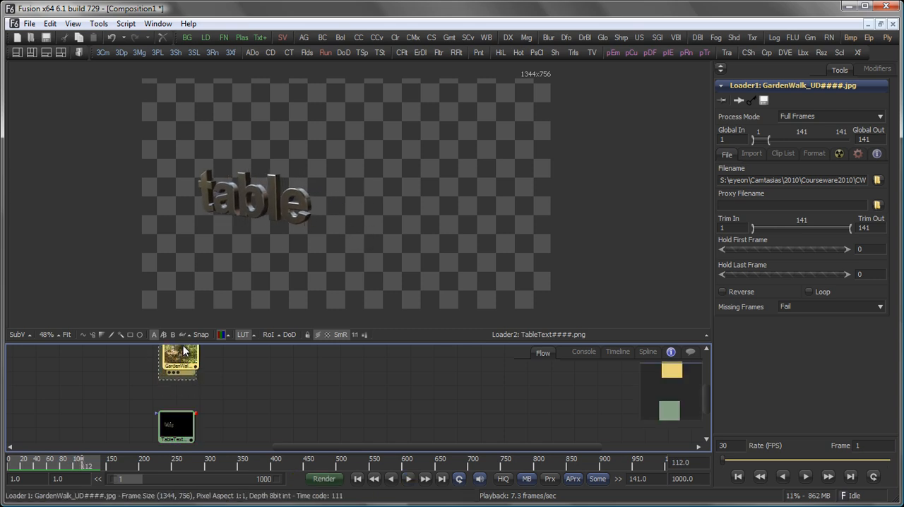
left_click(176, 372)
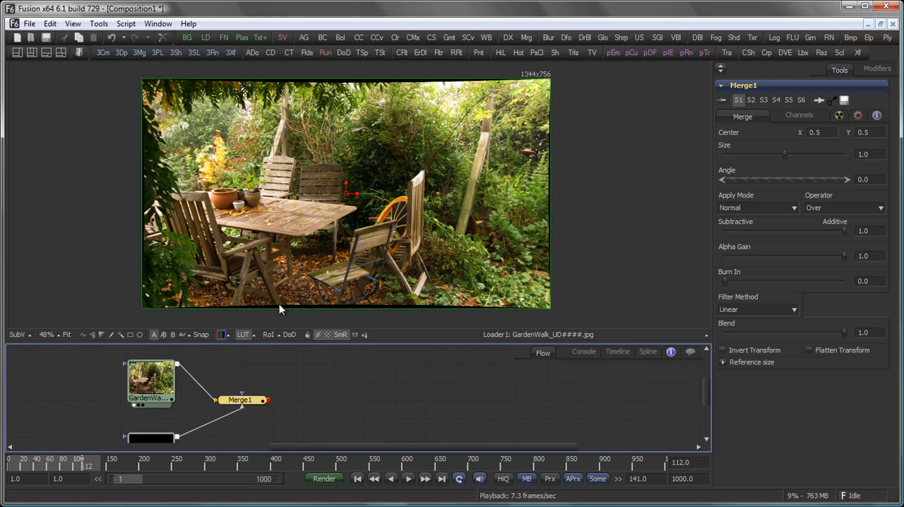
left_click(240, 400)
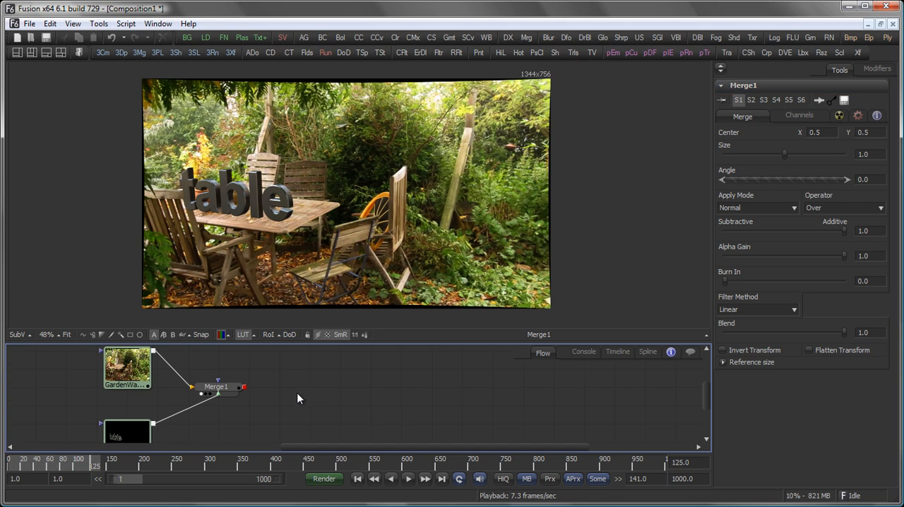
mouse_move(329, 392)
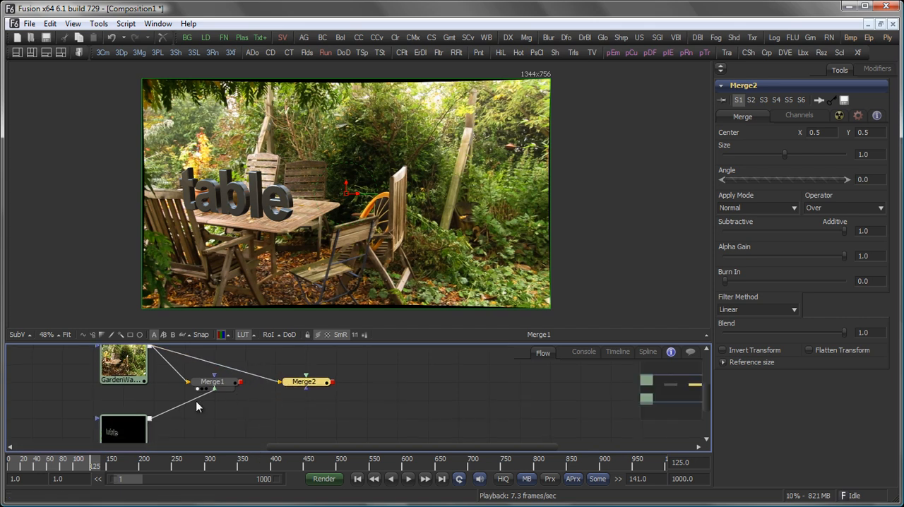
Wire TableText into Merge2 and Merge3, then add a fourth Merge via search
left_click(303, 382)
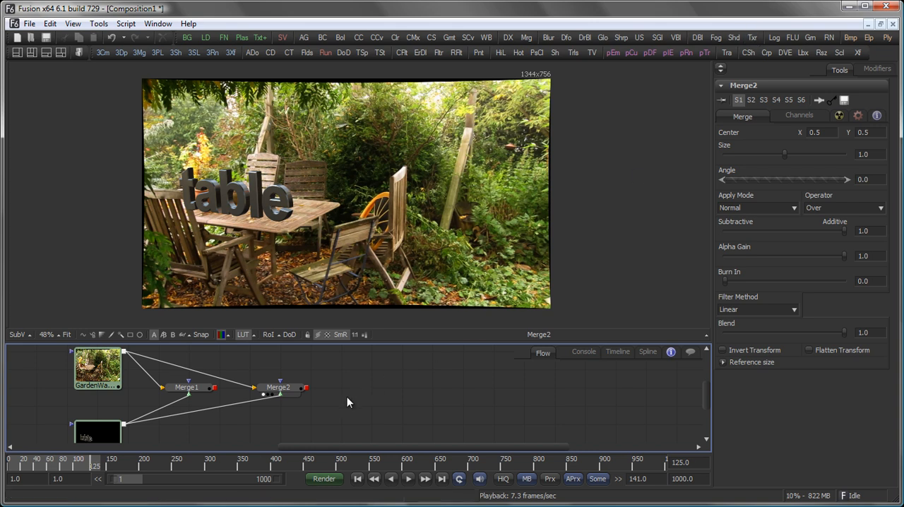
right_click(354, 403)
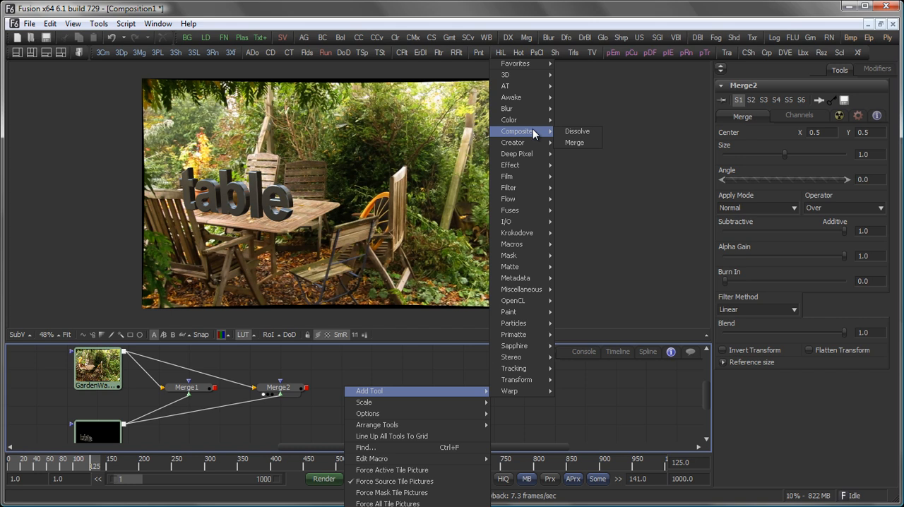
left_click(575, 142)
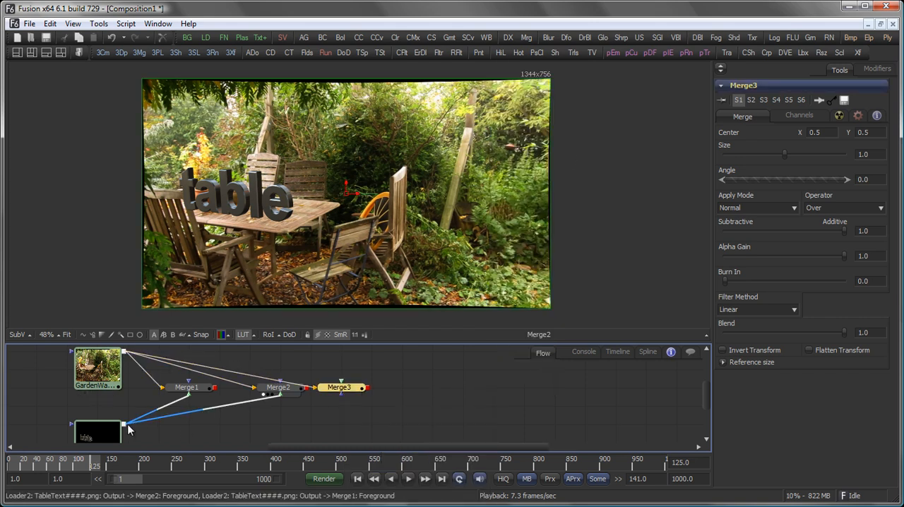
left_click_drag(339, 387, 400, 387)
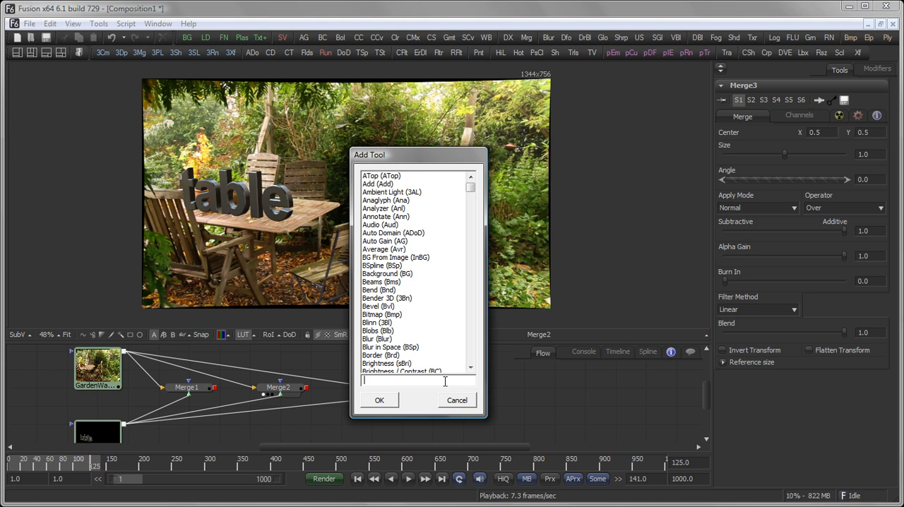
type("merge")
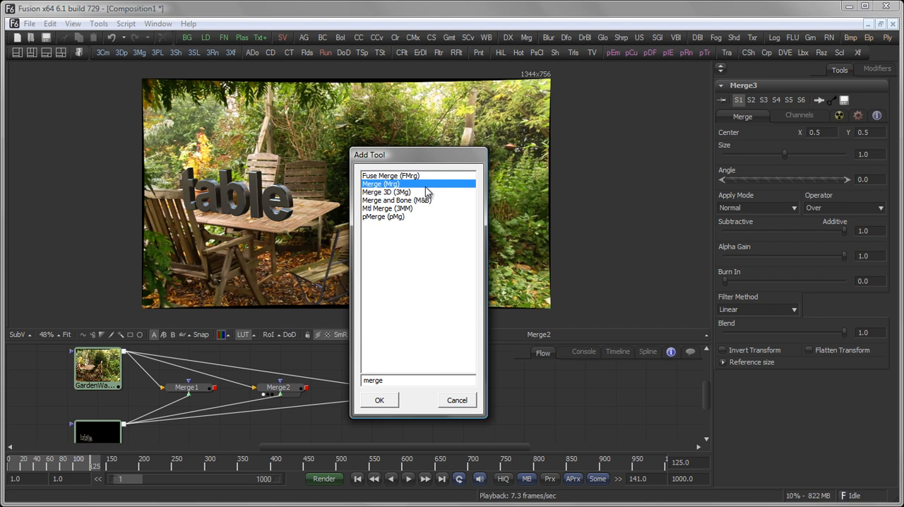
left_click(380, 400)
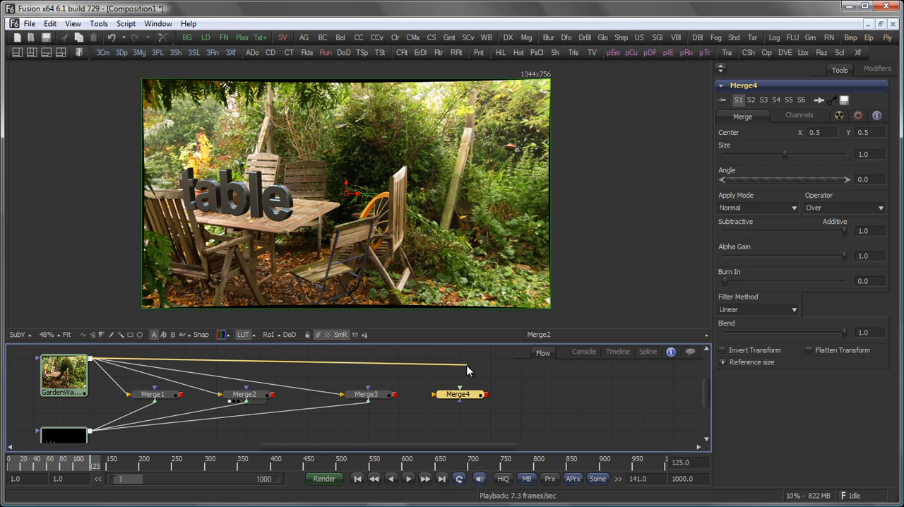
Wire the GardenWalk footage and TableText into Merge4, then select Merges 2–4 for deletion
left_click(457, 394)
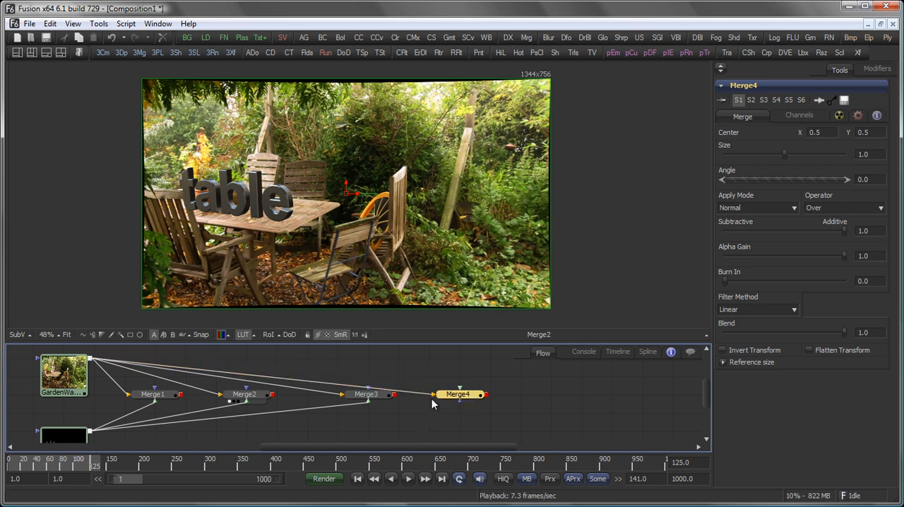
mouse_move(262, 428)
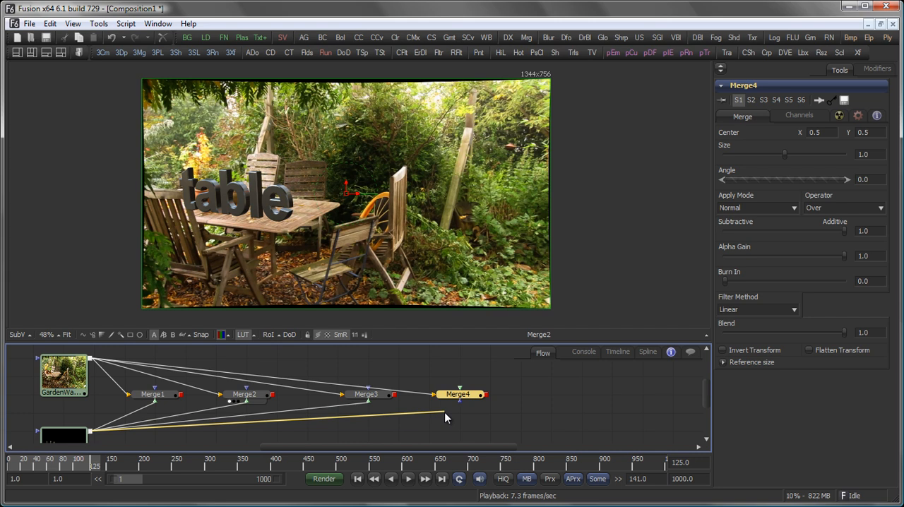
left_click(457, 394)
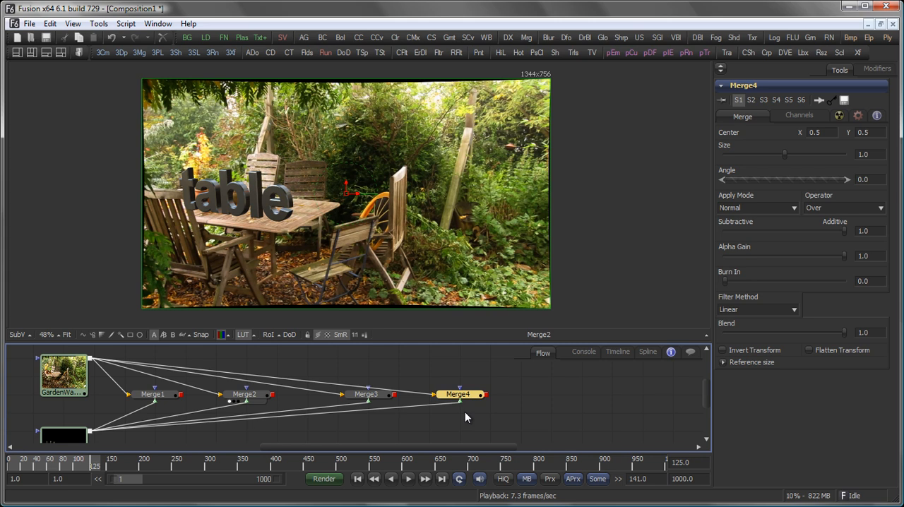
left_click(245, 394)
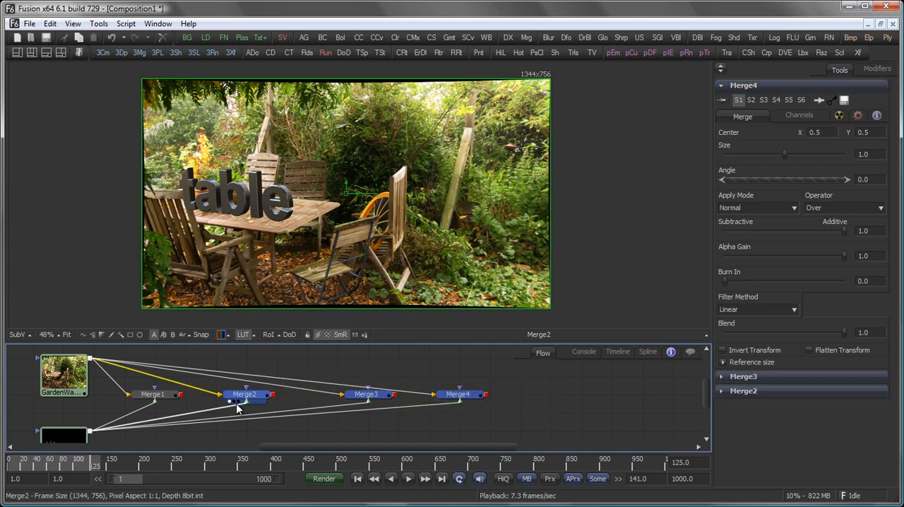
mouse_move(245, 394)
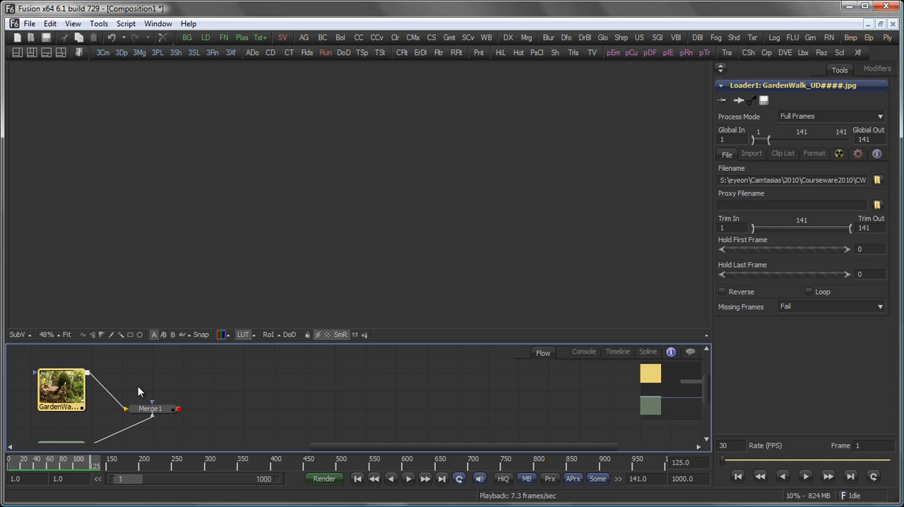
Select Merge1 and display the table text over garden footage in the viewer
left_click(150, 408)
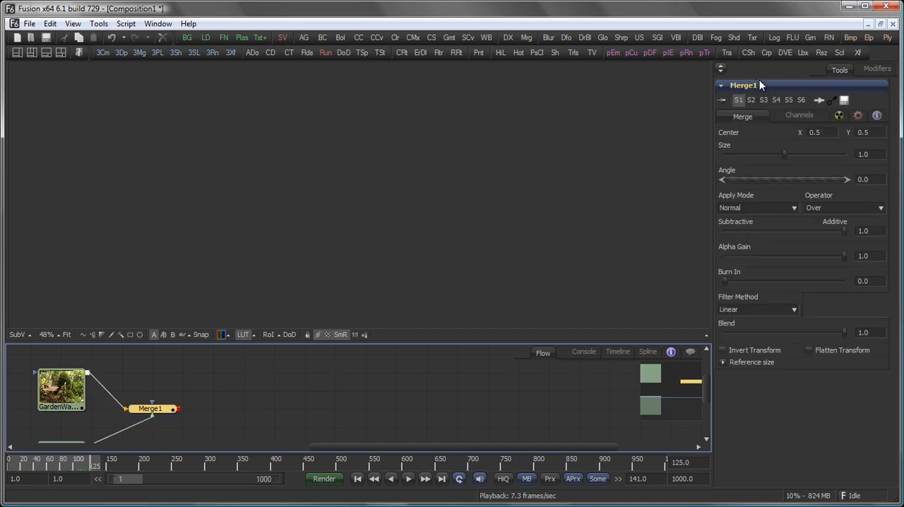
mouse_move(786, 88)
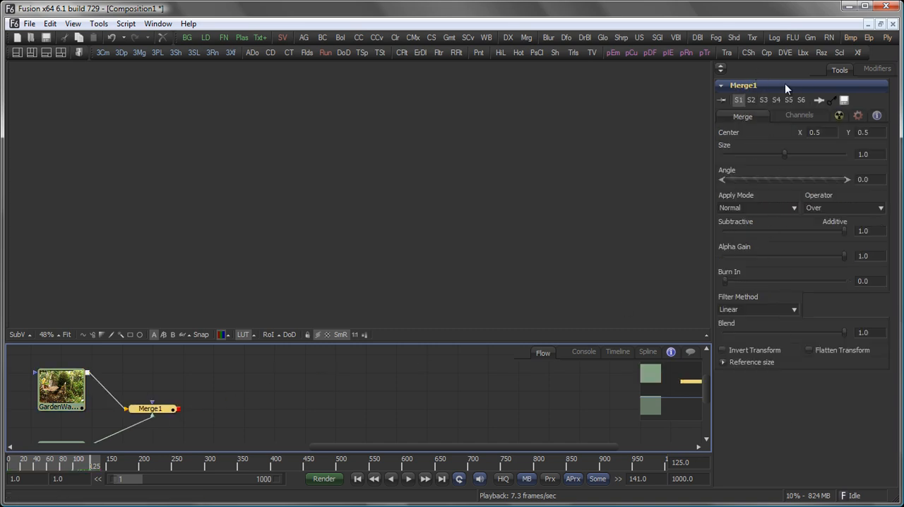
left_click(150, 409)
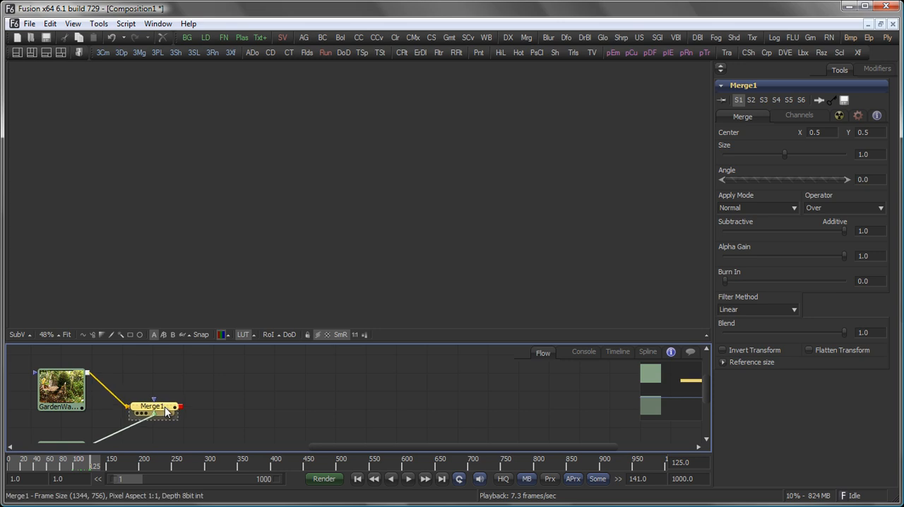
left_click(68, 388)
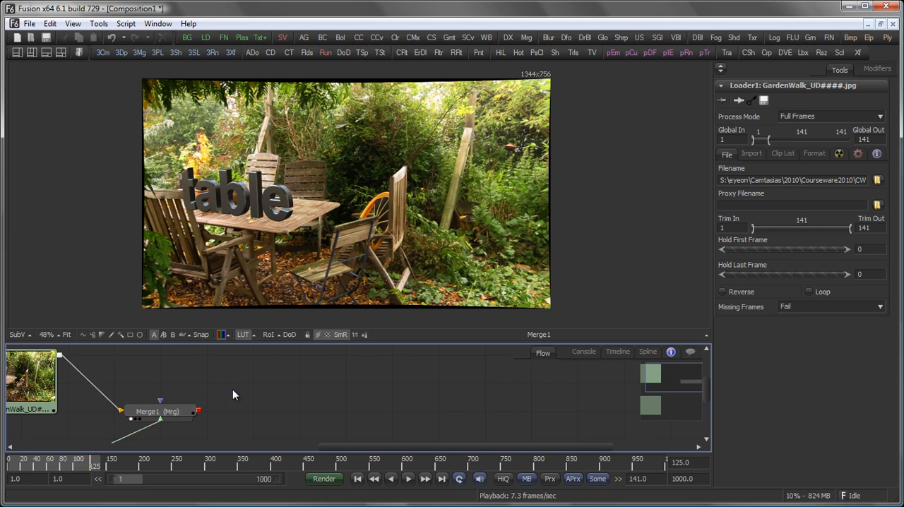
mouse_move(222, 387)
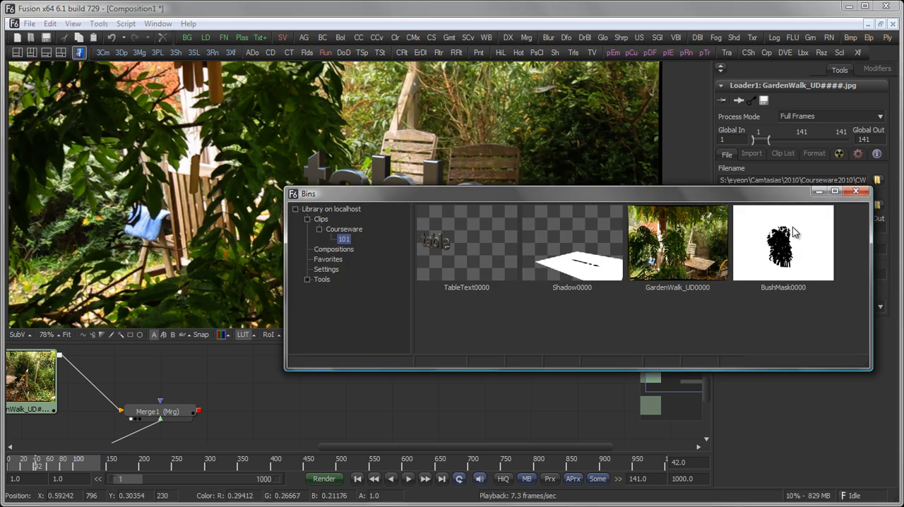
Add the BushMask0000 clip as a loader feeding Merge1's mask input, then view Merge1
left_click(783, 242)
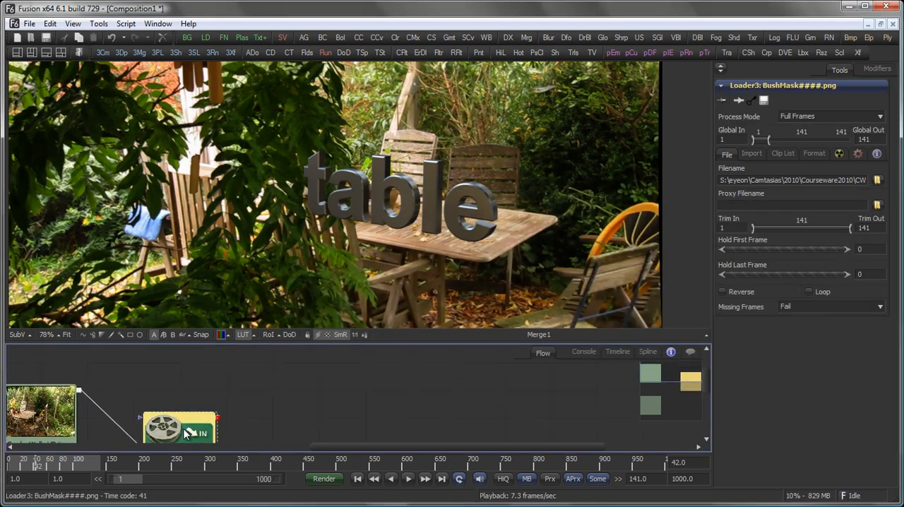
left_click_drag(179, 428, 179, 389)
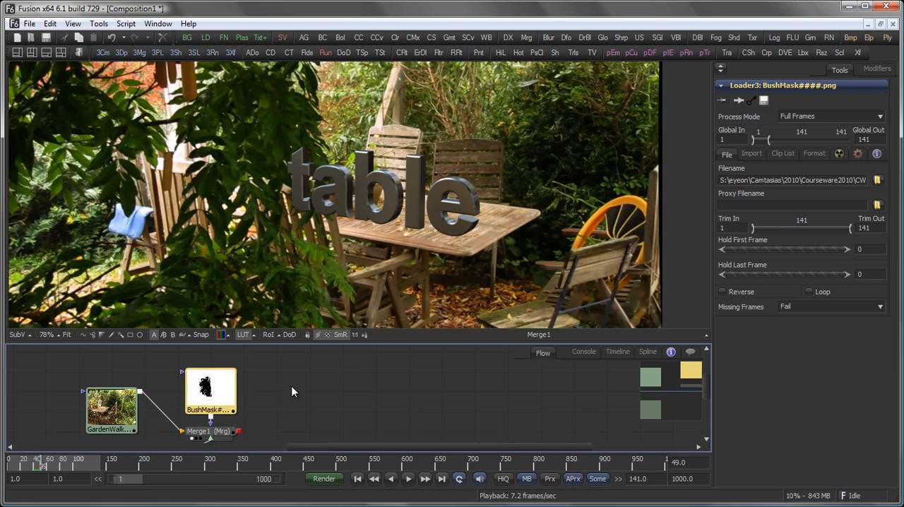
mouse_move(252, 235)
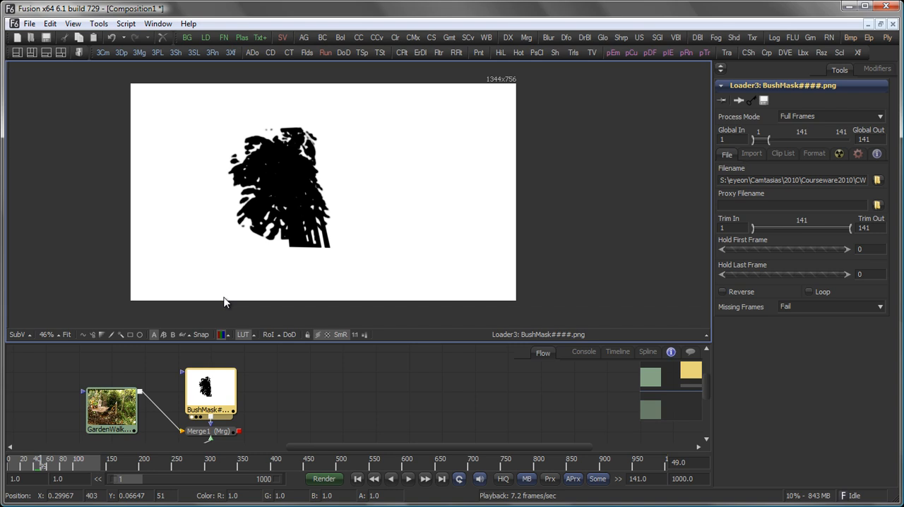
left_click(222, 334)
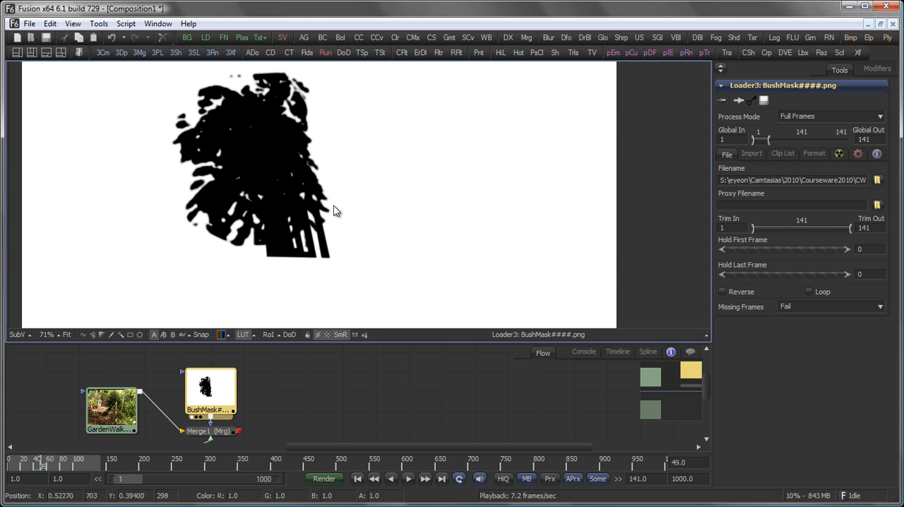
left_click(205, 415)
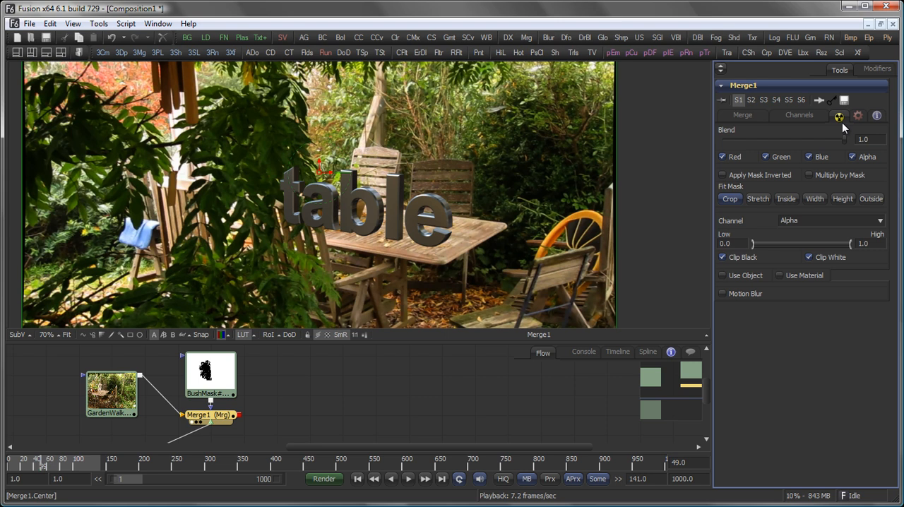
mouse_move(847, 229)
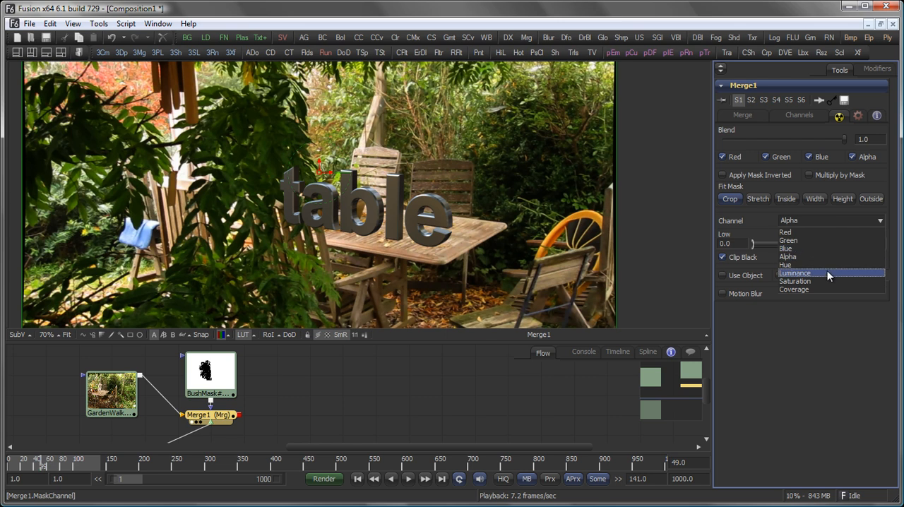
Set Merge1's mask channel to Luminance, then Red, so the bush hides the text
left_click(796, 273)
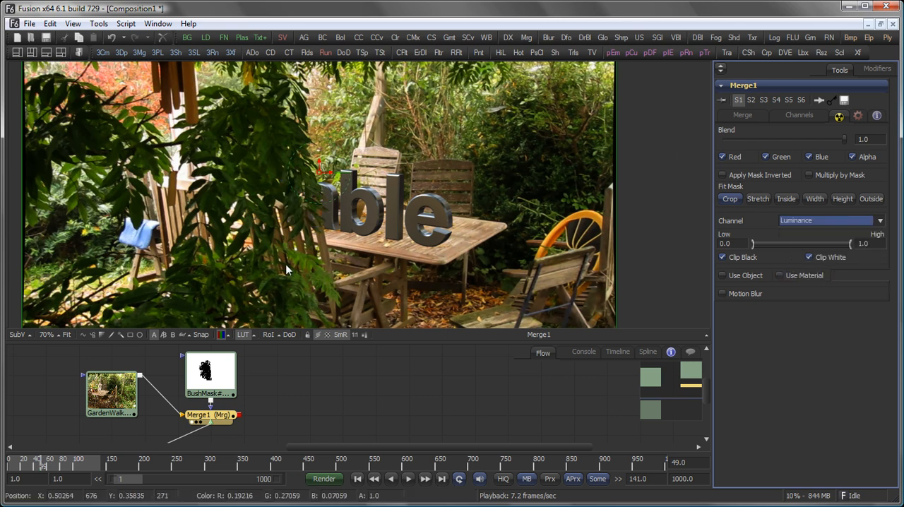
mouse_move(233, 197)
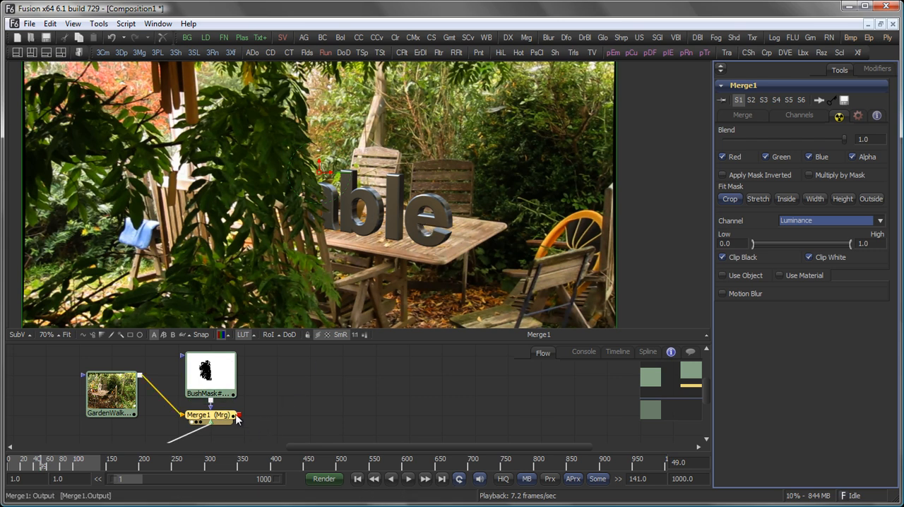
left_click(829, 220)
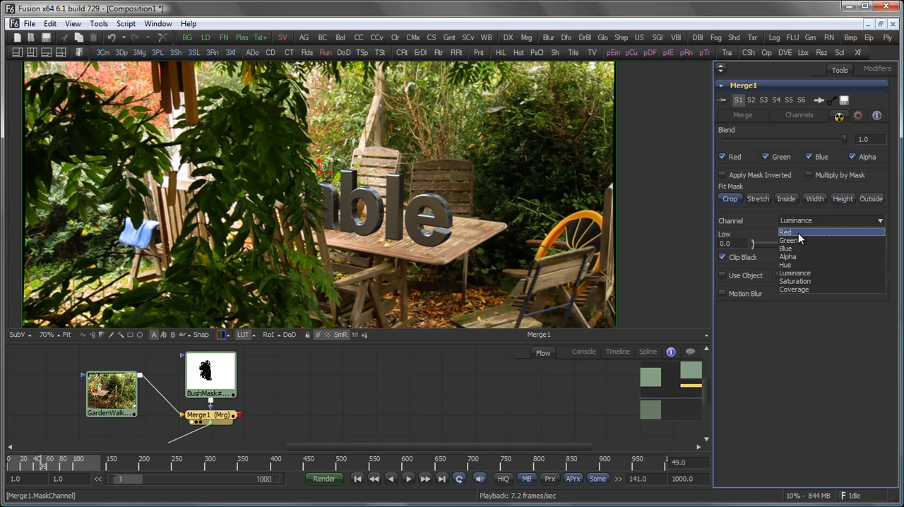
left_click(786, 231)
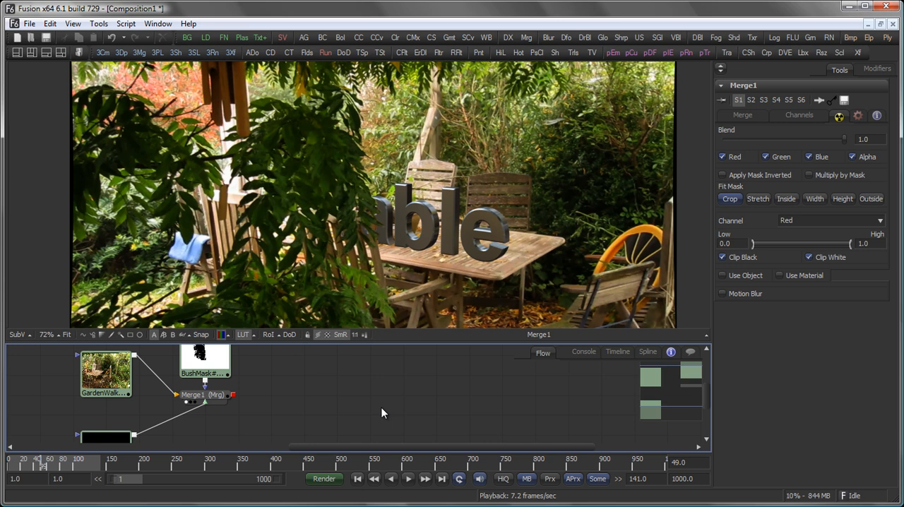
scroll("up", 3)
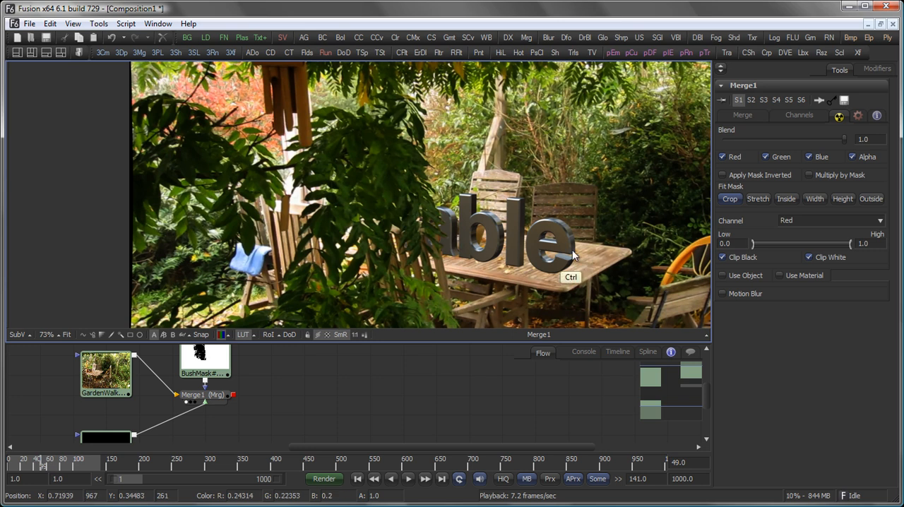
left_click(79, 53)
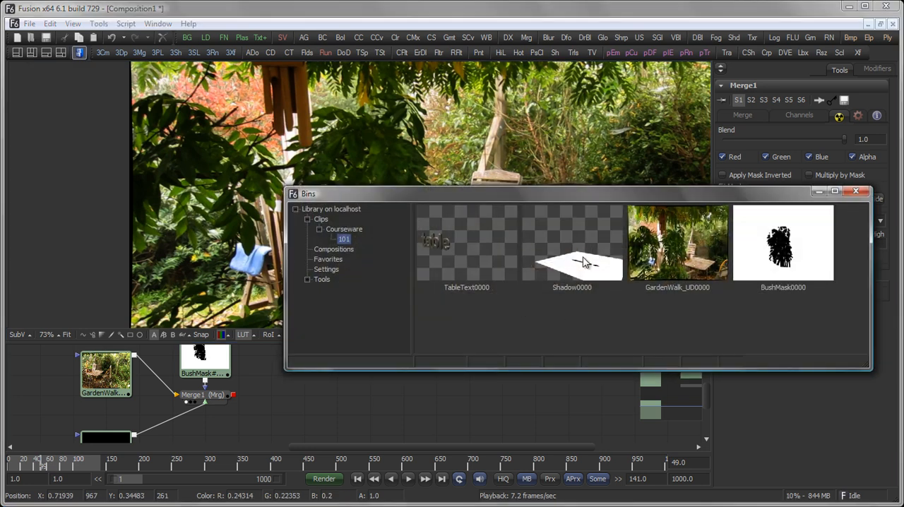
mouse_move(592, 256)
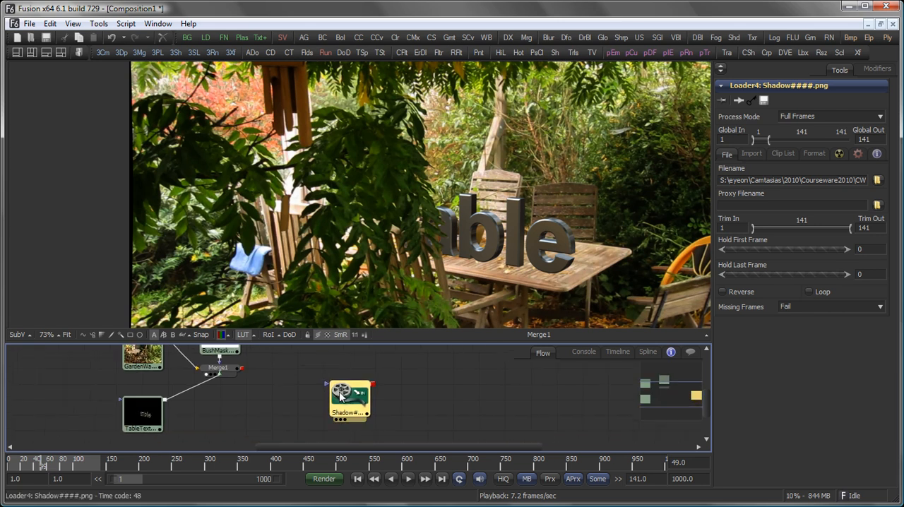
Bring the Shadow0000 clip into the Flow and merge it after Merge1 through Merge2
left_click_drag(349, 400, 256, 416)
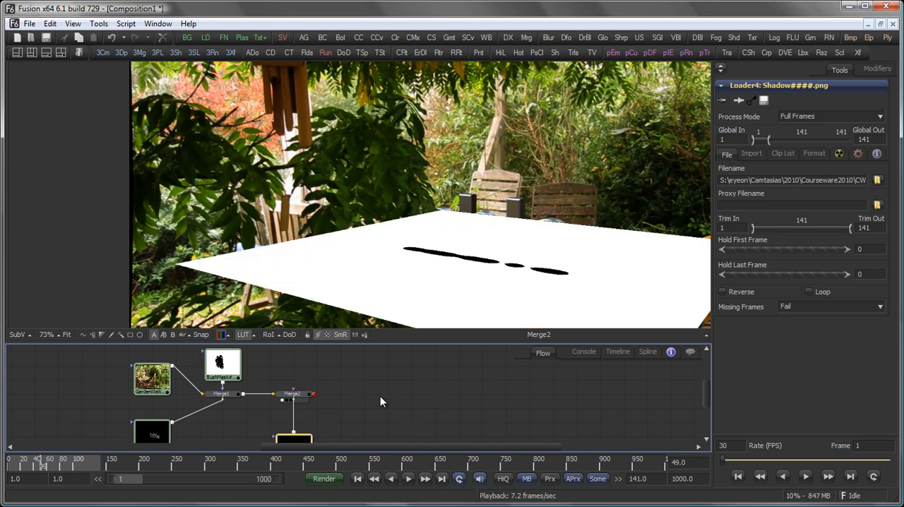
mouse_move(366, 404)
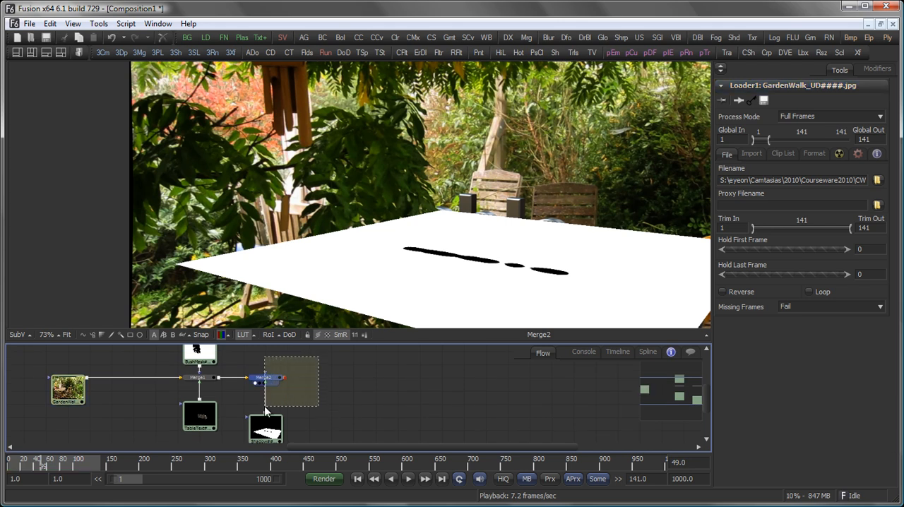
Insert Merge2 onto the link between the GardenWalk loader and Merge1
left_click(264, 378)
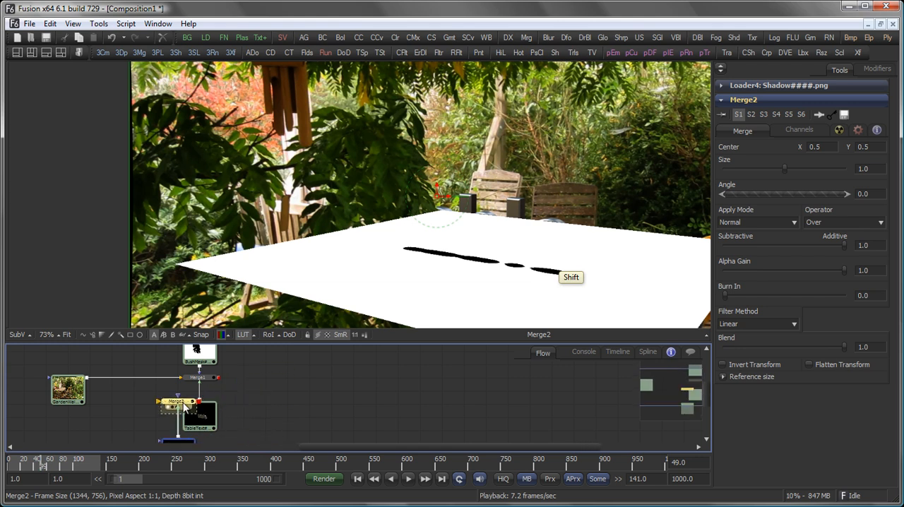
left_click_drag(176, 402, 137, 399)
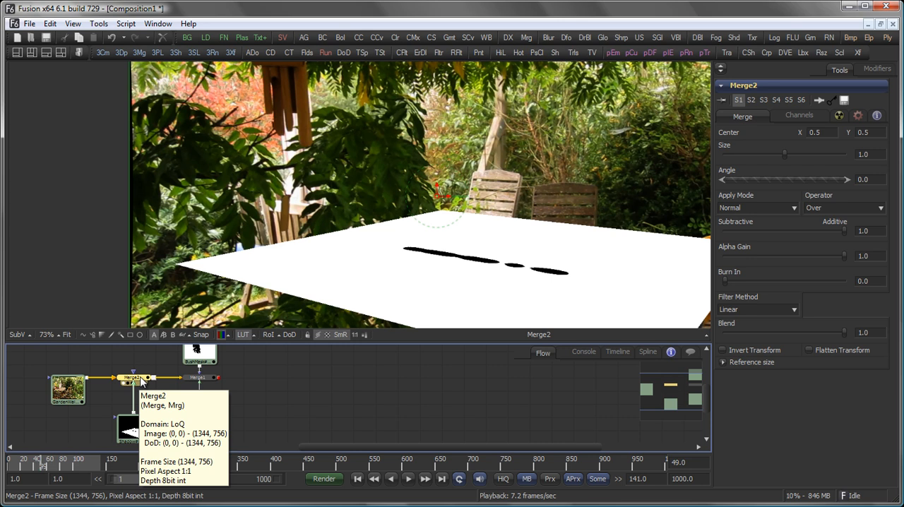
mouse_move(639, 286)
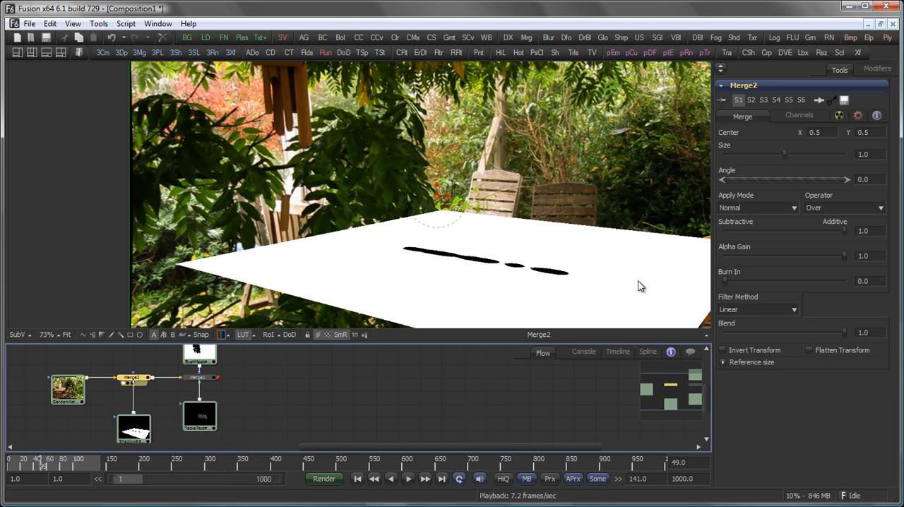
Set Merge2's Apply Mode to Multiply
left_click(756, 208)
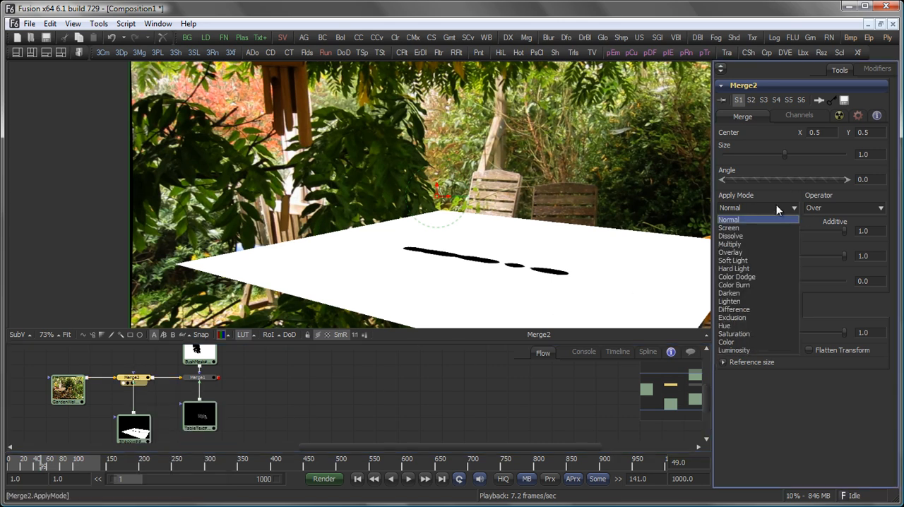
mouse_move(774, 244)
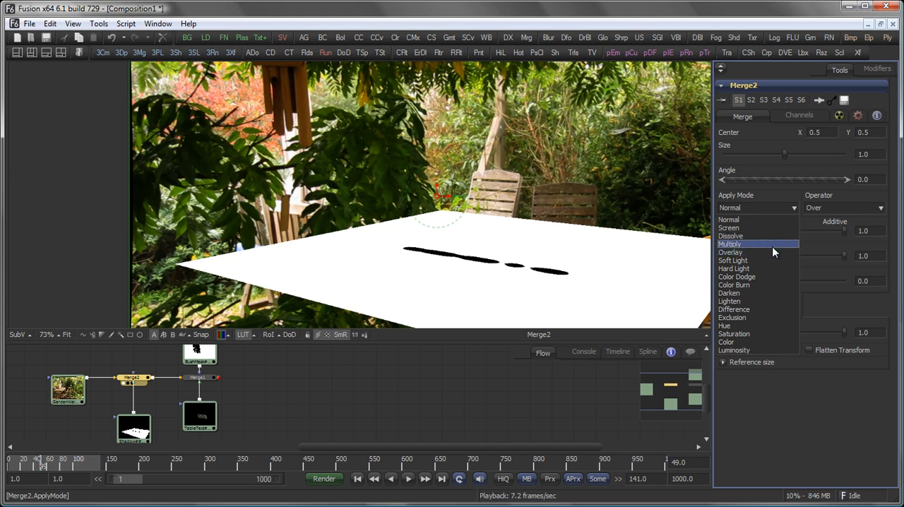
left_click(730, 244)
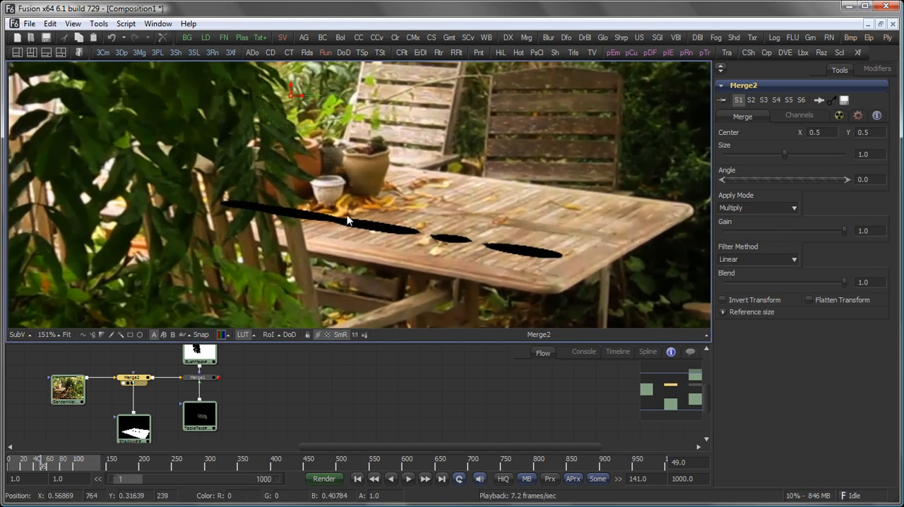
mouse_move(521, 268)
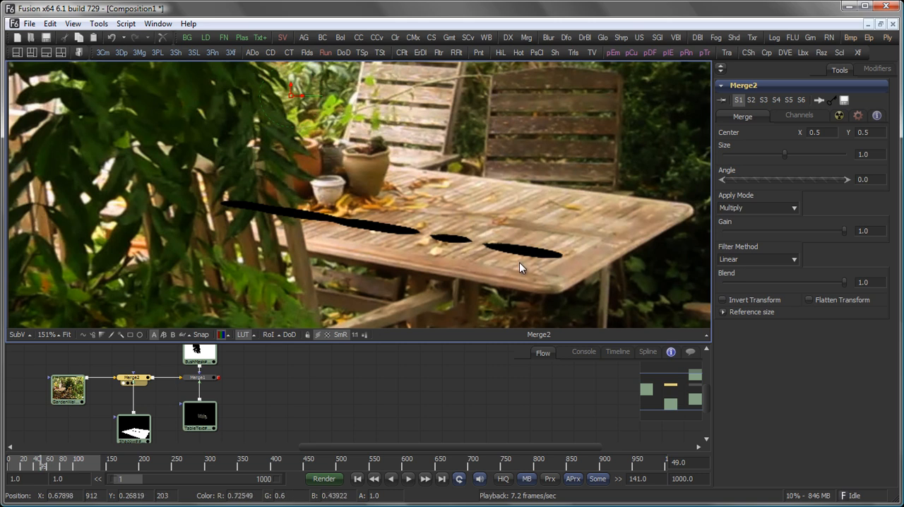
mouse_move(254, 217)
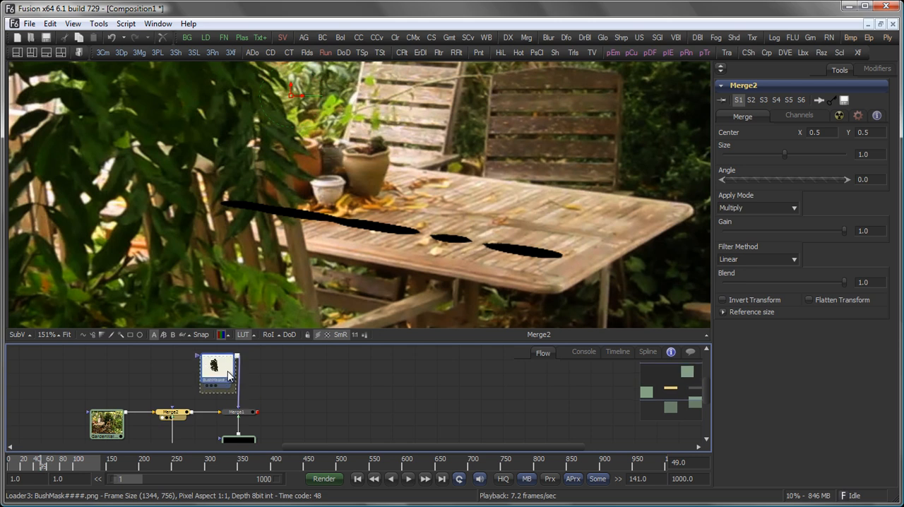
Feed BushMask into Merge2's mask input using the Luminance channel
left_click(216, 371)
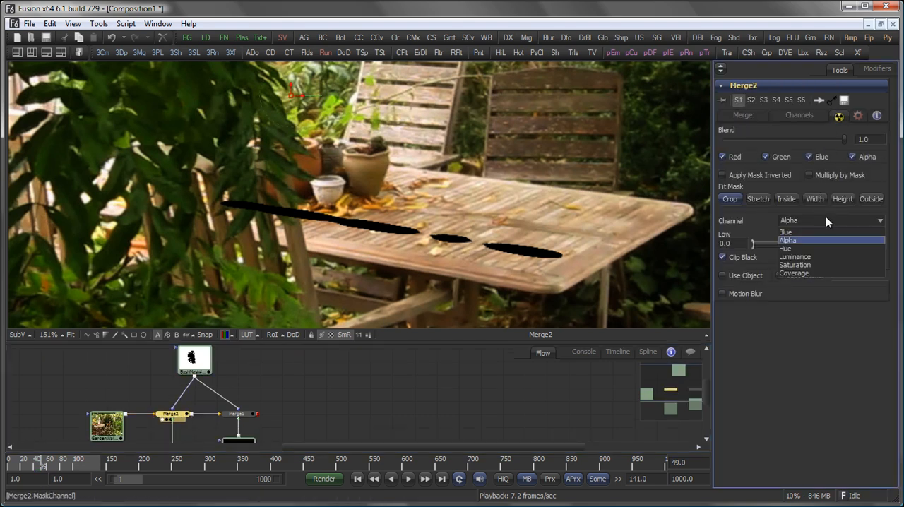
left_click(794, 256)
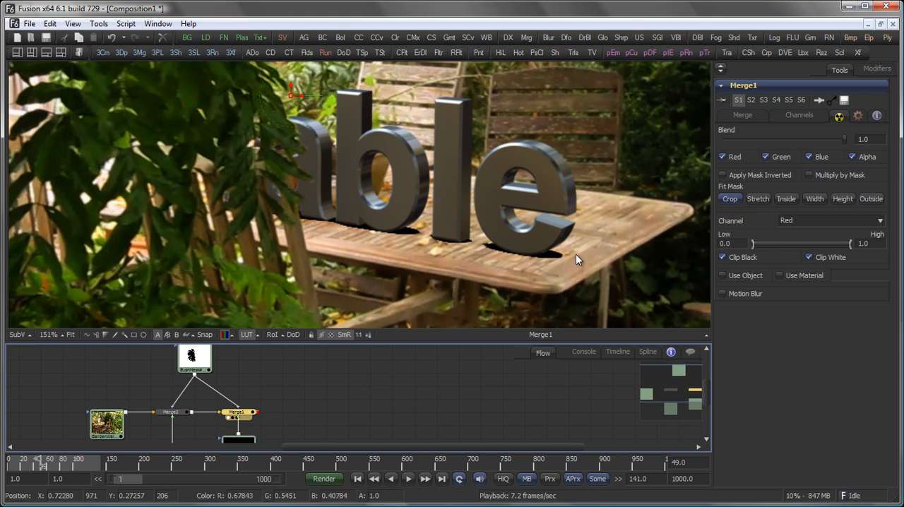
mouse_move(579, 257)
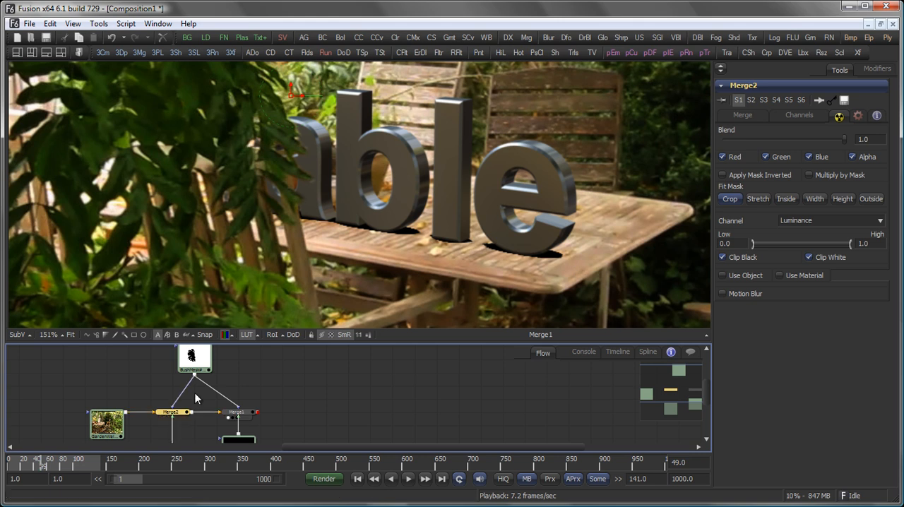
mouse_move(554, 256)
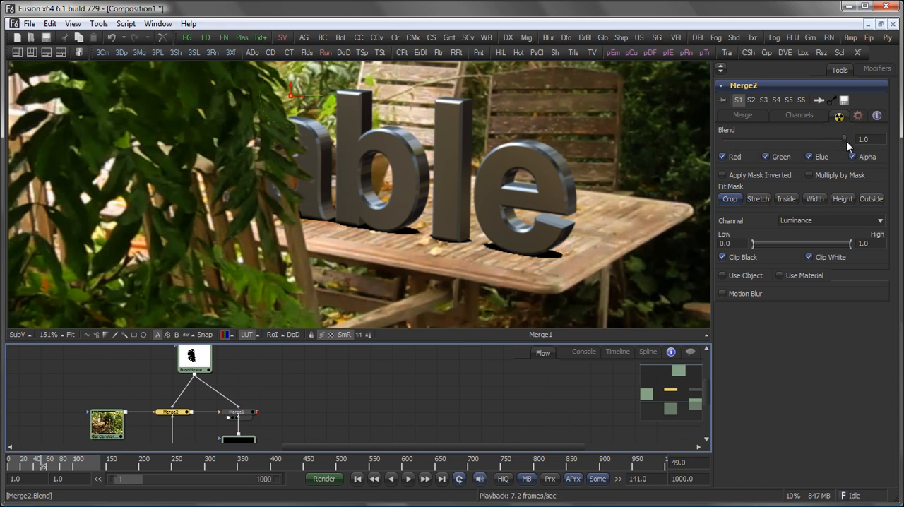
mouse_move(231, 433)
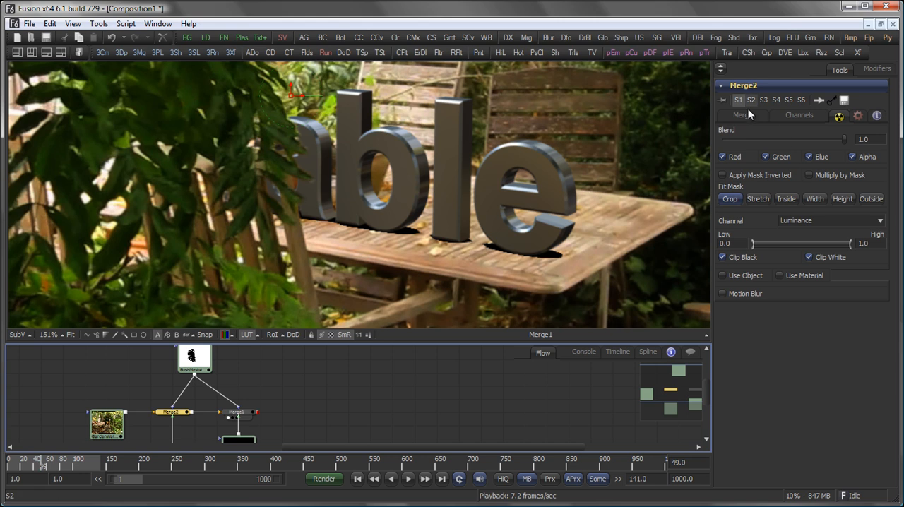
Lower Merge2's Blend slider to about 0.75
left_click(742, 115)
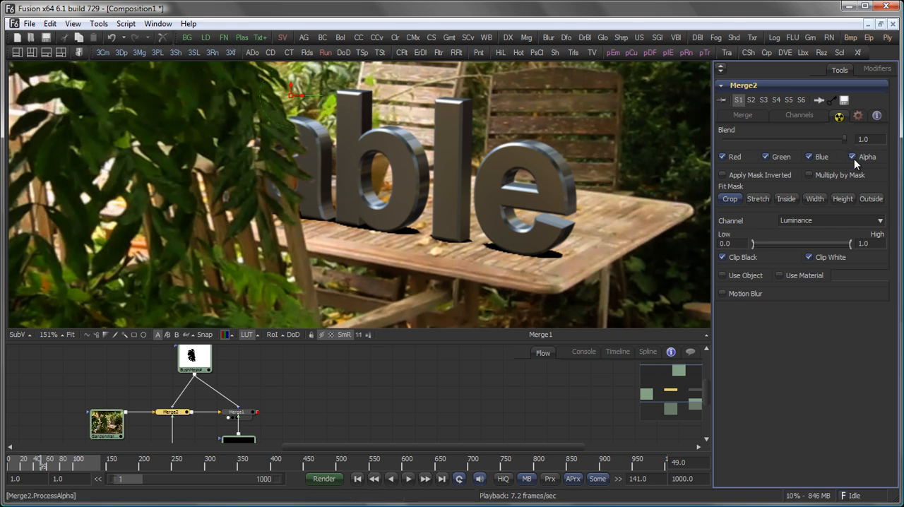
left_click_drag(841, 138, 812, 138)
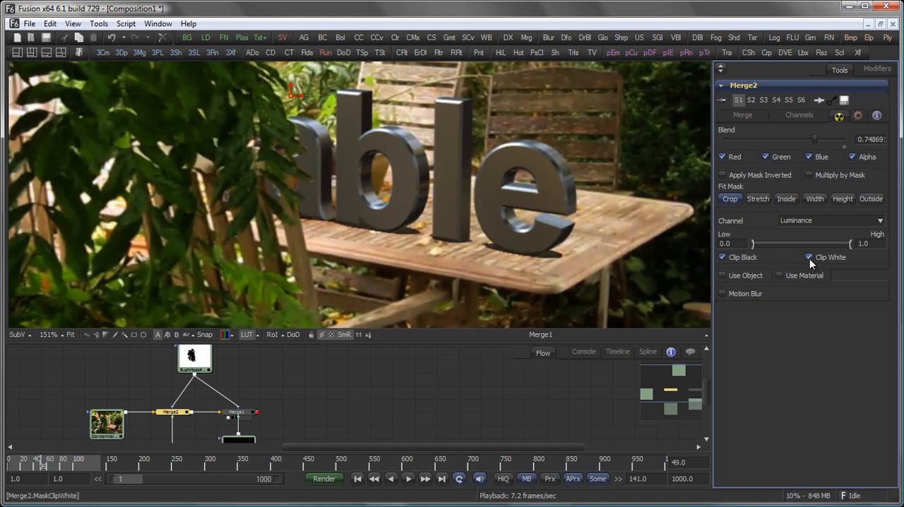
mouse_move(604, 279)
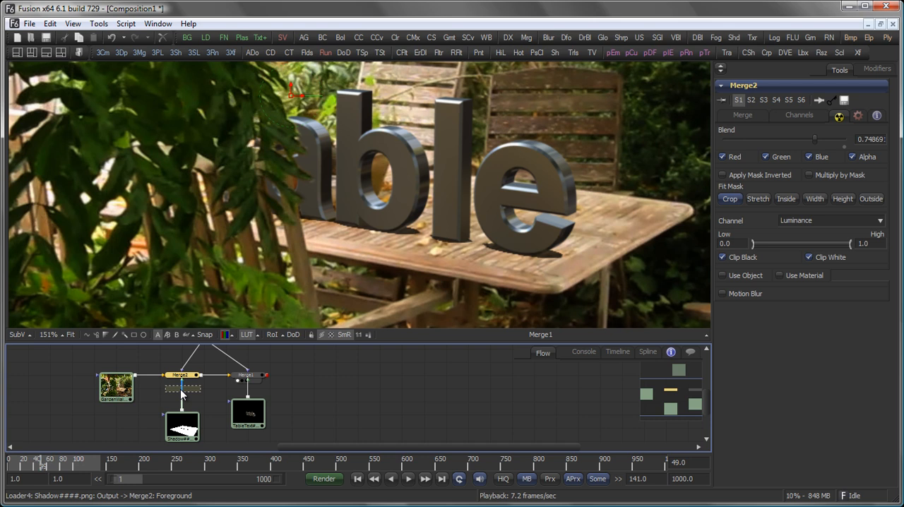
Insert a Blur tool between the Shadow loader and Merge2
left_click(181, 387)
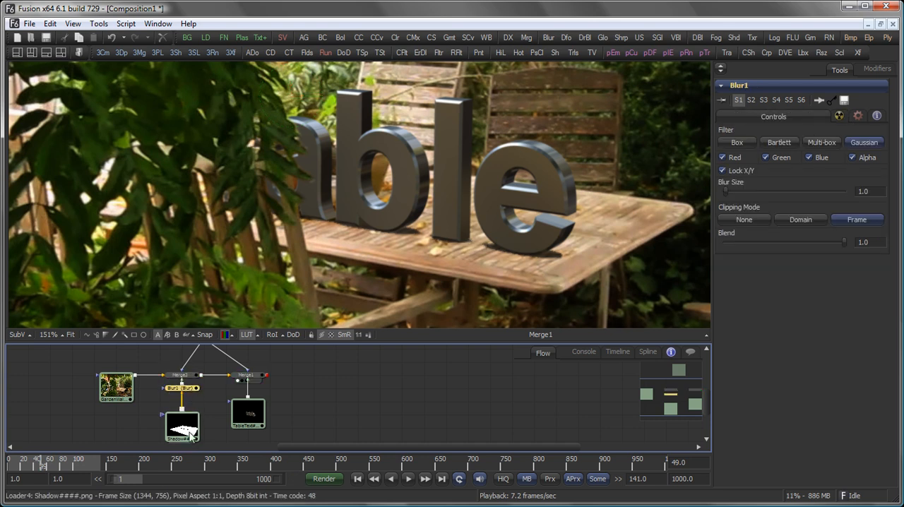
mouse_move(189, 422)
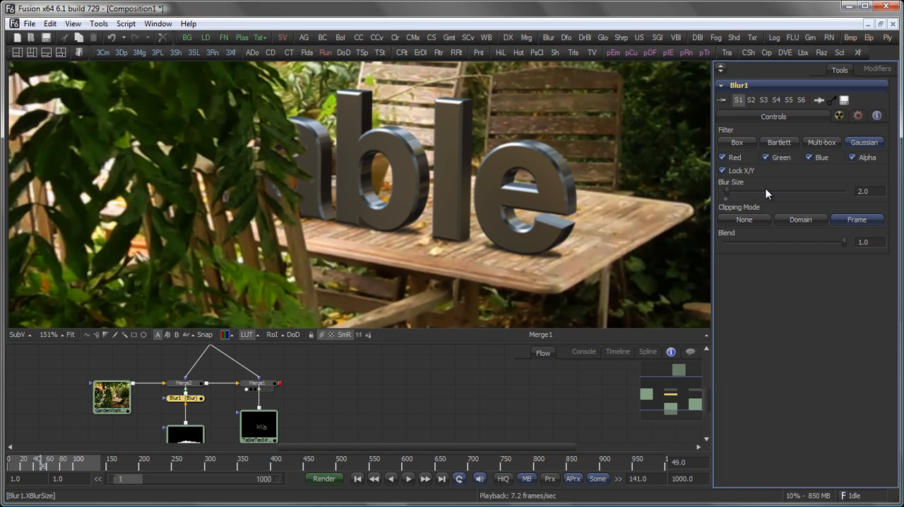
Compare Merge2's shadow blend between about 0.64 and full strength, finally leaving it near 0.88
left_click(183, 382)
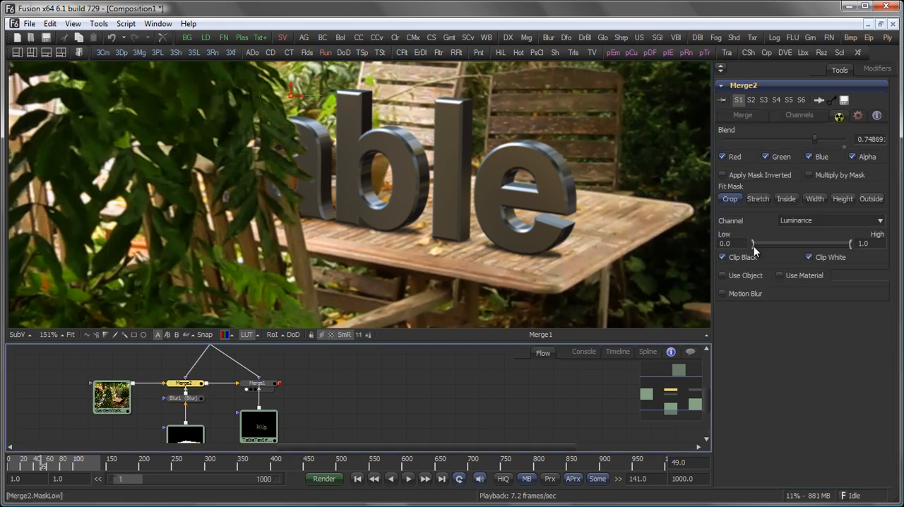
left_click_drag(815, 139, 821, 139)
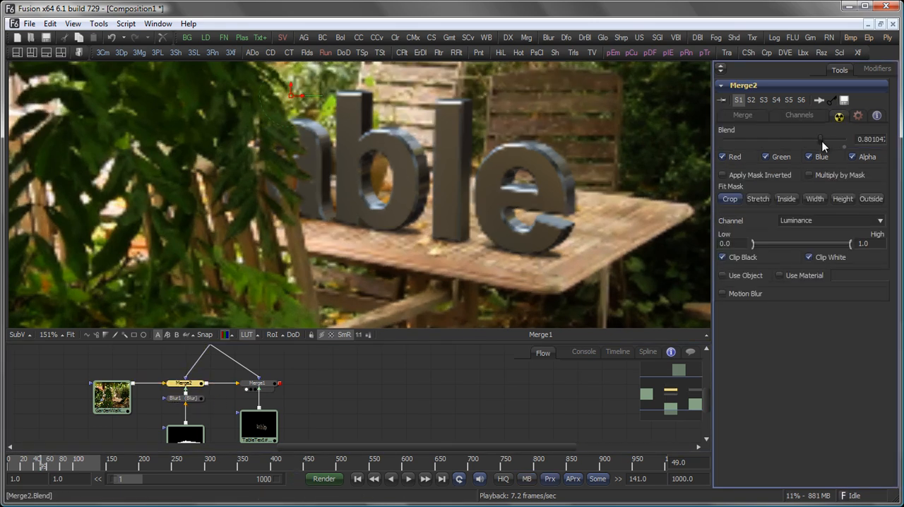
left_click_drag(819, 139, 810, 140)
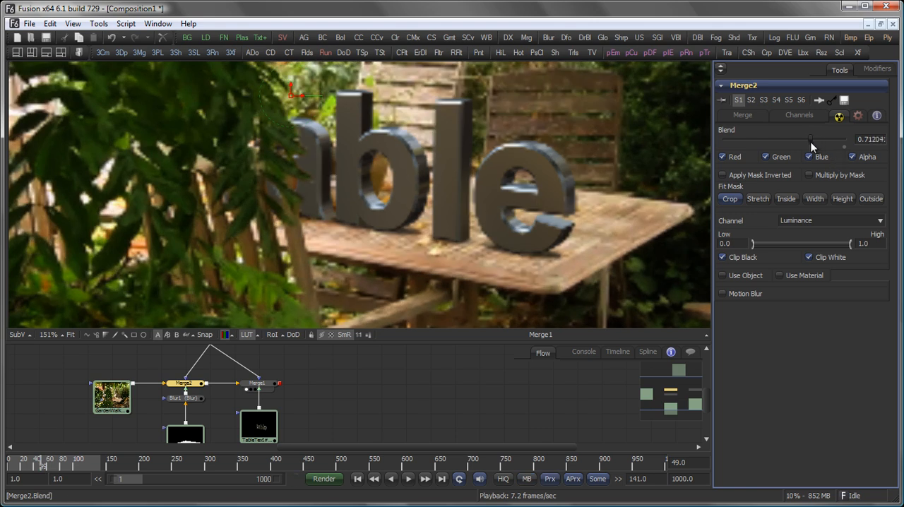
left_click_drag(810, 139, 845, 139)
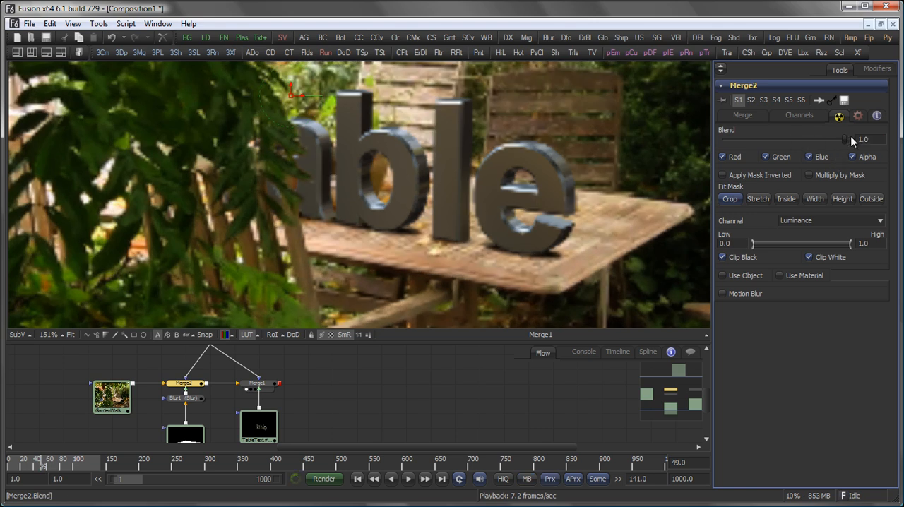
left_click_drag(858, 139, 823, 139)
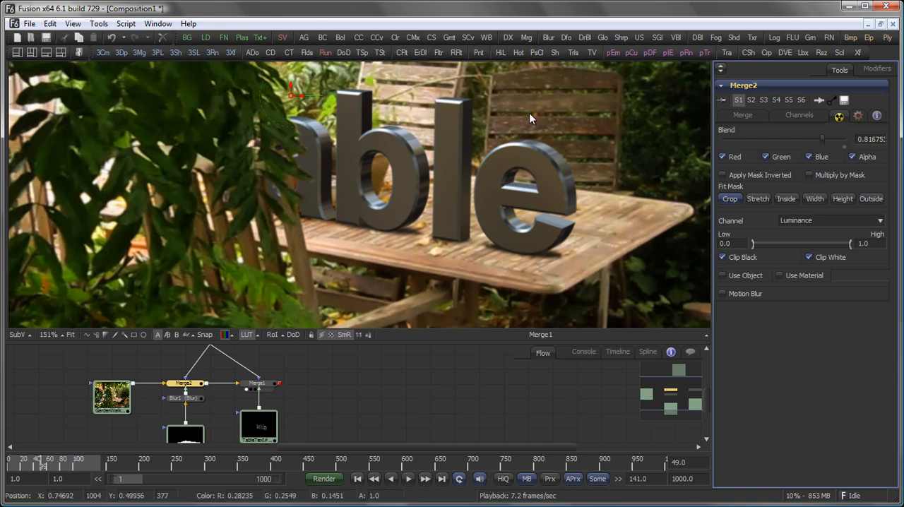
mouse_move(682, 212)
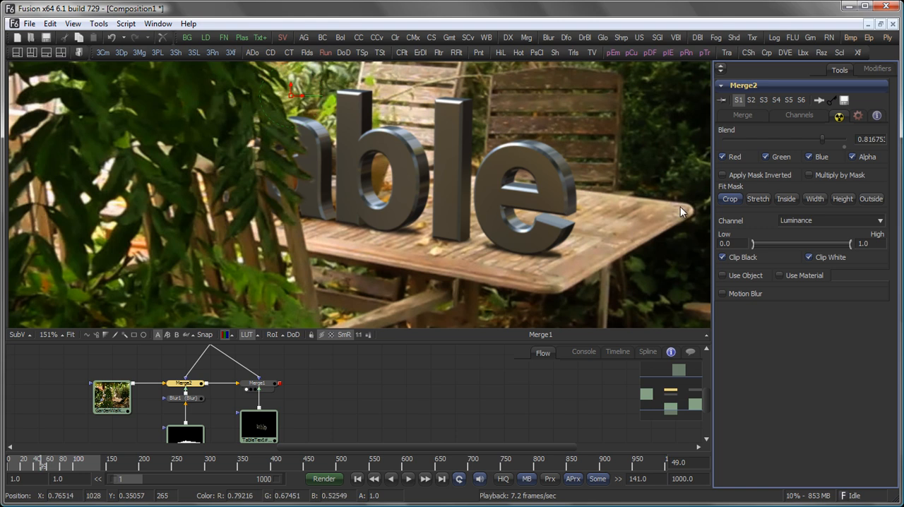
left_click_drag(822, 139, 840, 139)
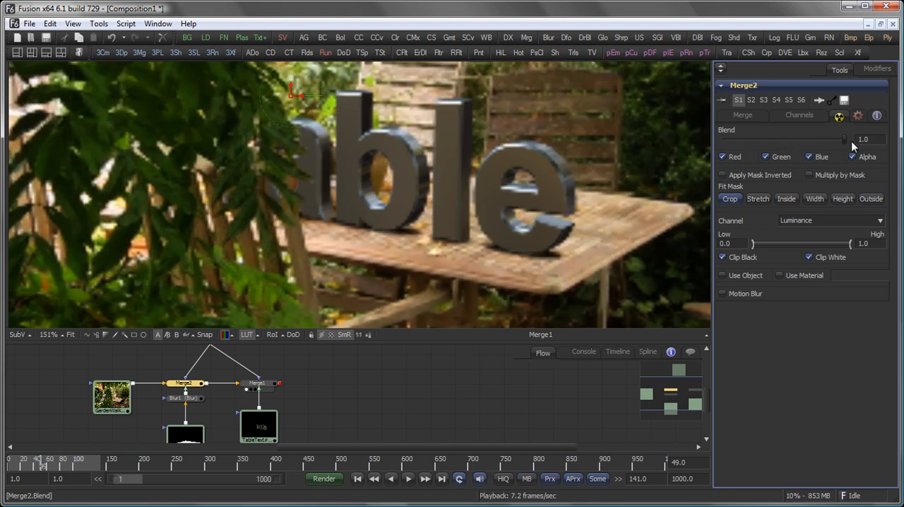
left_click_drag(844, 139, 837, 139)
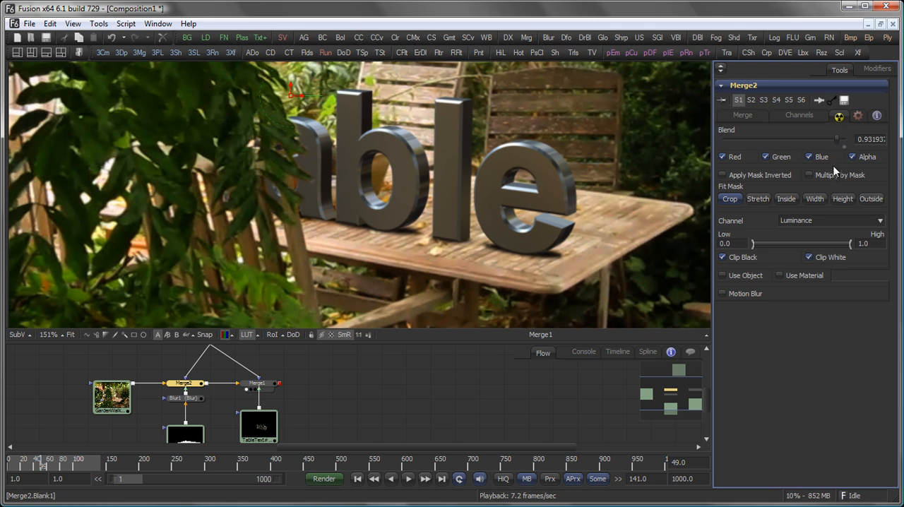
mouse_move(571, 249)
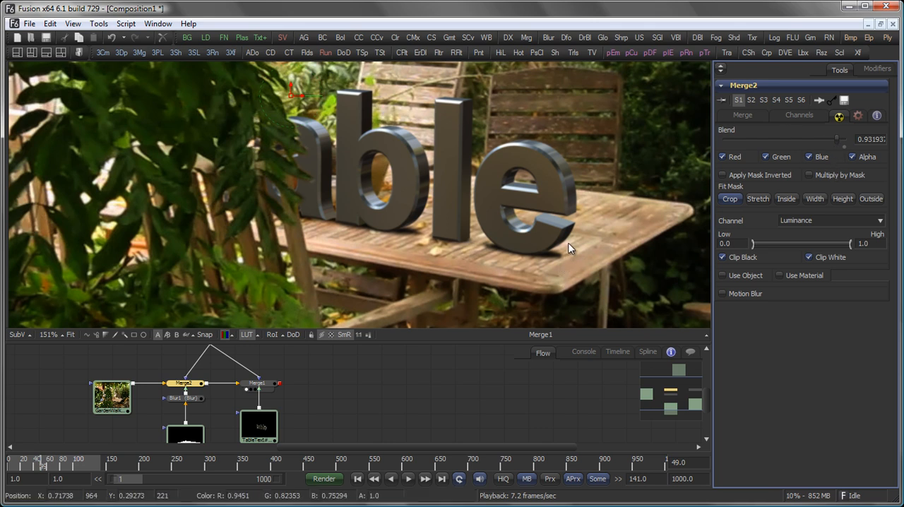
mouse_move(573, 238)
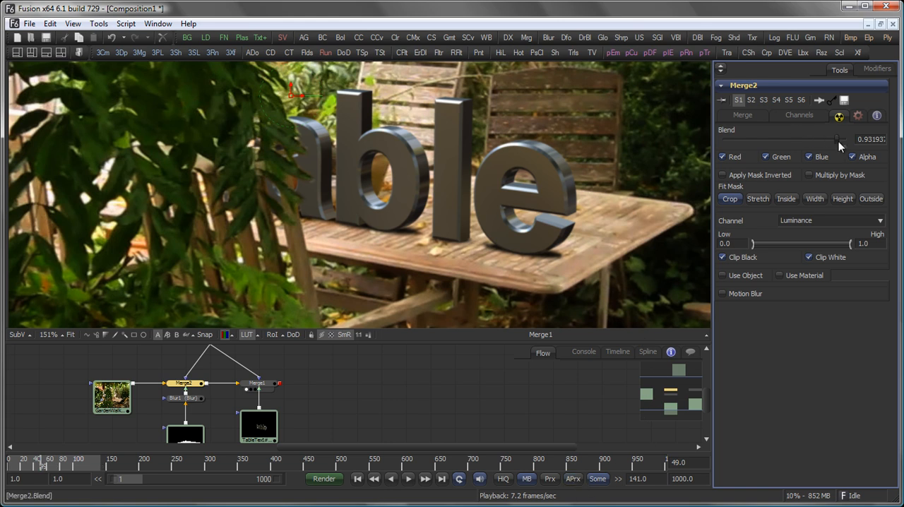
left_click_drag(837, 140, 802, 139)
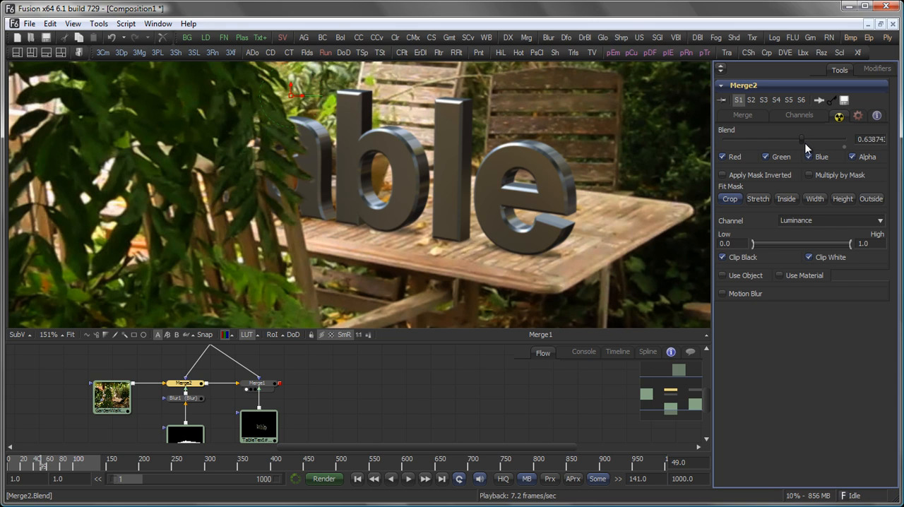
left_click_drag(801, 139, 839, 139)
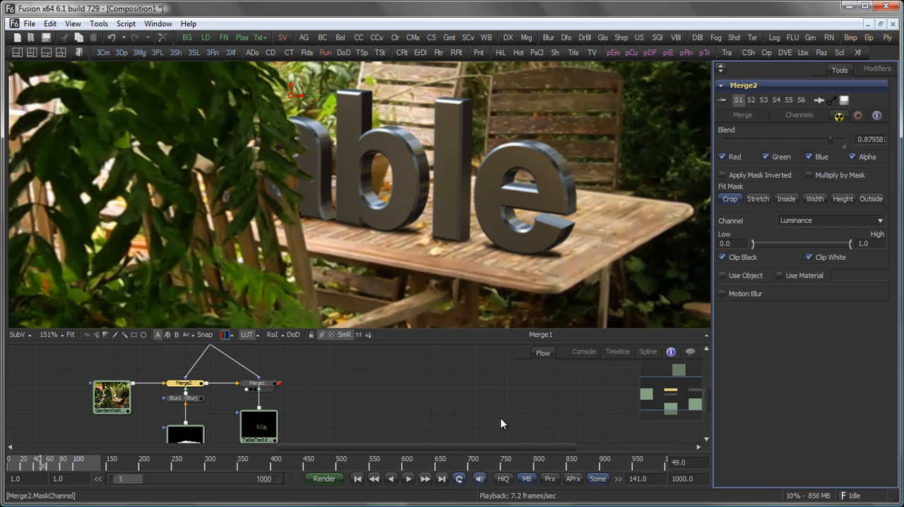
mouse_move(324, 386)
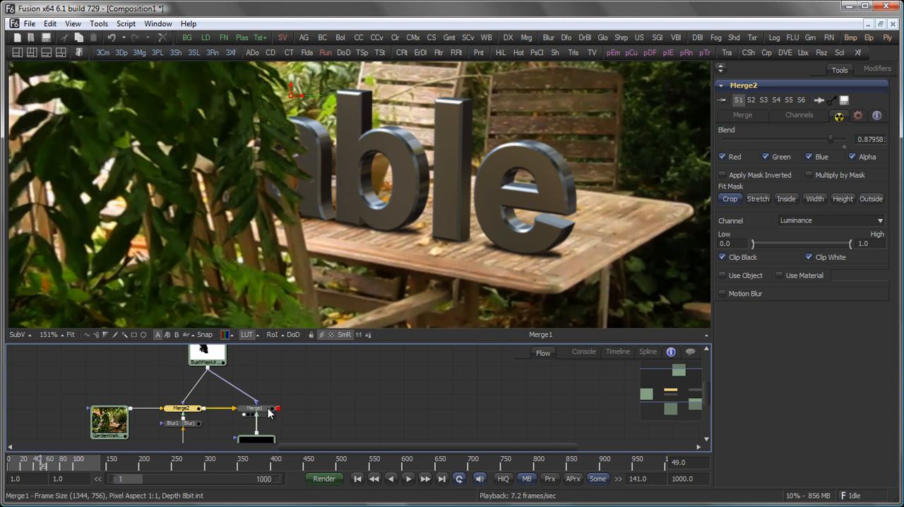
Add a Saver from the I/O tools after Merge1, saving GardenOut.jpg to Documents
left_click(254, 409)
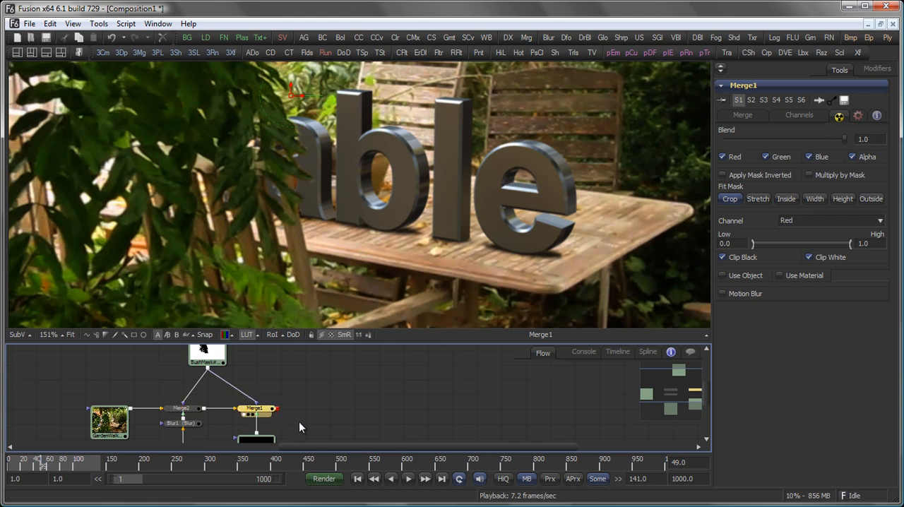
left_click(109, 423)
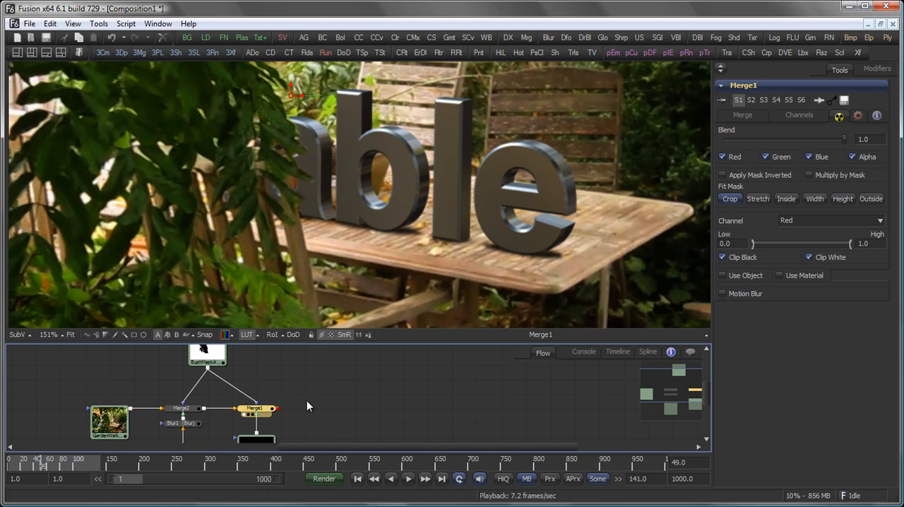
mouse_move(282, 37)
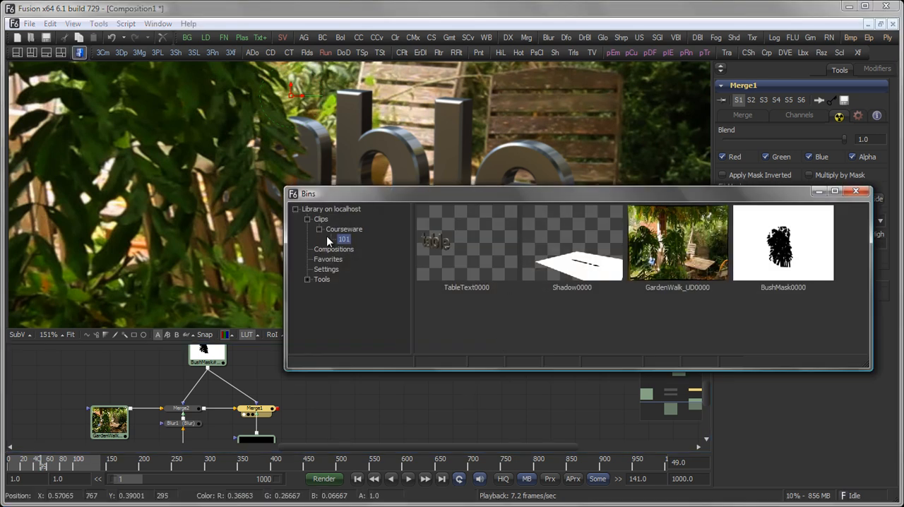
left_click(309, 278)
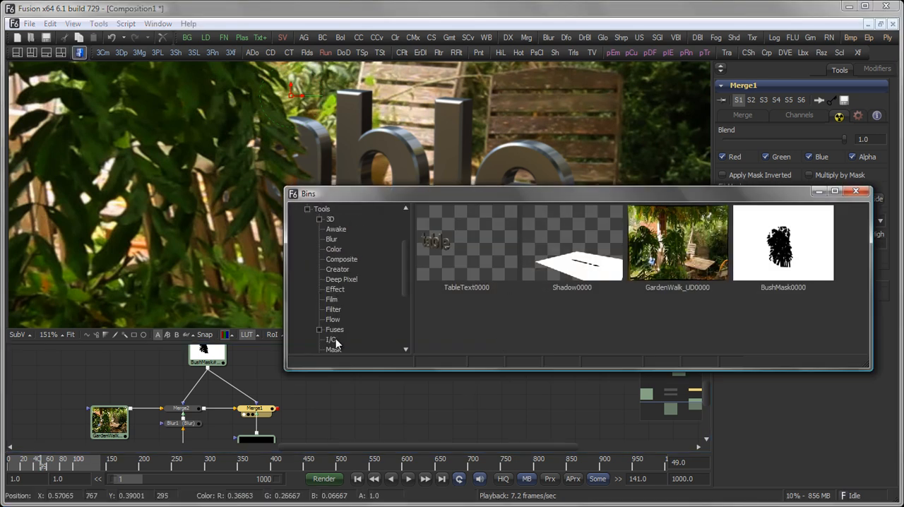
left_click(331, 340)
type("sav")
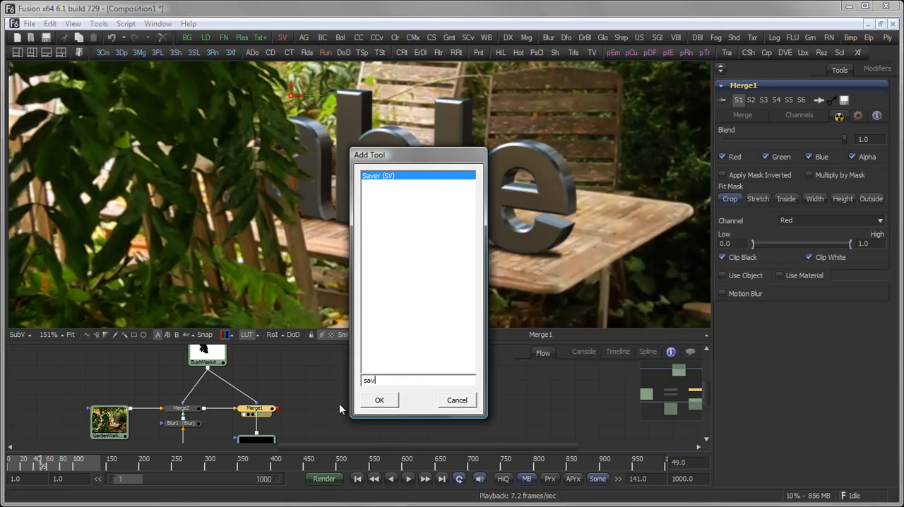
left_click(379, 400)
type("G")
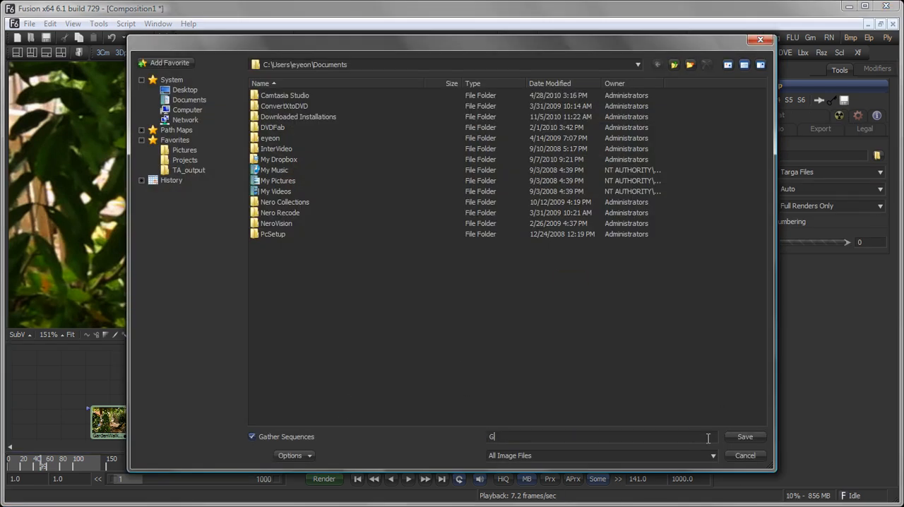
type("ardenOu")
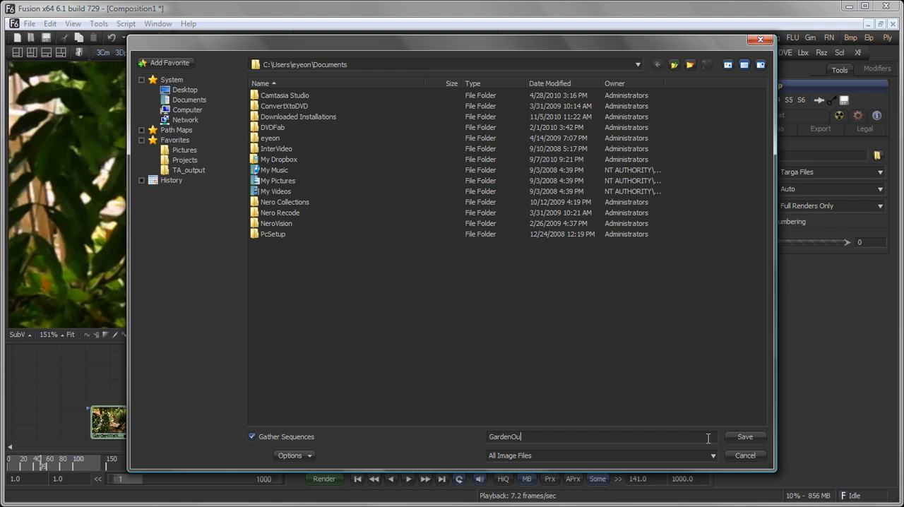
type("t.jpg")
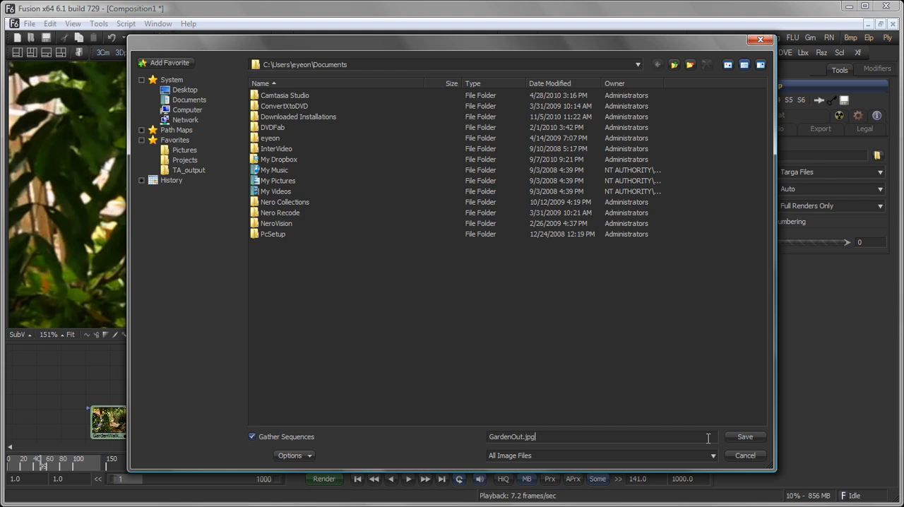
left_click(744, 436)
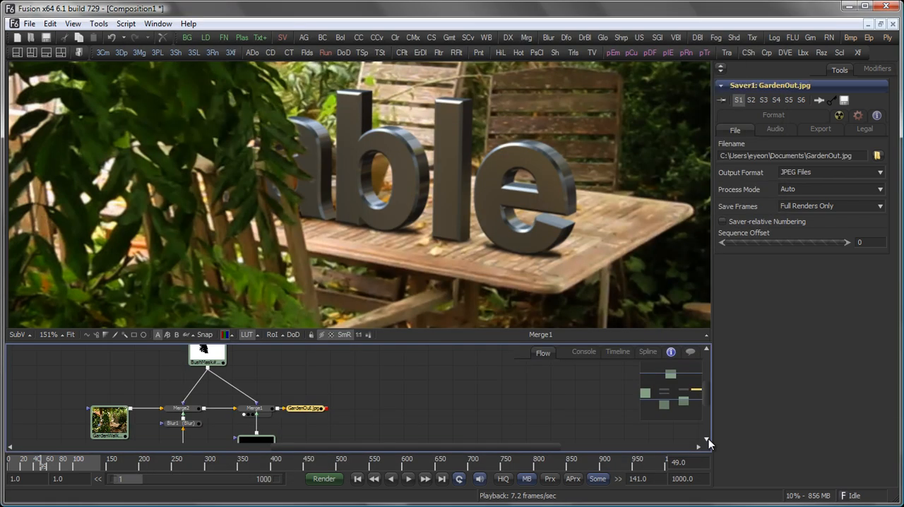
mouse_move(452, 159)
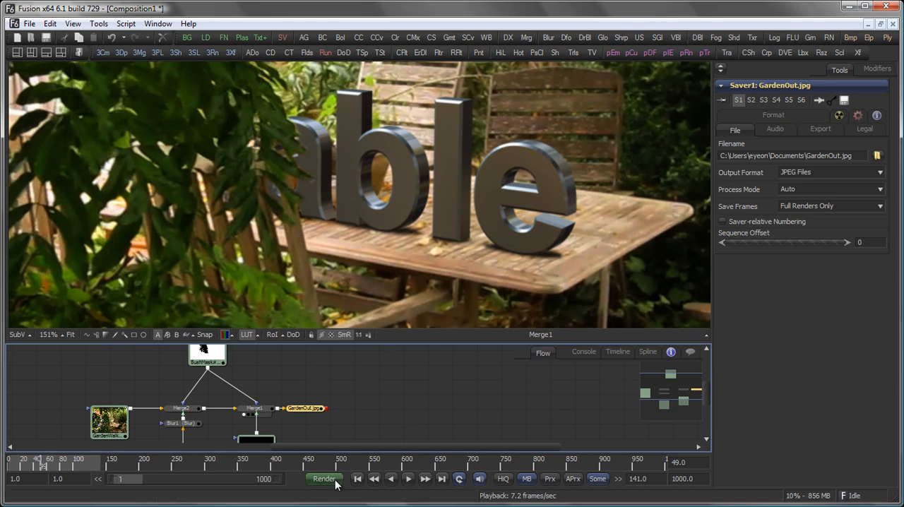
Render all 141 frames of the composite to GardenOut.jpg
left_click(324, 479)
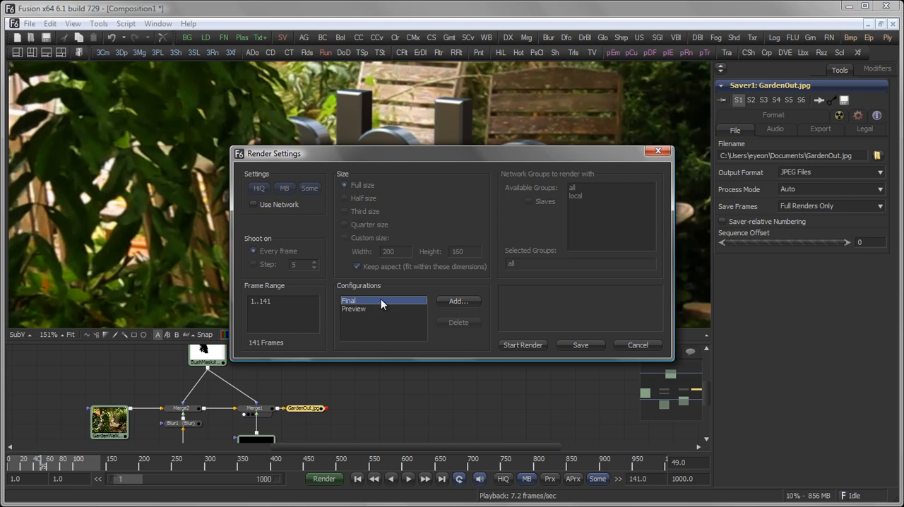
mouse_move(509, 377)
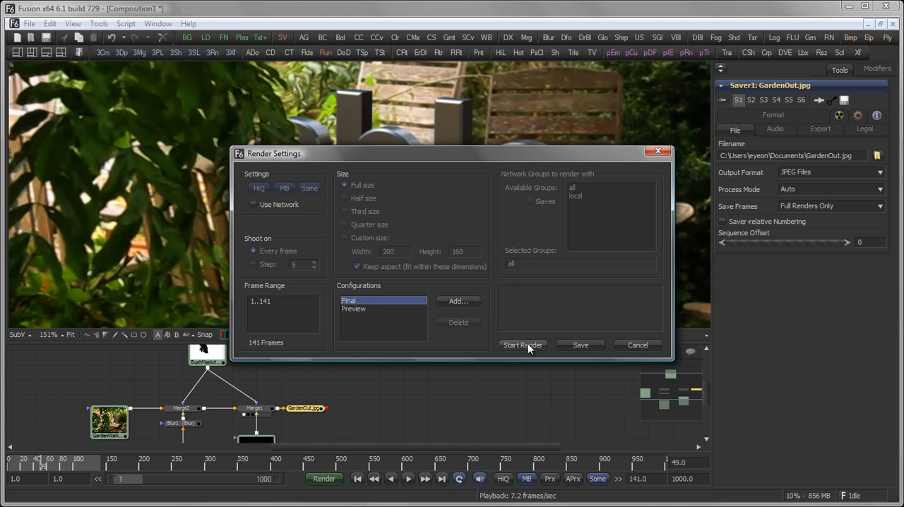
left_click(523, 344)
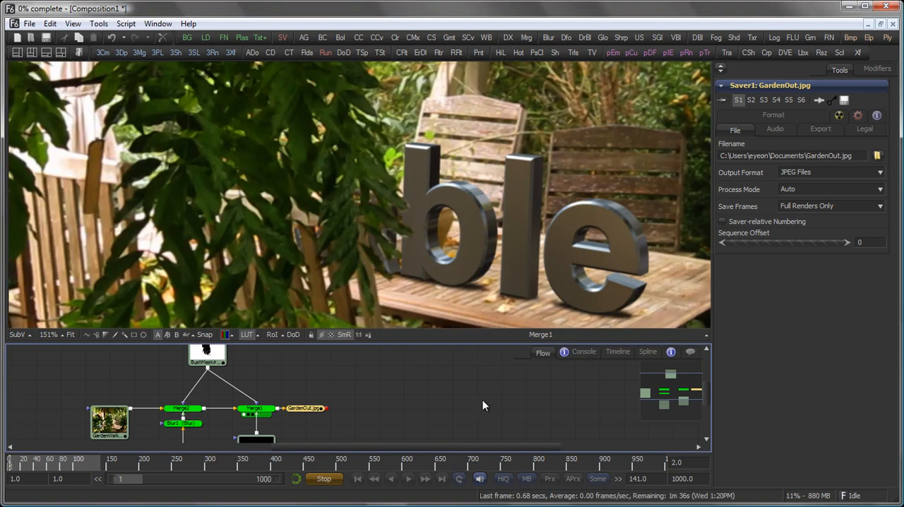